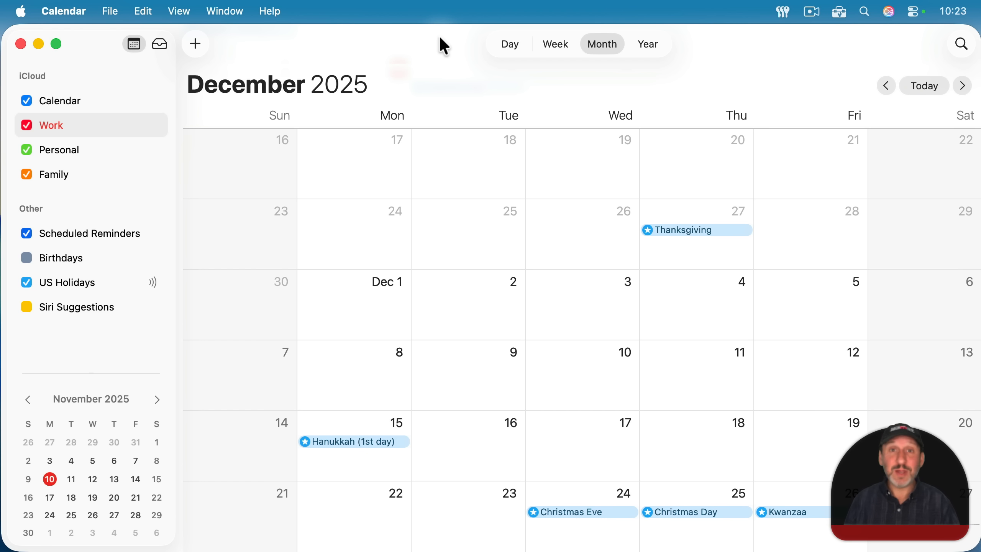
mouse_move(442, 56)
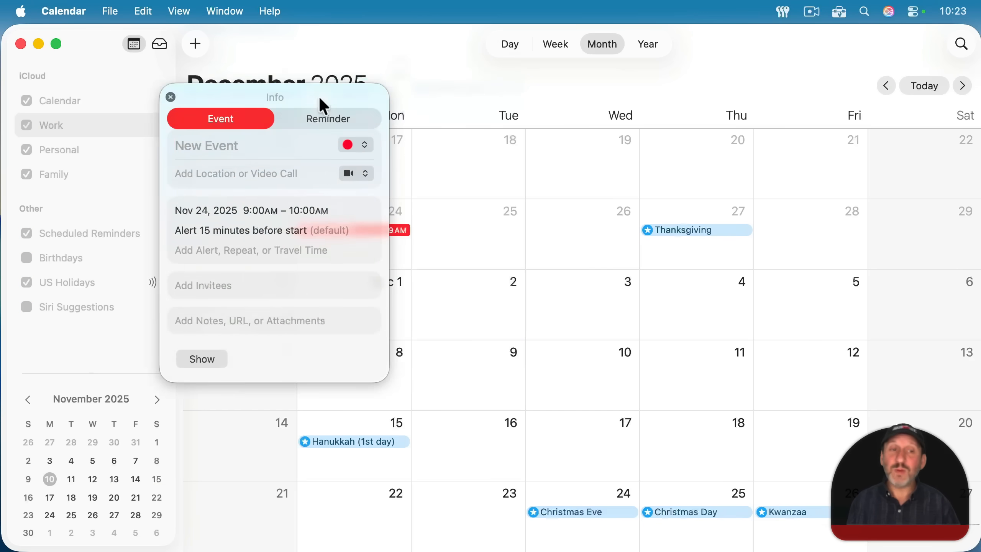
mouse_move(206, 173)
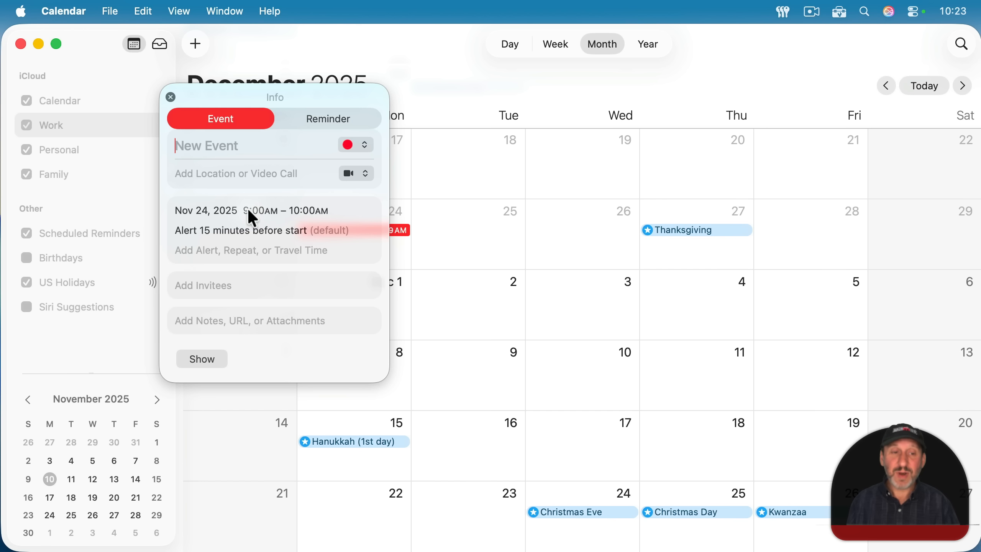
Expand the November 24 event's date, time and alert details for editing
left_click(250, 210)
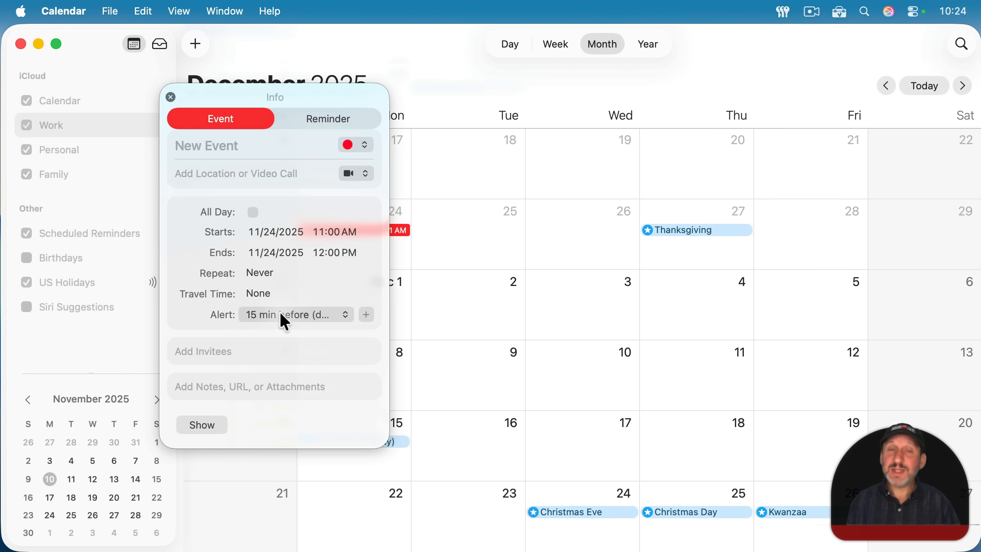
mouse_move(295, 320)
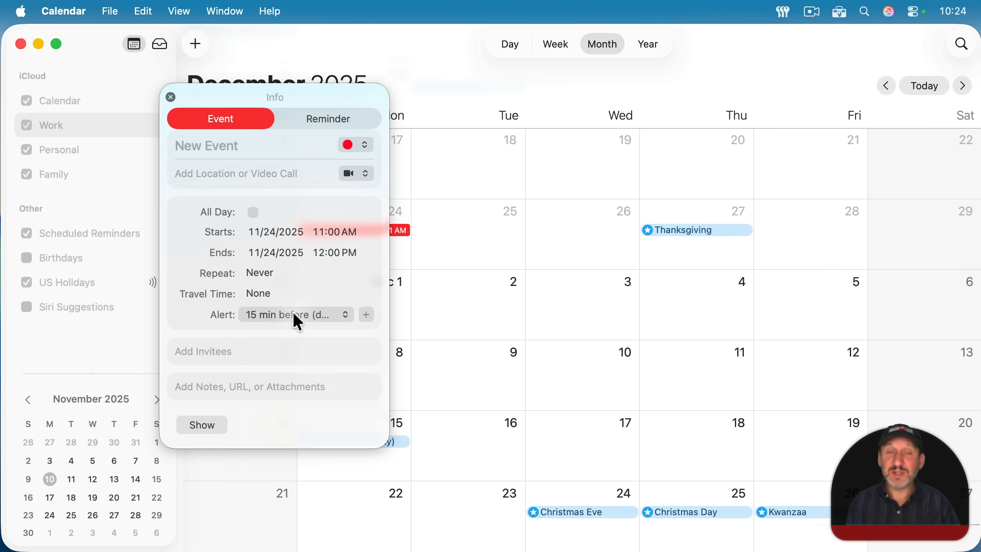
Change the event's alert from 15 minutes before to 'At time of event'
left_click(294, 314)
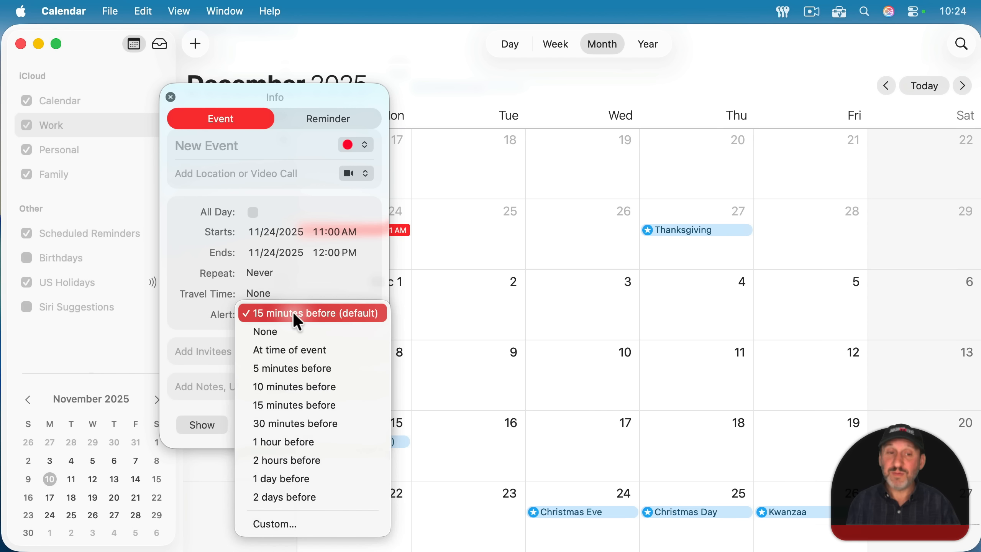
mouse_move(216, 319)
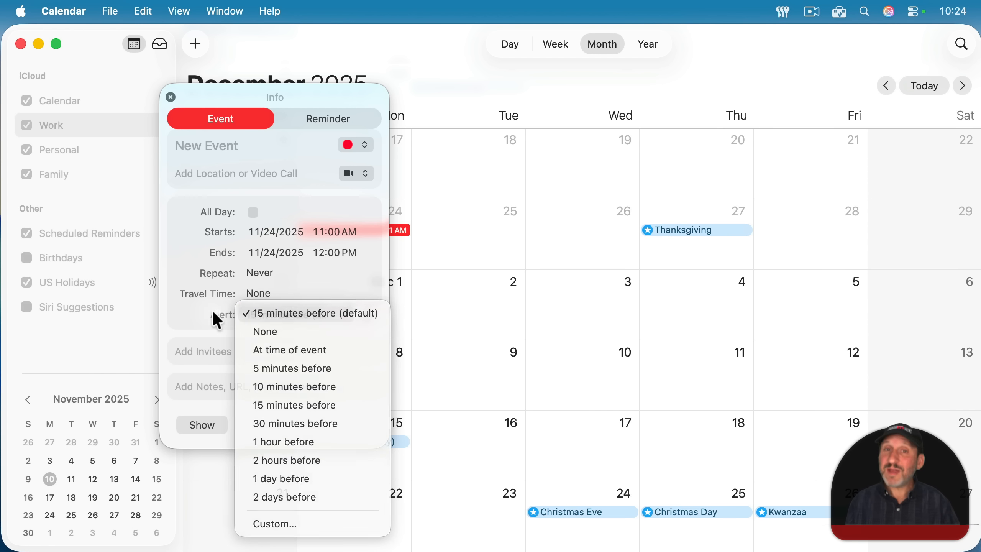
left_click(310, 312)
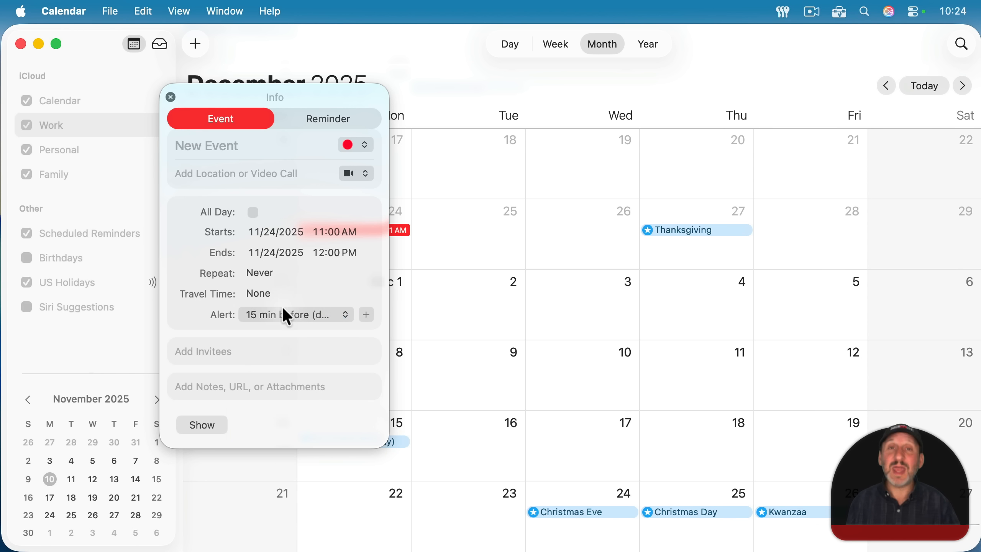
left_click(295, 314)
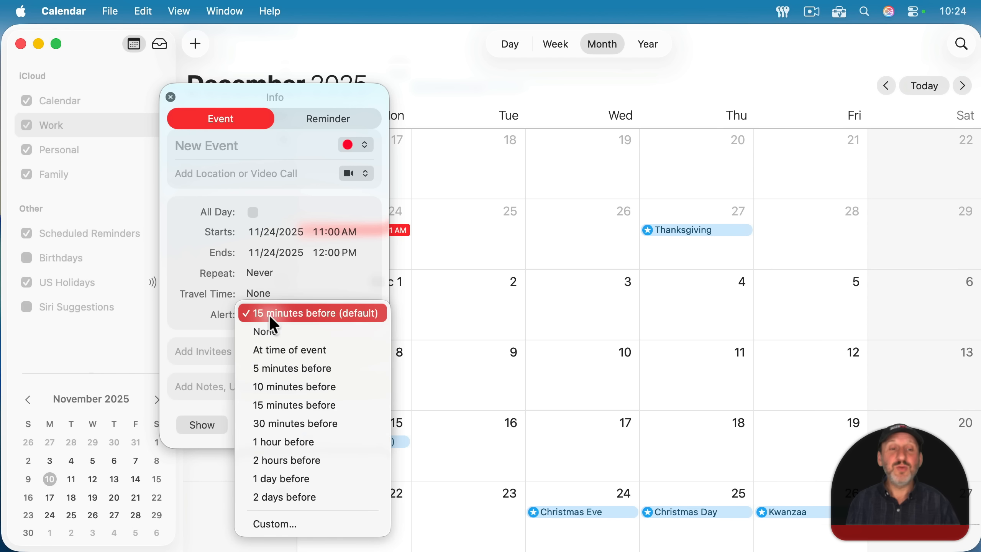
mouse_move(311, 349)
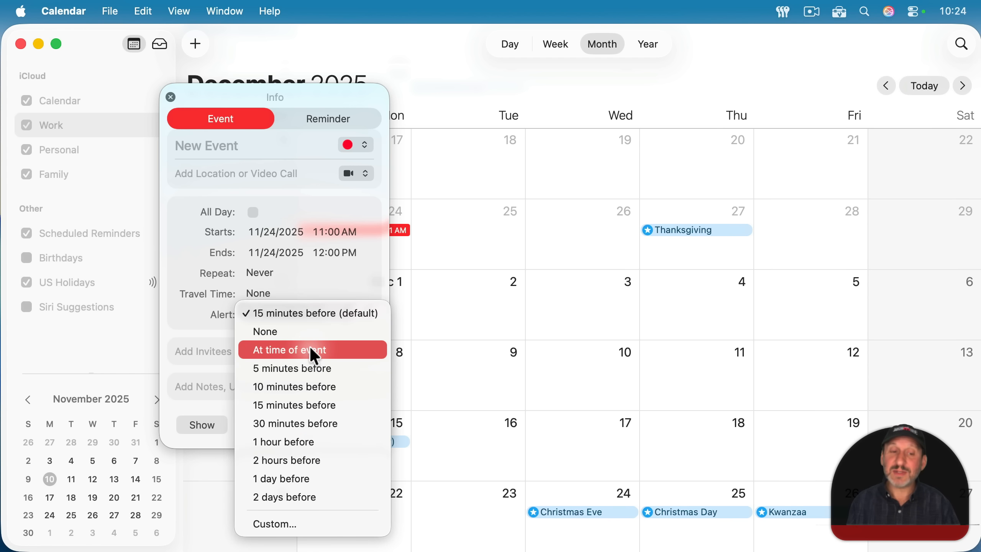
left_click(289, 350)
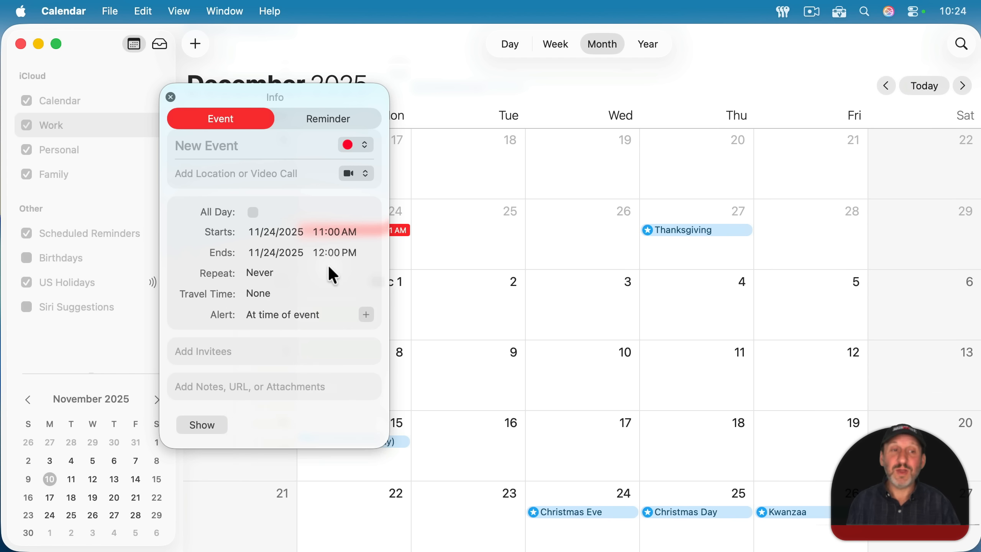
mouse_move(330, 246)
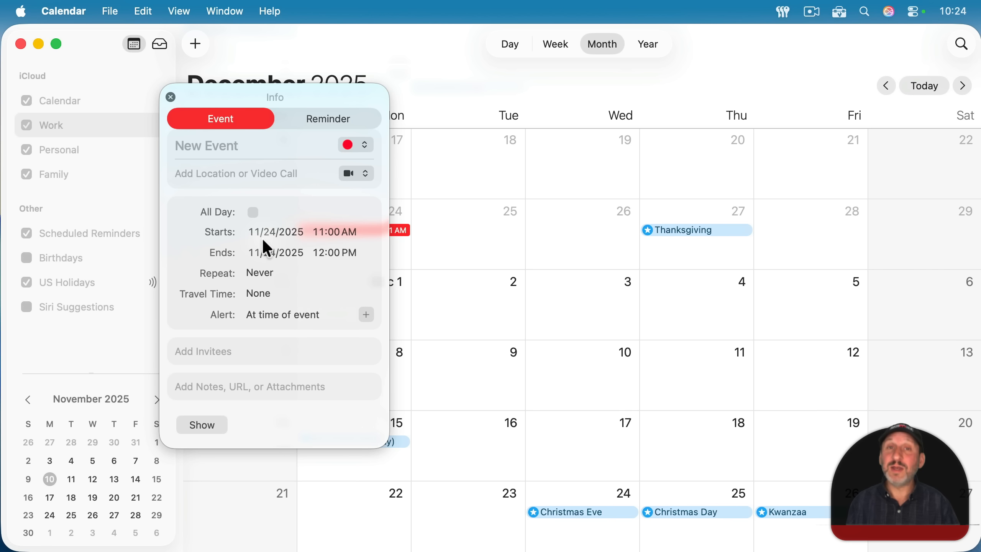
mouse_move(325, 237)
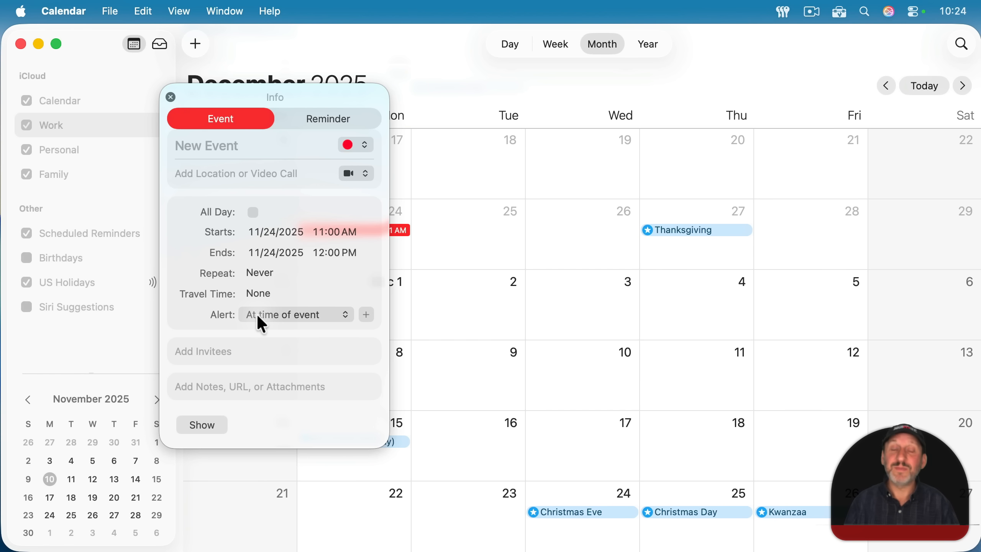
Keep the alert at time of event and set a custom 20-minute travel time
left_click(294, 314)
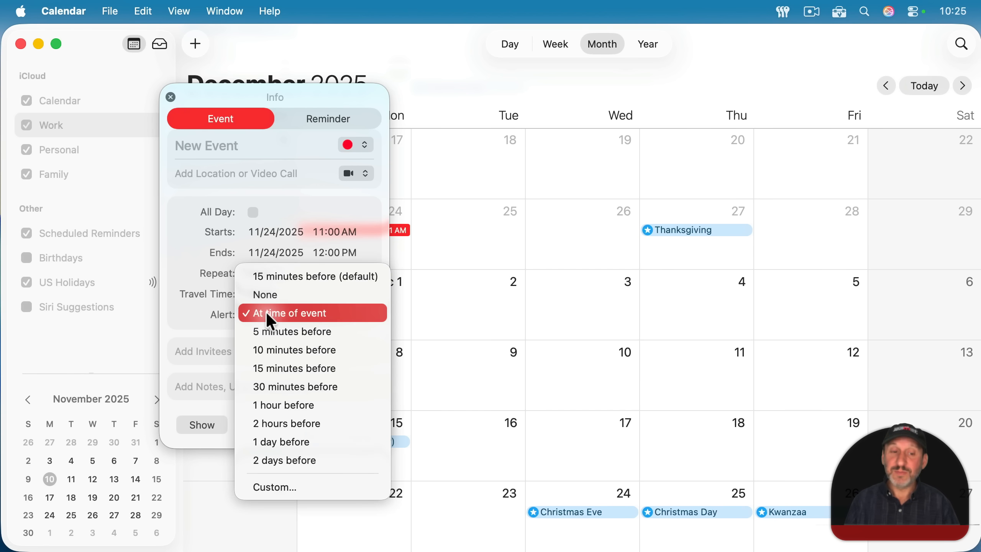
mouse_move(300, 319)
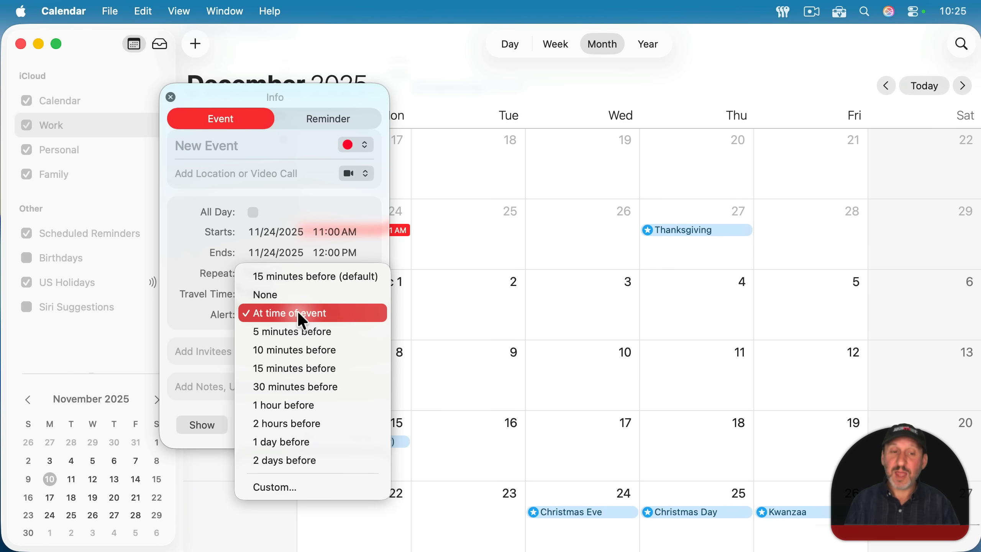
left_click(291, 312)
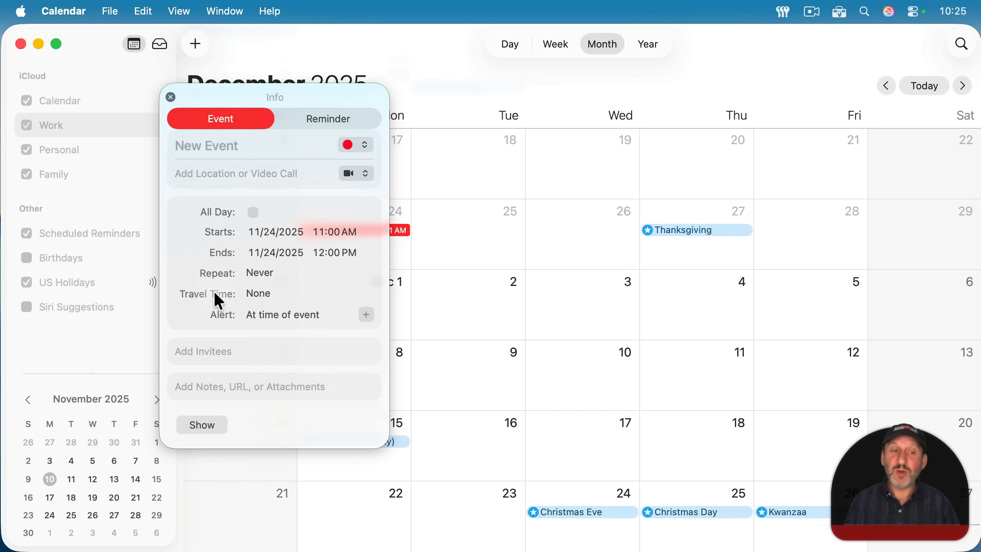
left_click(257, 293)
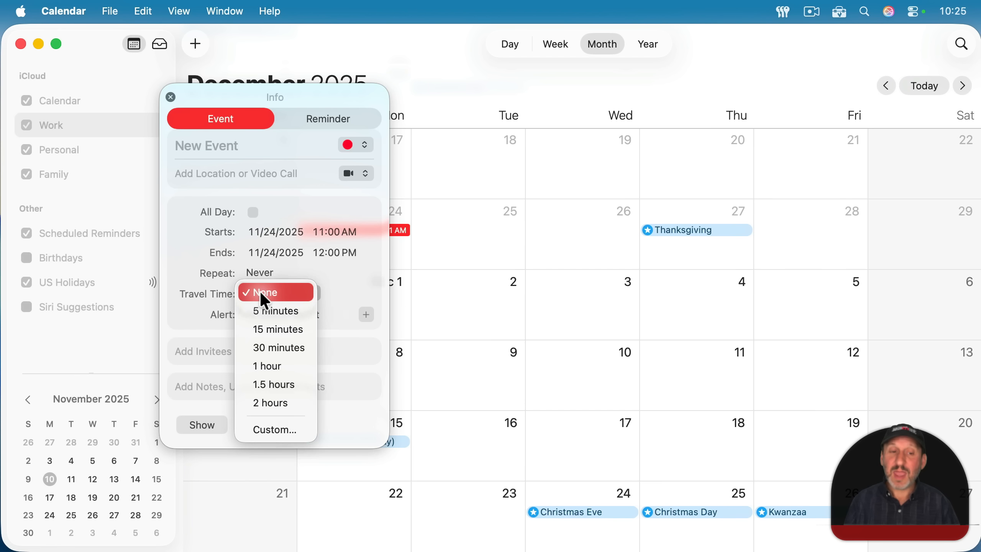
mouse_move(275, 329)
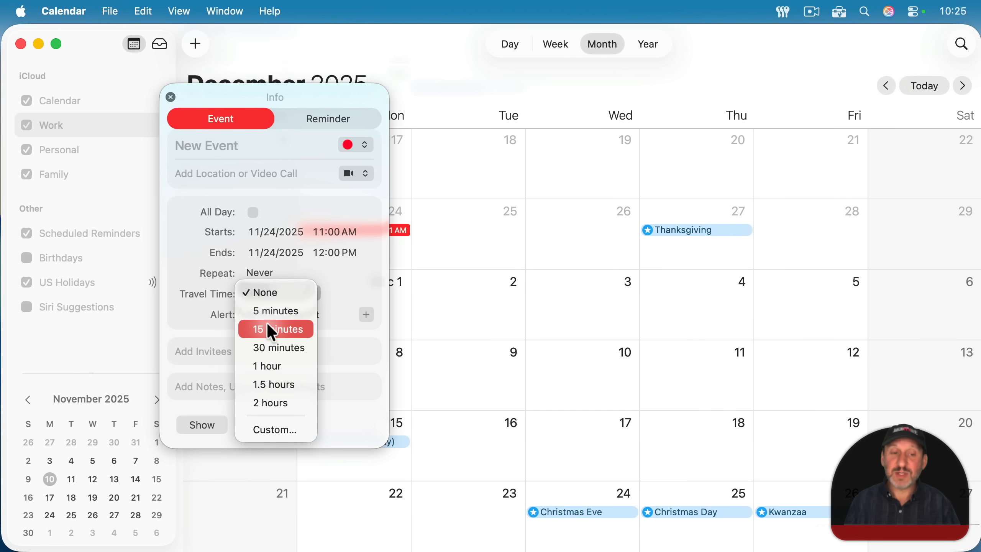
left_click(274, 429)
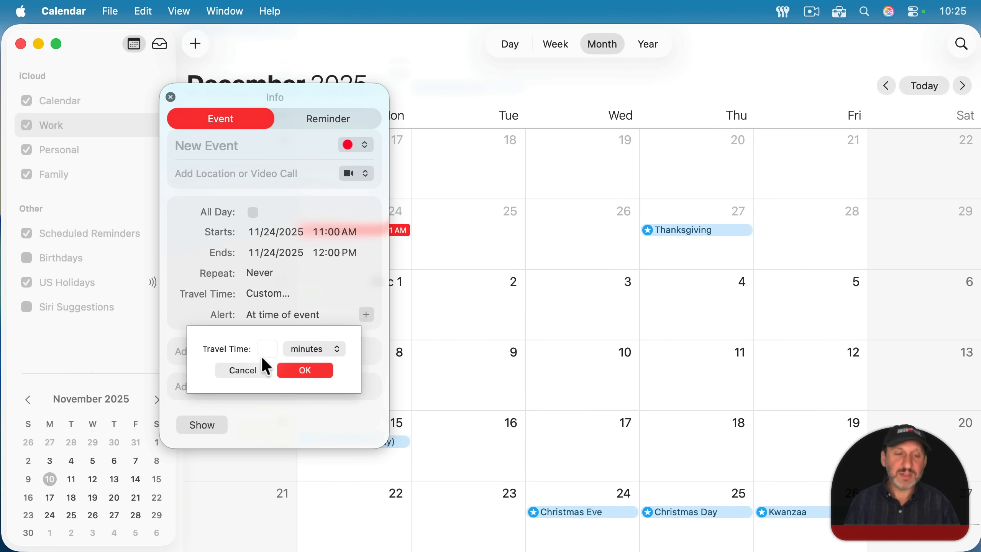
type("20")
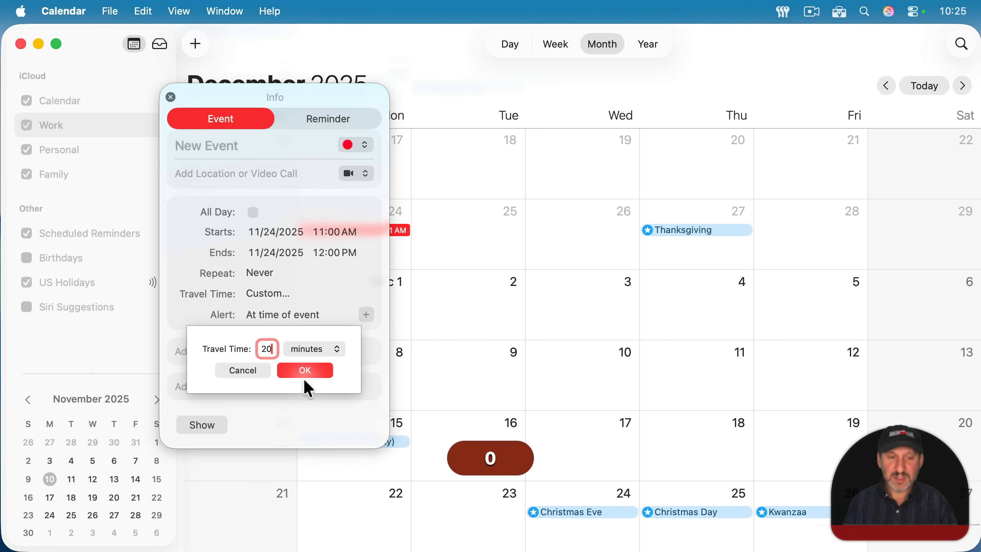
left_click(305, 369)
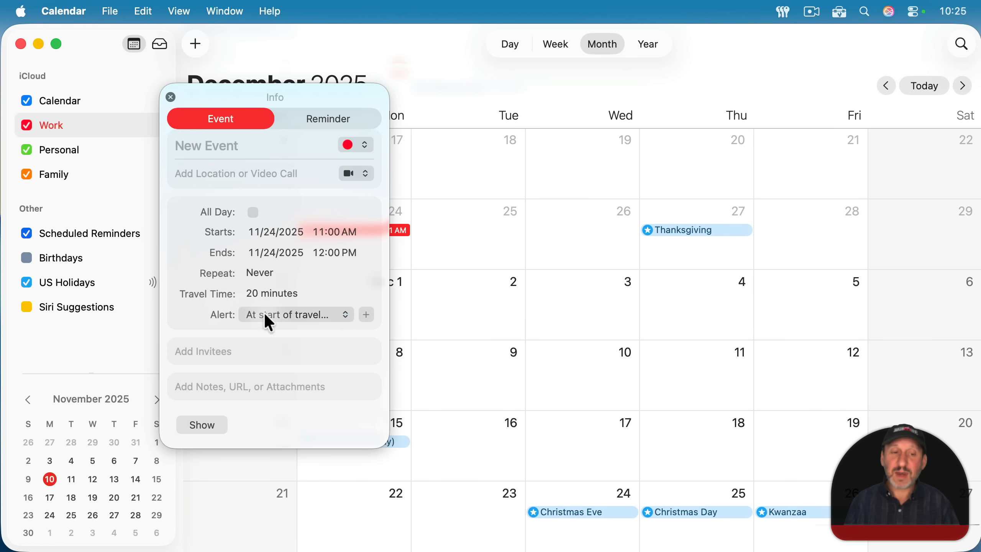
Set the alert to the start of travel time and shorten travel time to 15 minutes
left_click(294, 314)
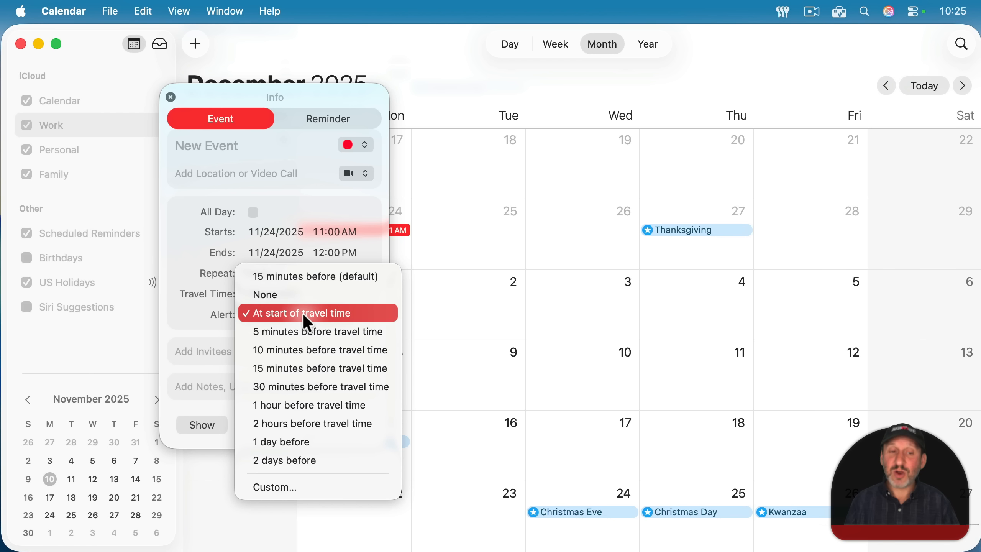
left_click(320, 368)
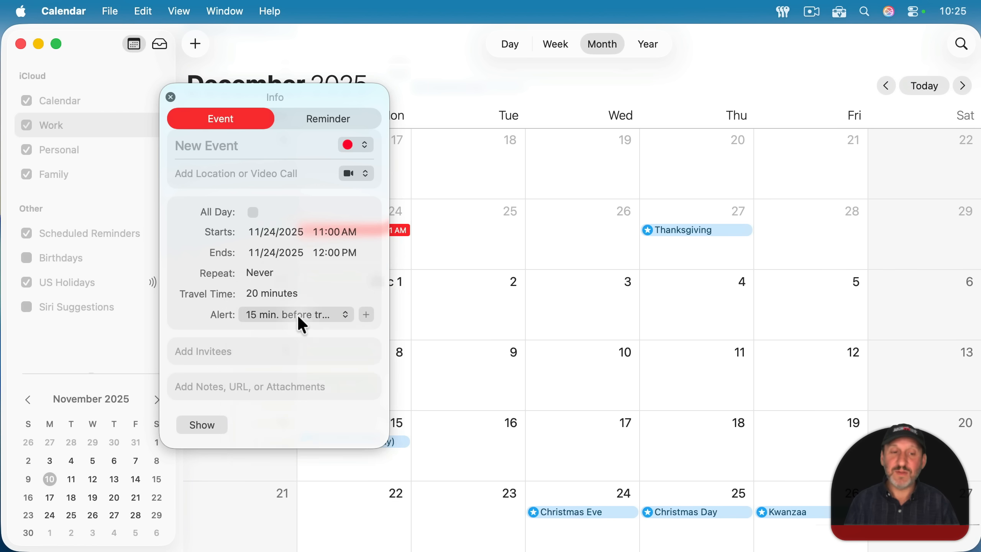
left_click(294, 314)
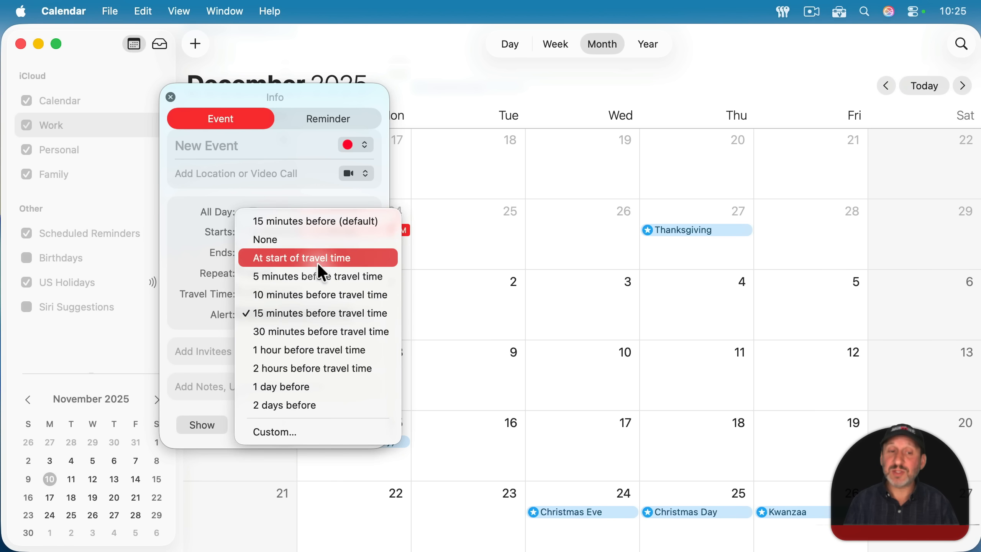
left_click(301, 257)
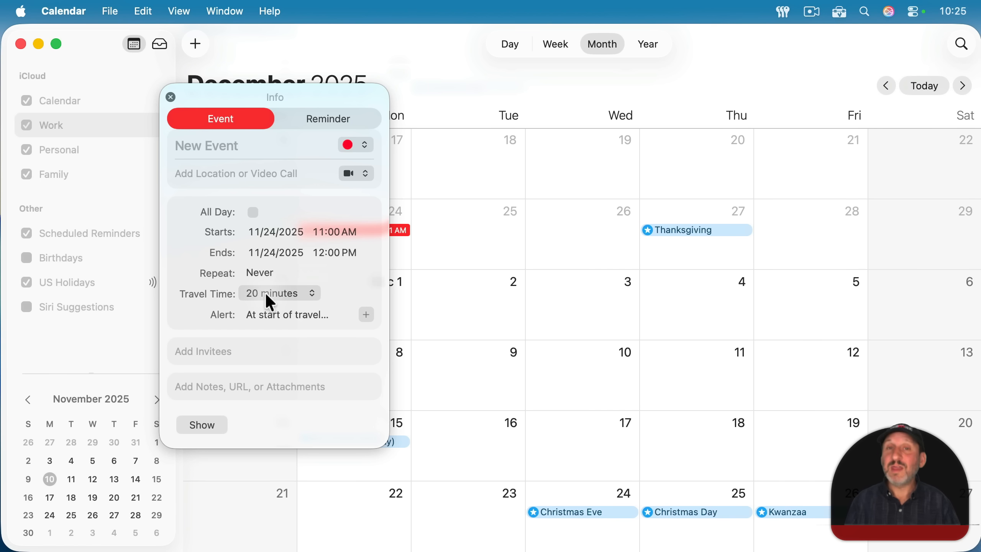
left_click(278, 293)
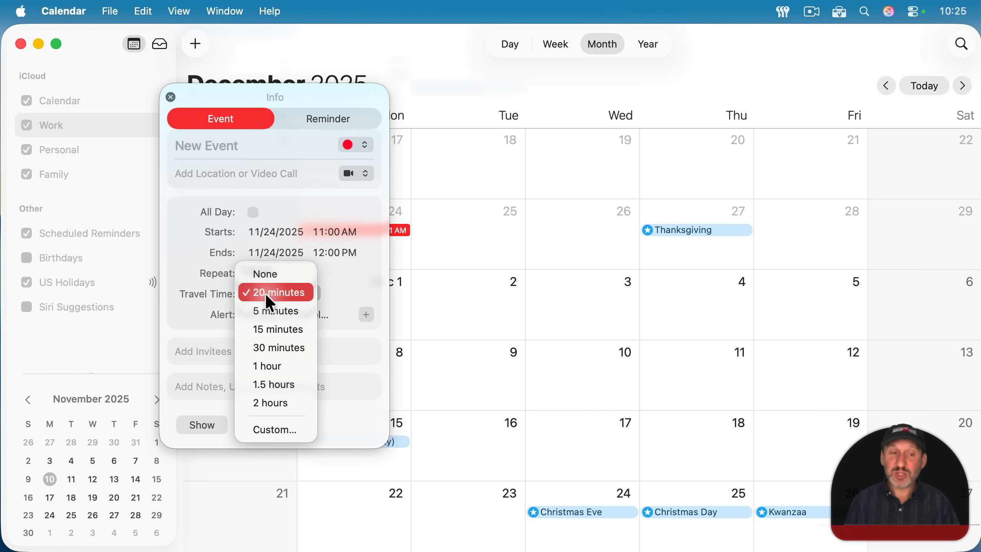
left_click(277, 329)
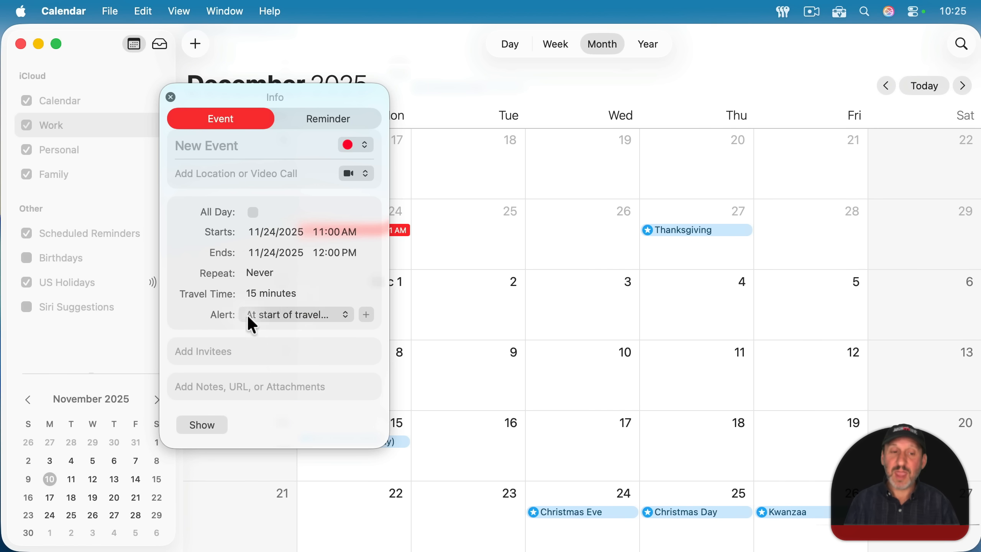
mouse_move(274, 294)
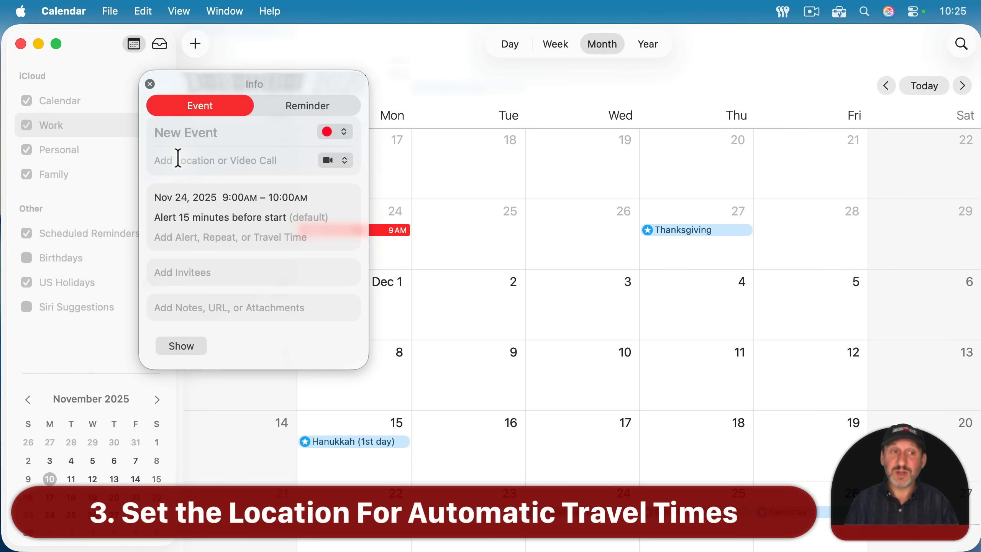
Enter 'Coors' as the location and expand the event's date, travel and alert details
type("Coors Field")
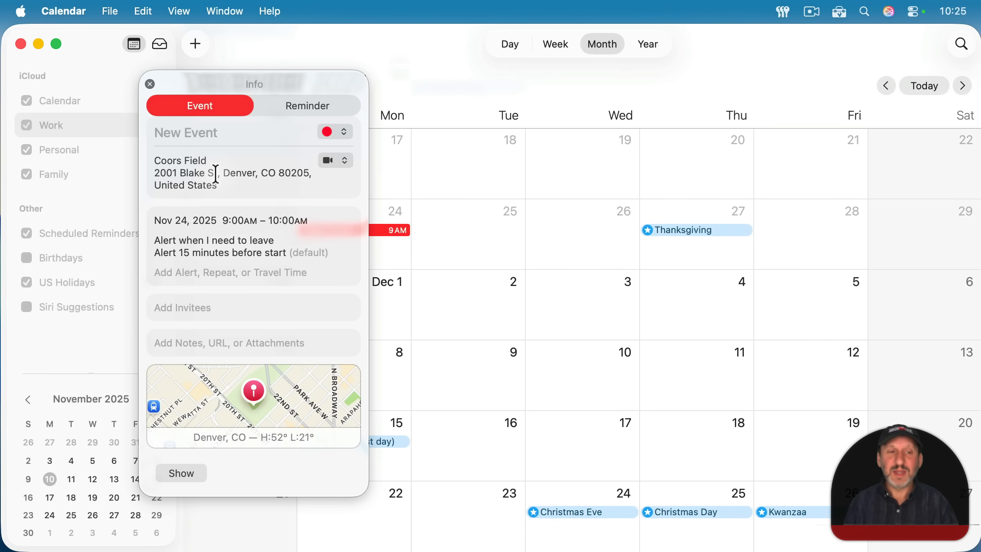
mouse_move(241, 234)
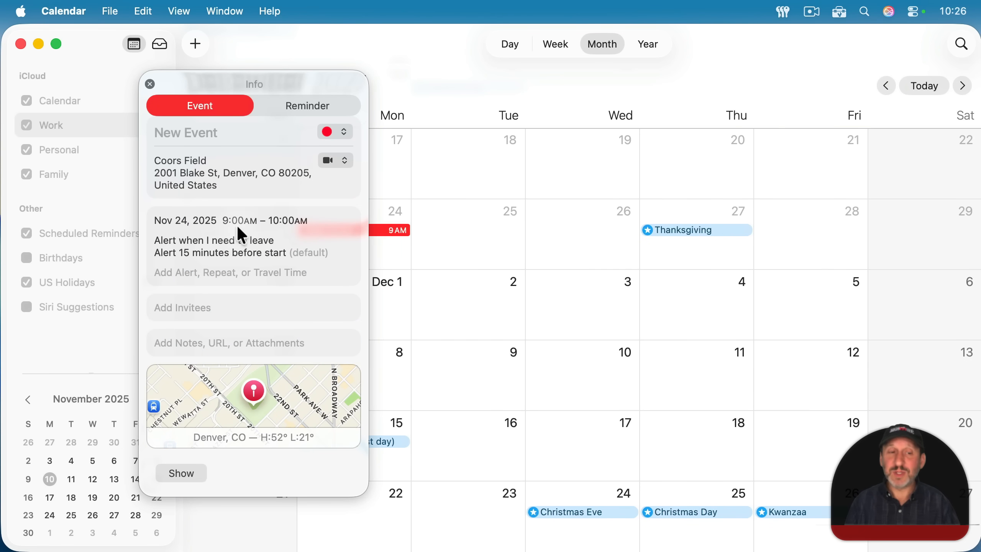
mouse_move(321, 226)
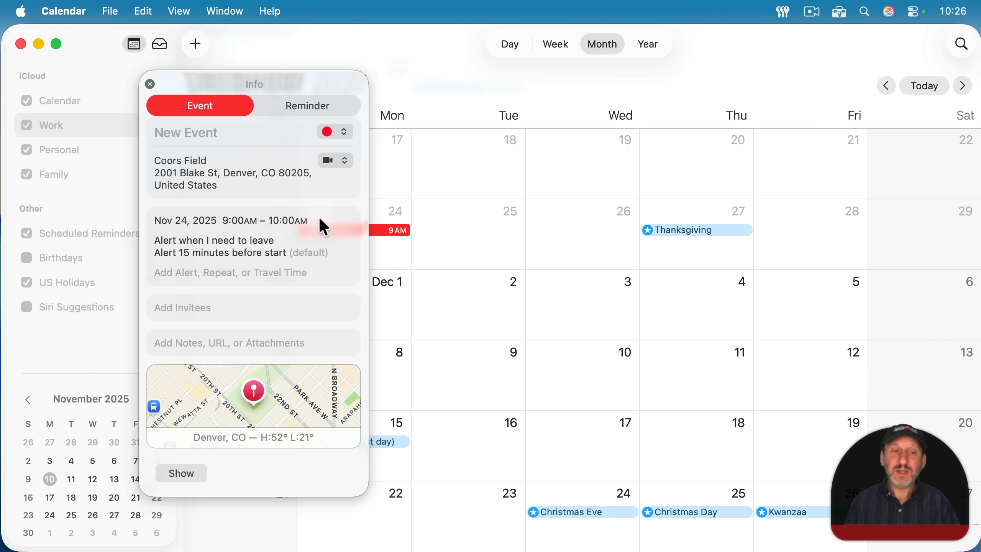
left_click(231, 220)
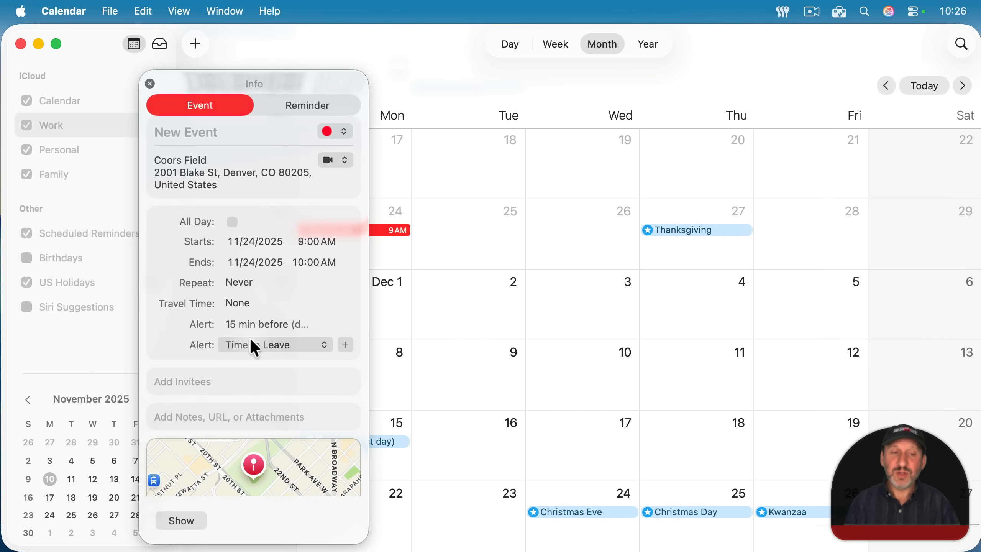
Keep Time to Leave as the second alert and close the event's details
left_click(272, 344)
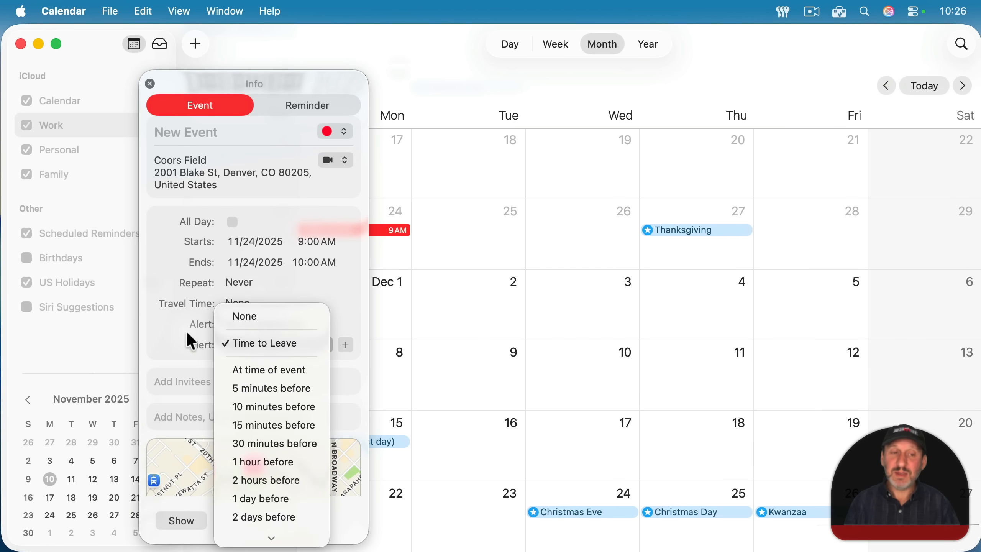
left_click(274, 425)
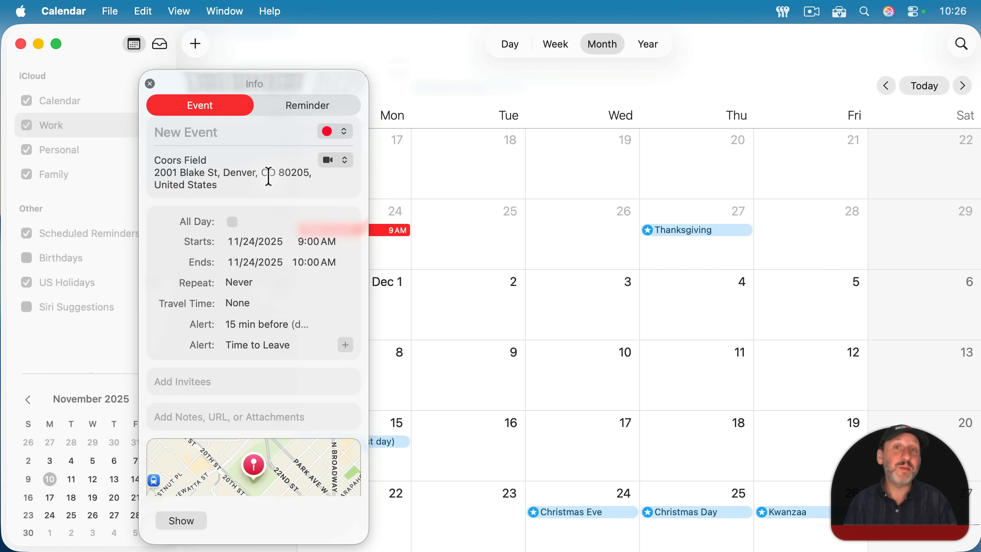
left_click(150, 83)
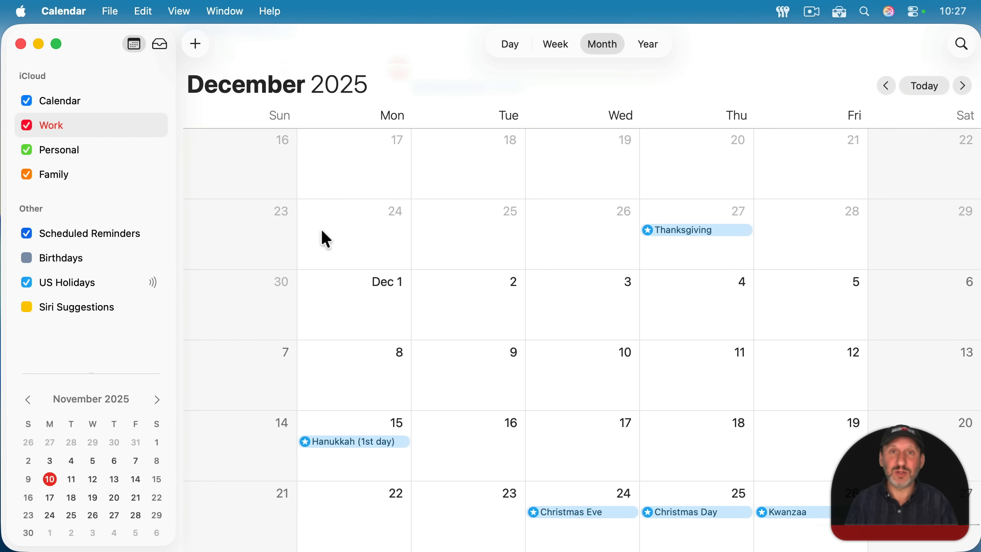
mouse_move(69, 11)
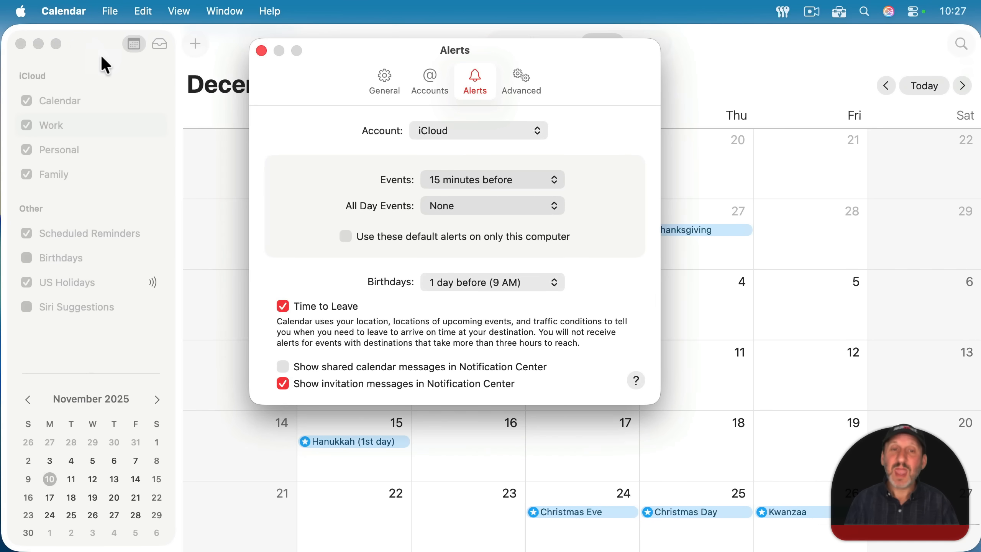
mouse_move(498, 84)
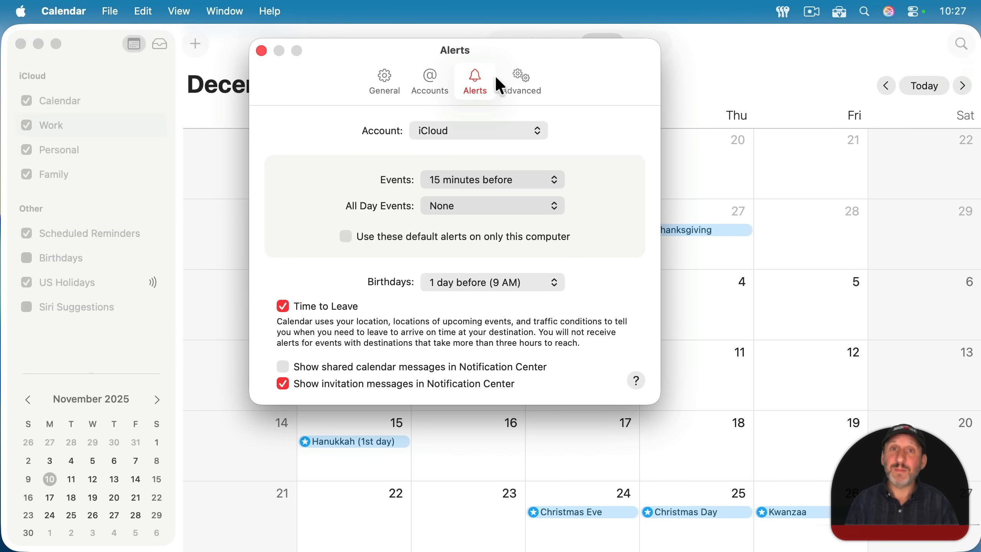
In Alerts settings keep the iCloud account, events at 15 minutes before and all-day events at none
left_click(477, 130)
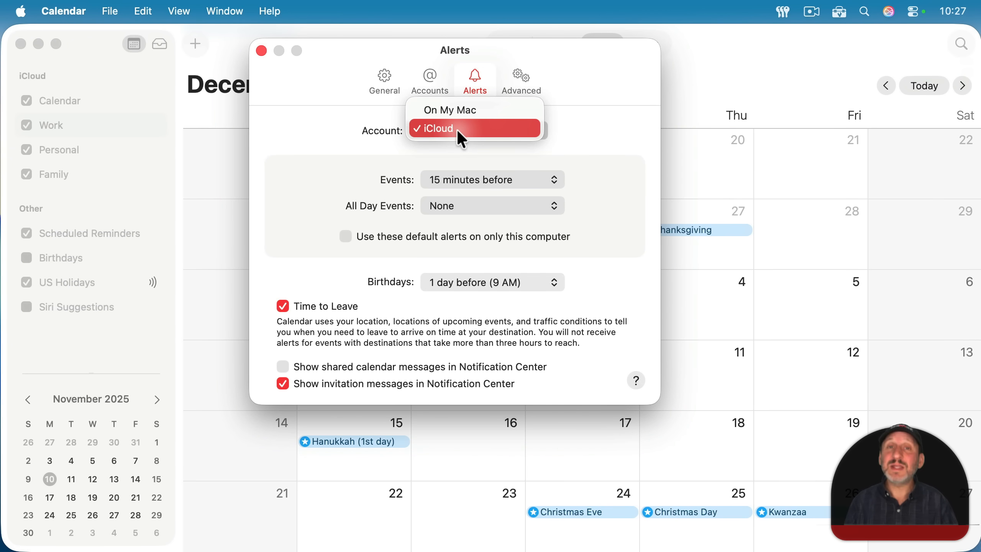
mouse_move(449, 110)
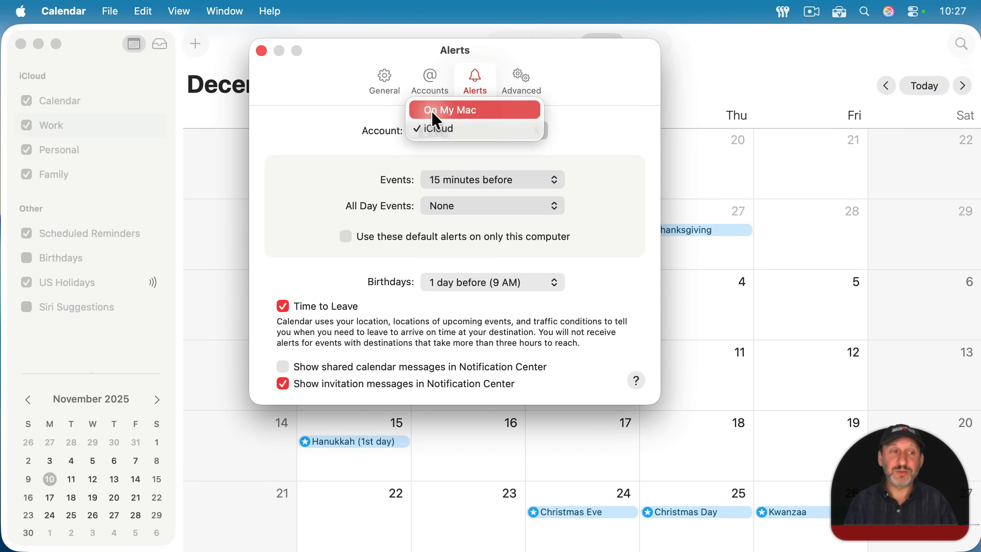
mouse_move(461, 128)
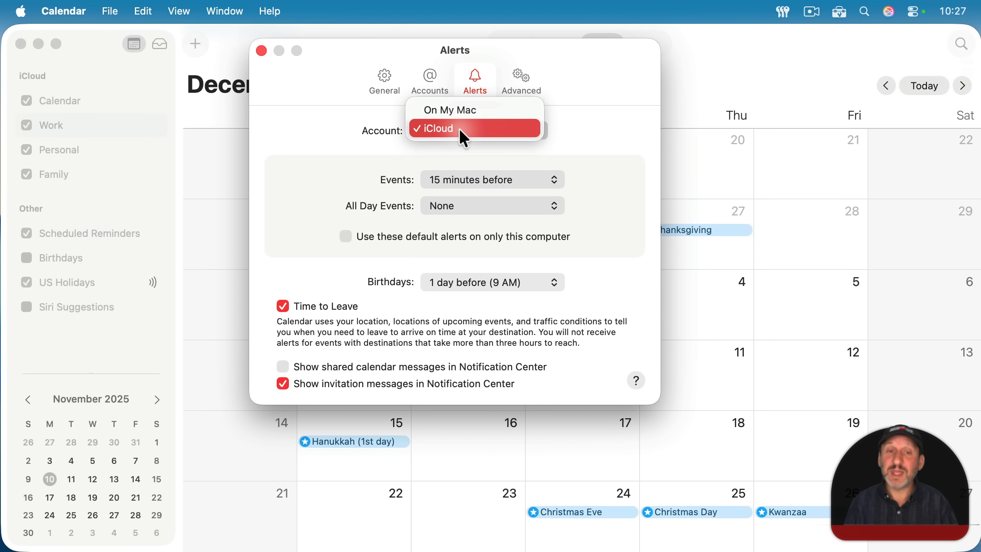
mouse_move(446, 139)
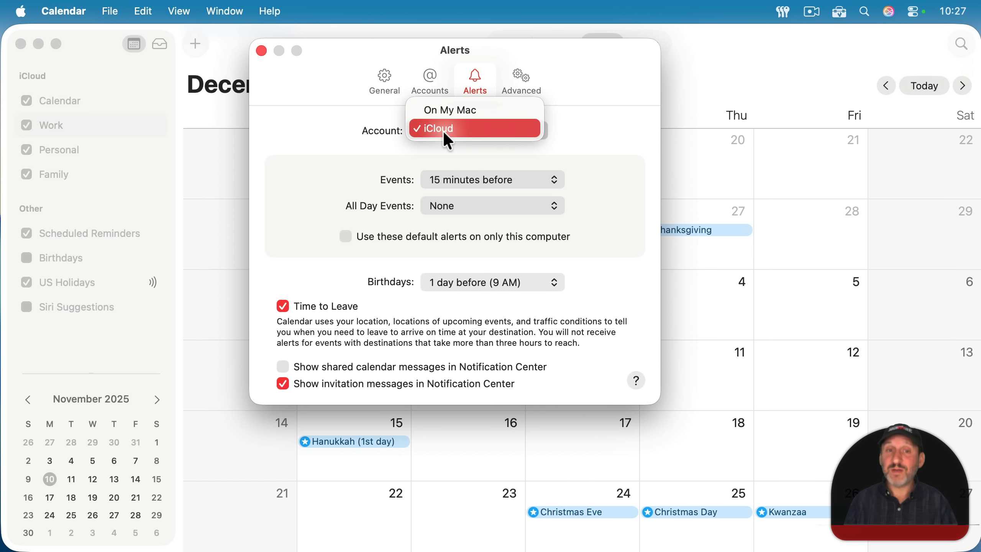
mouse_move(446, 136)
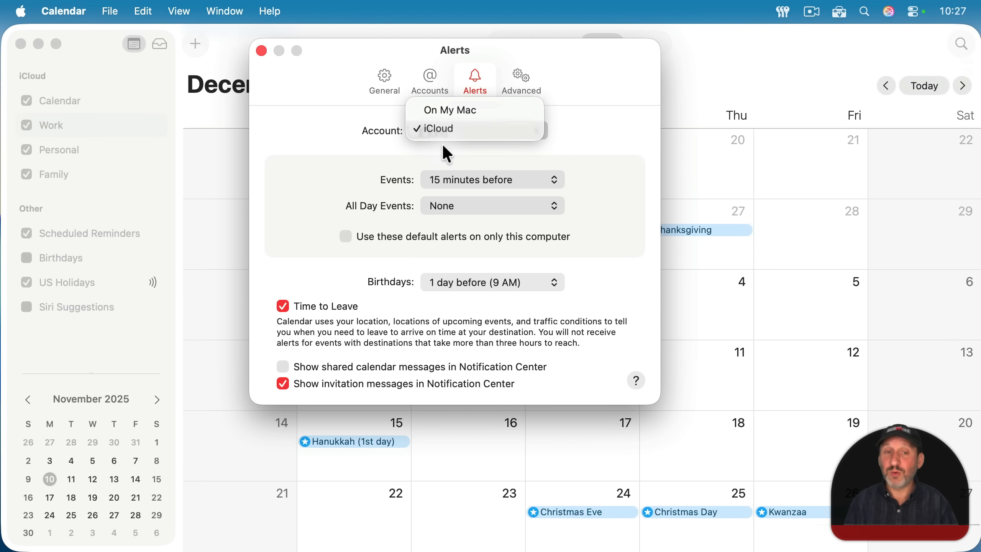
left_click(436, 128)
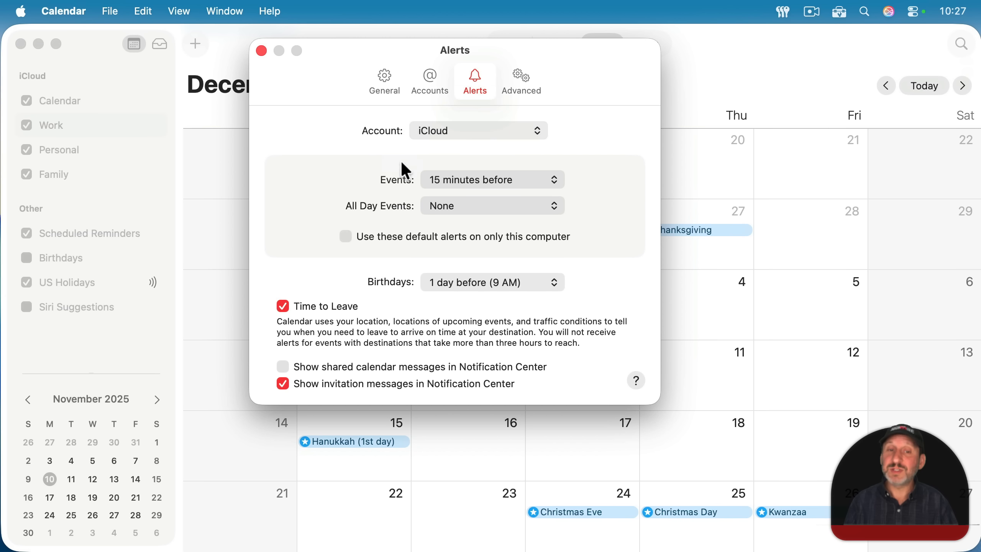
mouse_move(397, 192)
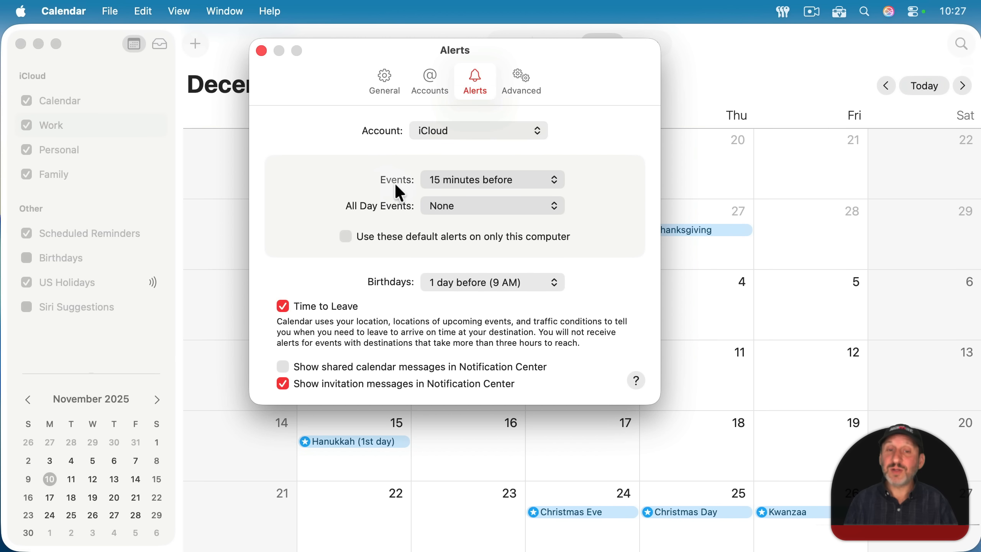
left_click(491, 180)
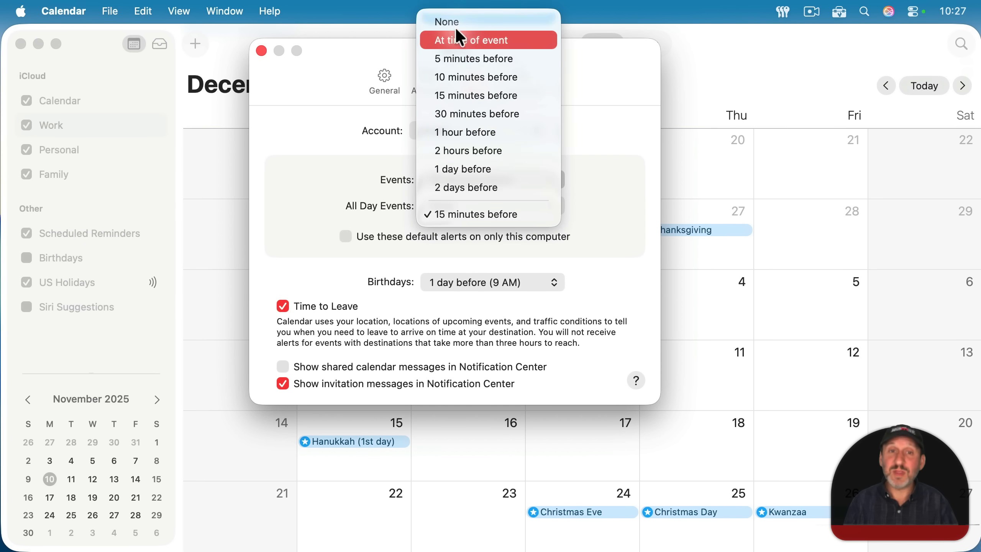
left_click(447, 21)
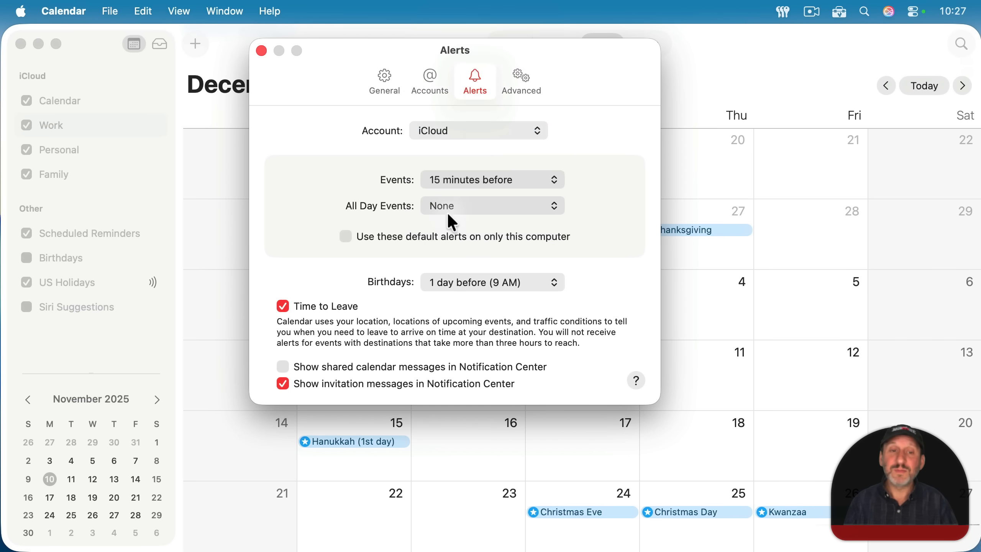
left_click(491, 205)
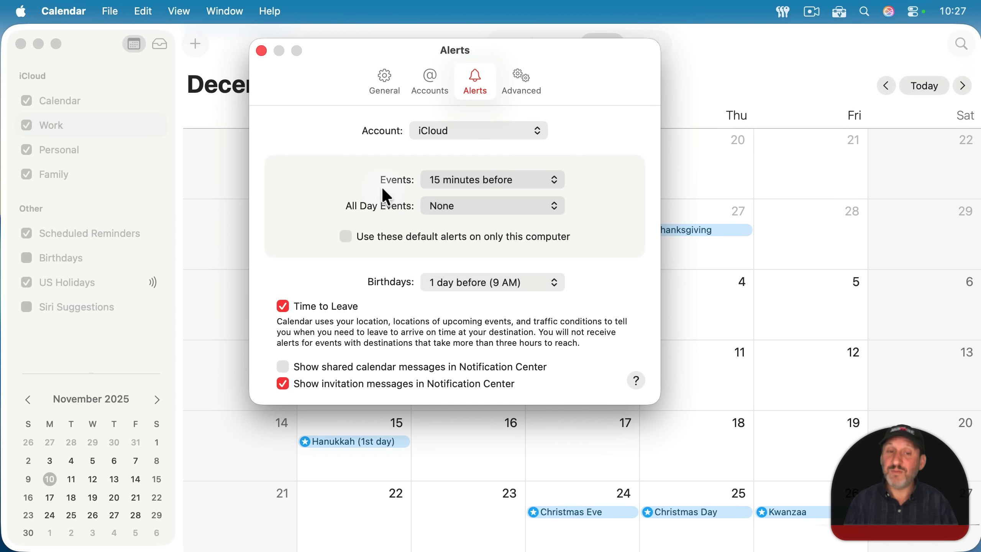
mouse_move(345, 243)
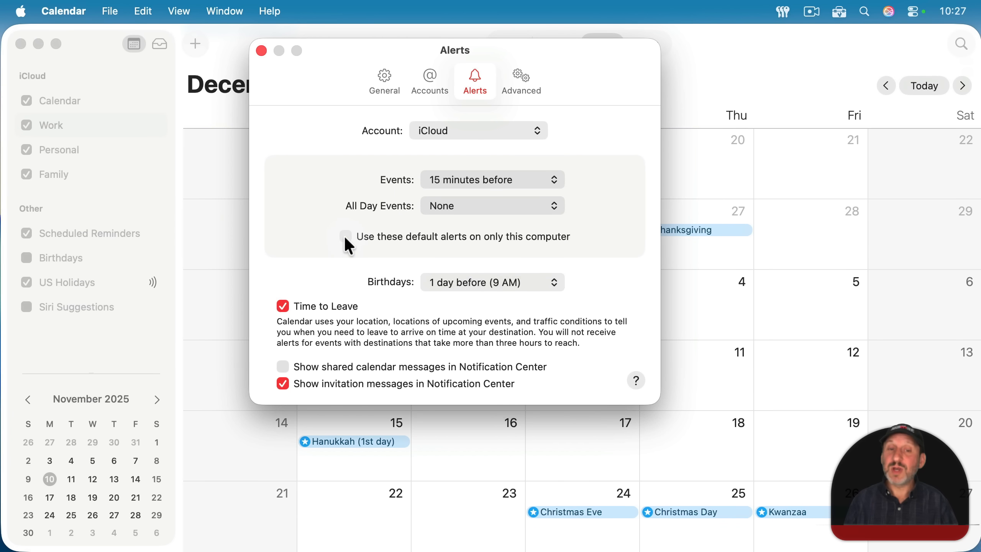
mouse_move(539, 249)
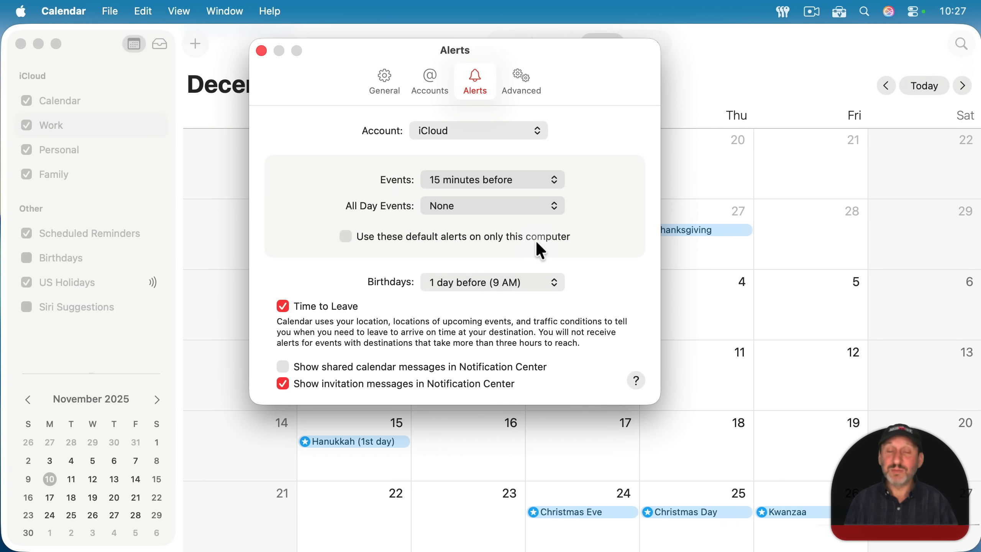
mouse_move(450, 191)
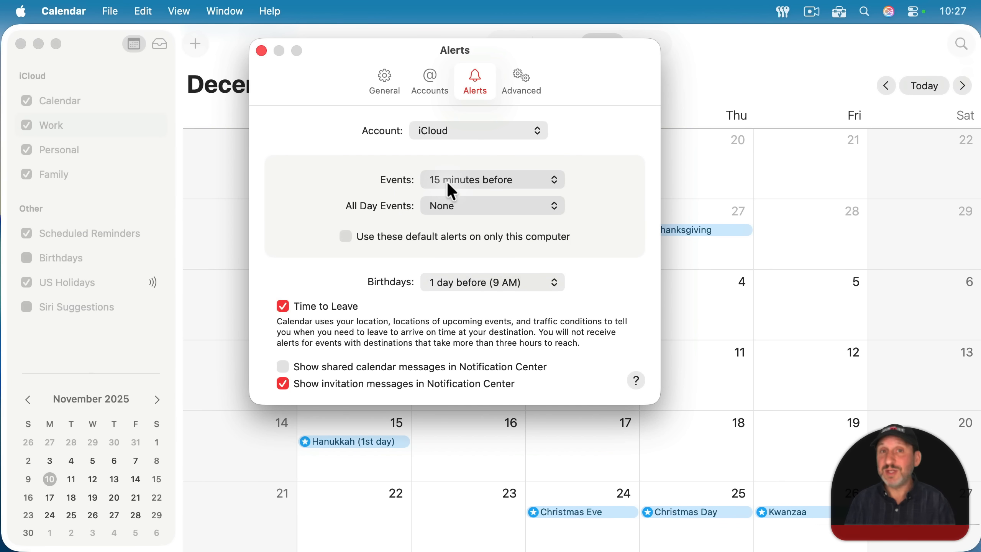
mouse_move(272, 324)
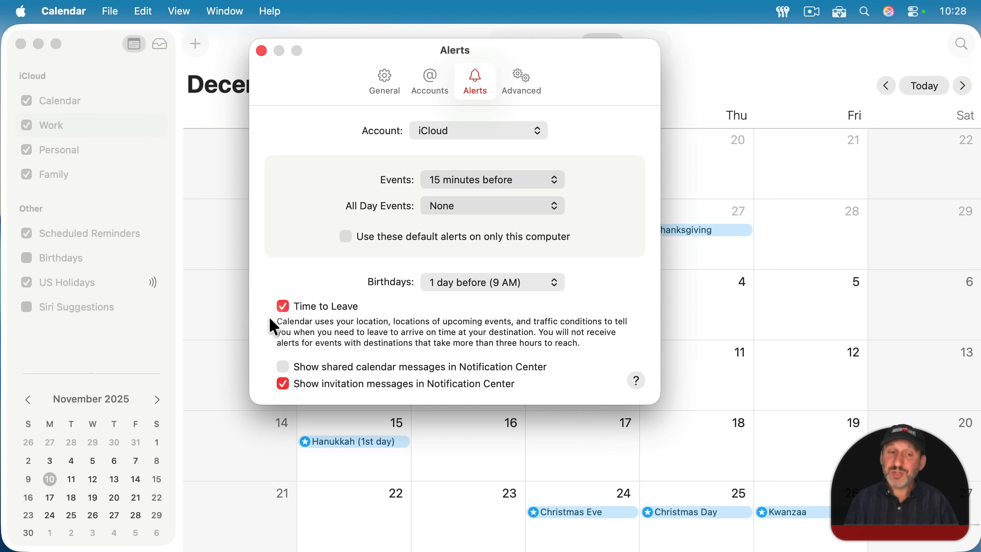
mouse_move(334, 312)
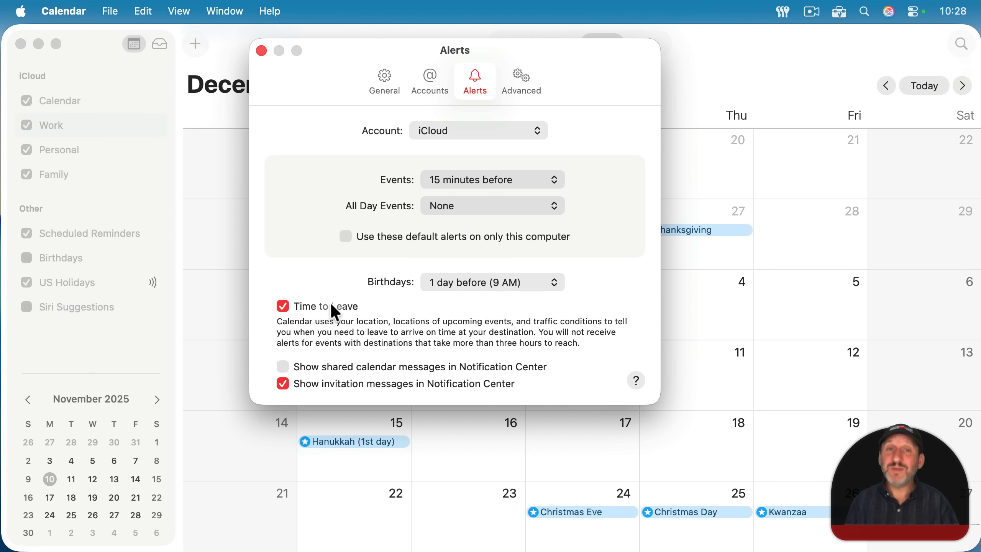
mouse_move(309, 316)
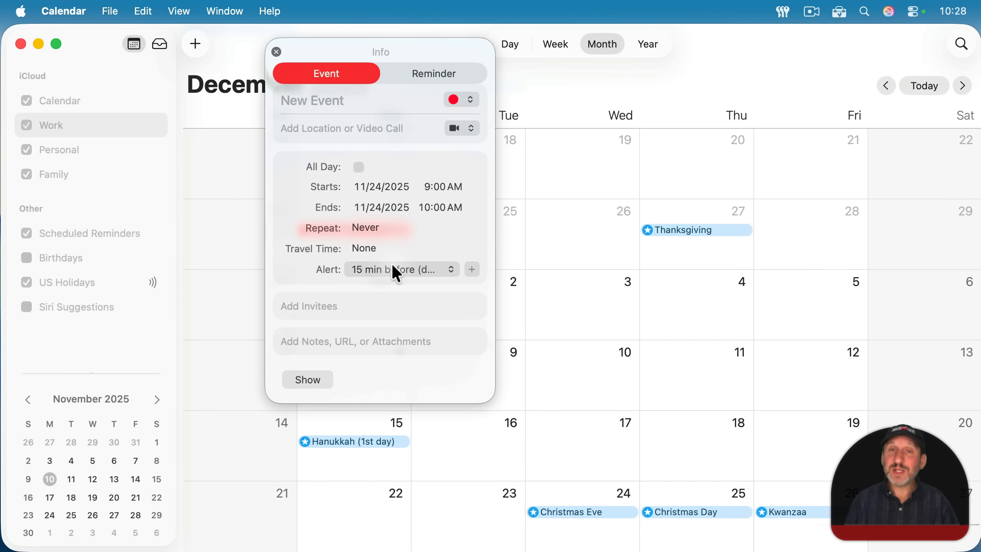
mouse_move(474, 274)
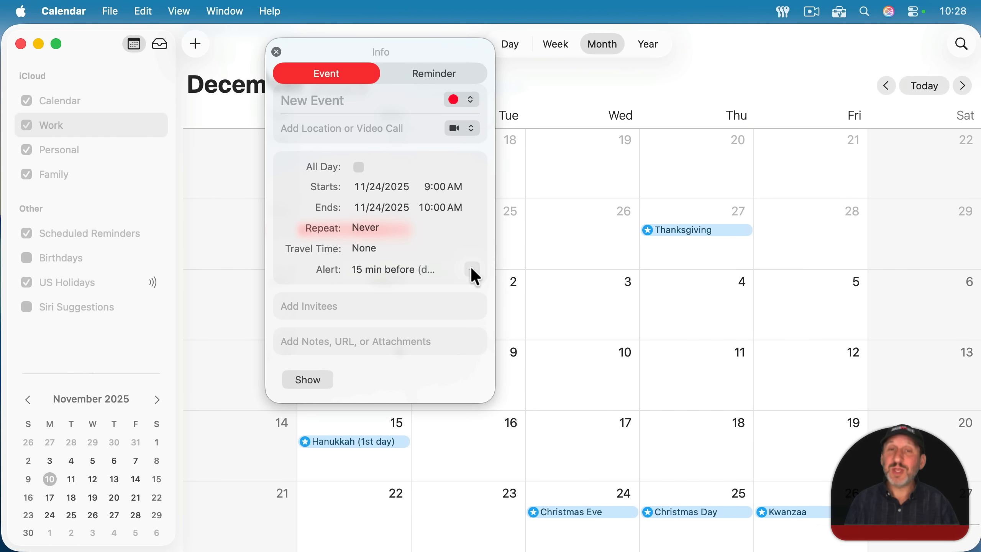
Set the event's first alert to 10 minutes before and add a second alert
left_click(392, 269)
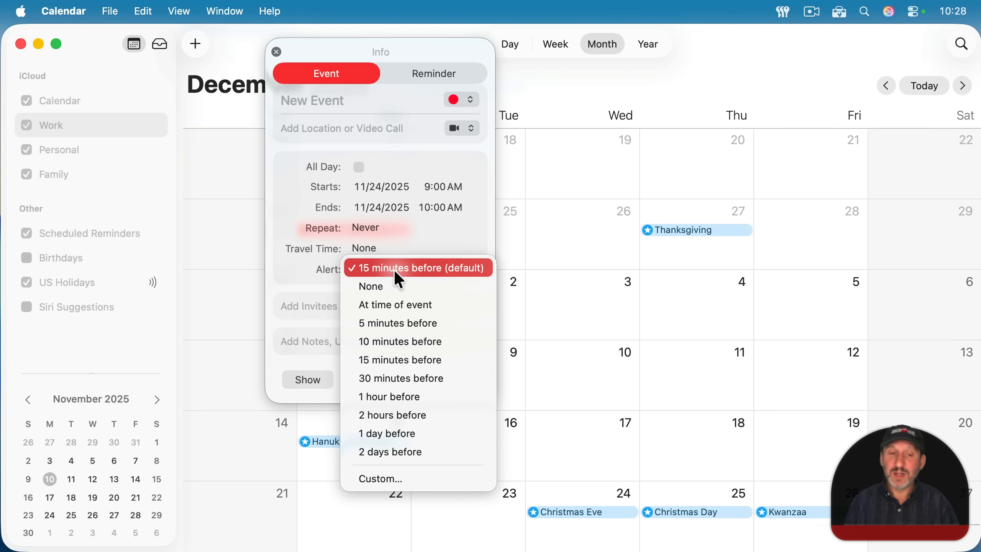
left_click(400, 341)
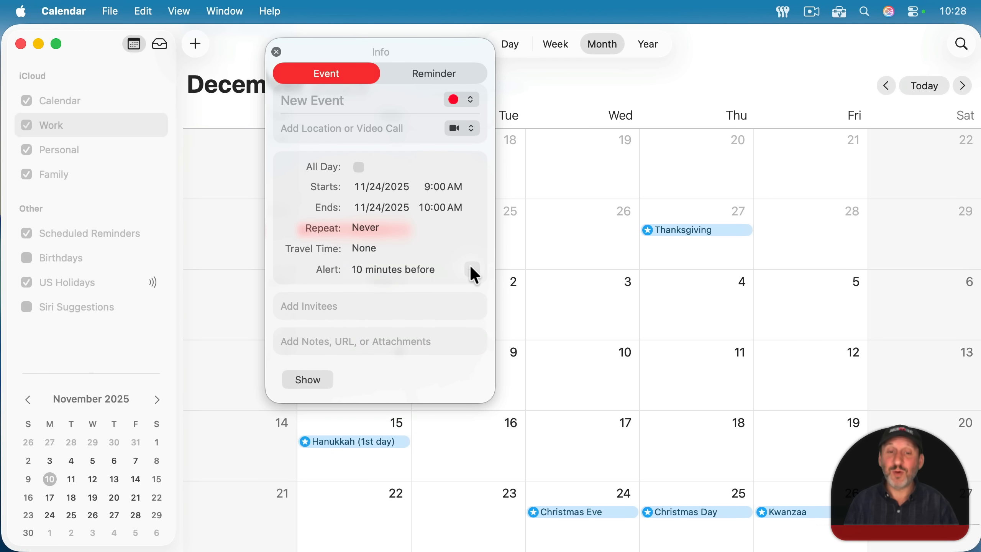
left_click(407, 269)
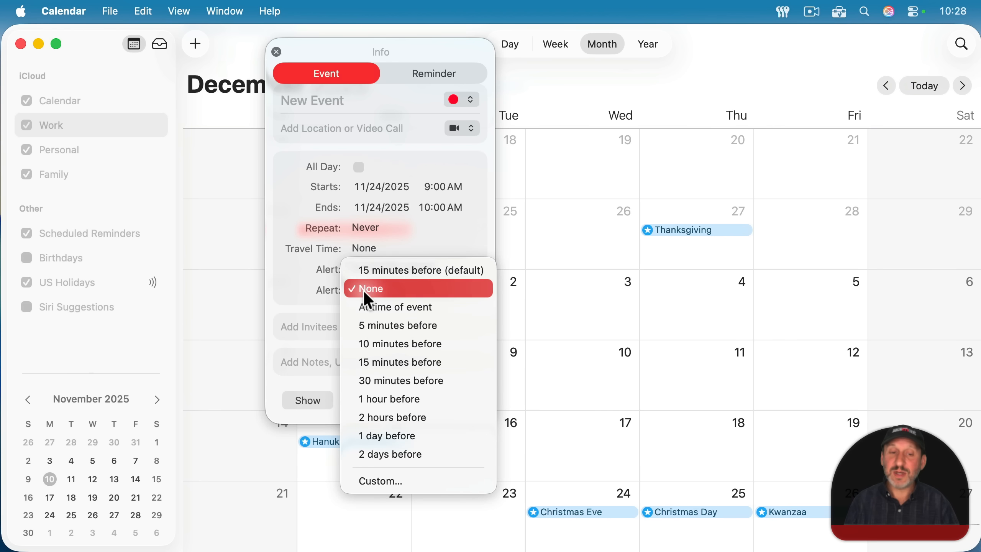
Try 1 day before for the added alert, then leave the extra alert at none
left_click(386, 435)
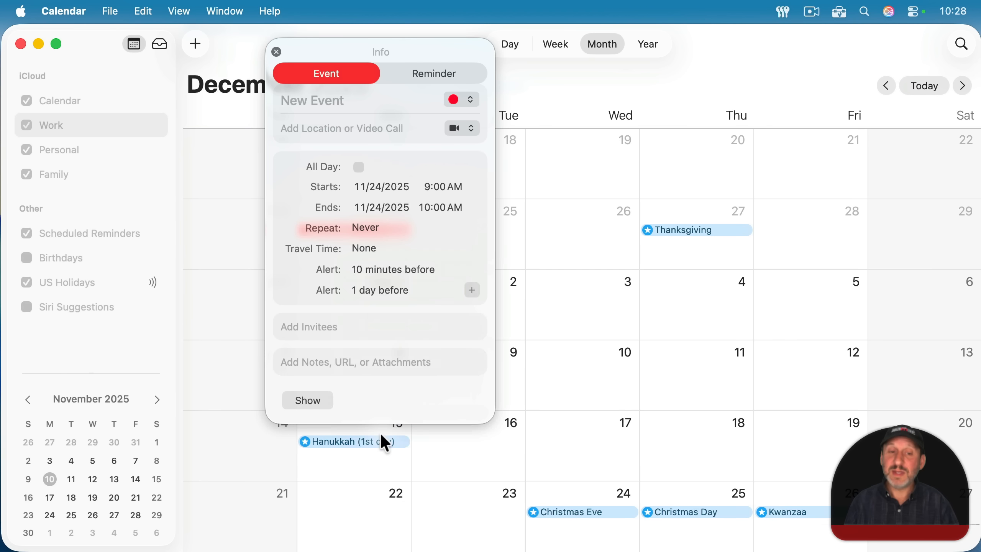
left_click(471, 289)
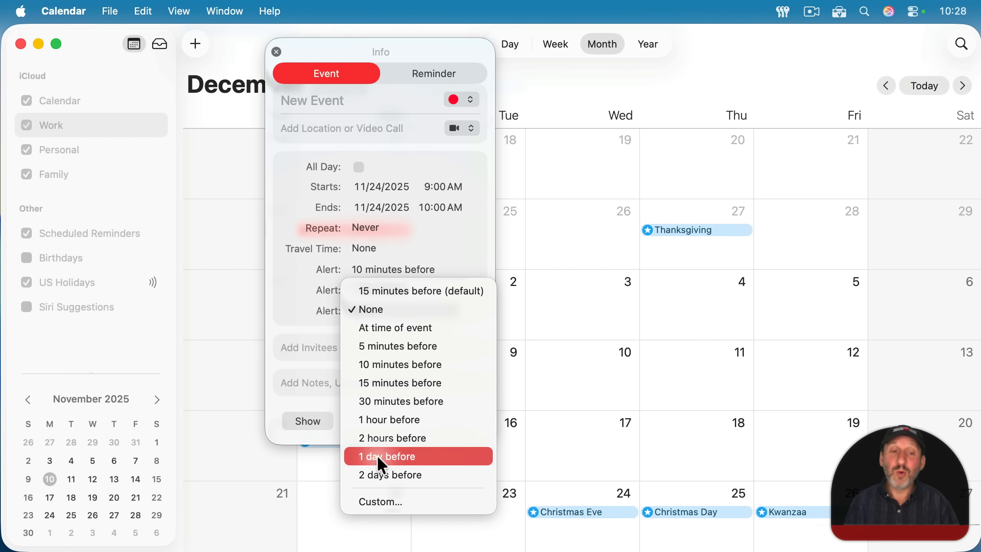
left_click(371, 309)
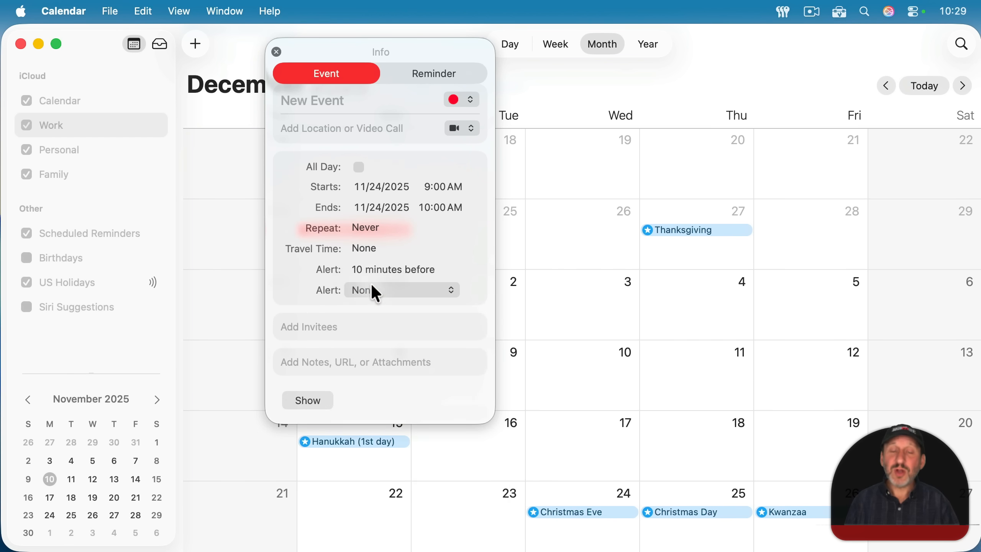
Make the second alert Custom, a message with sound counted in minutes before
left_click(400, 290)
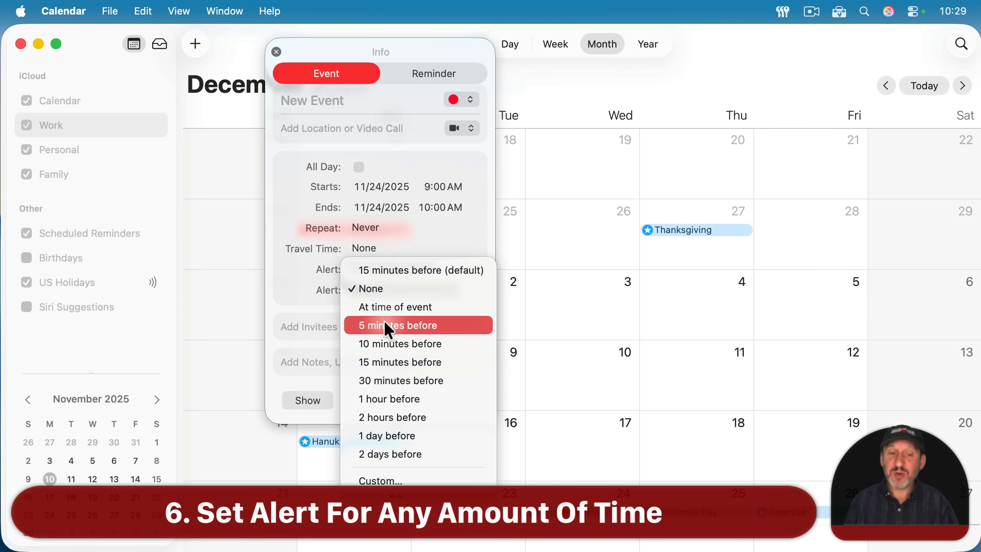
mouse_move(389, 399)
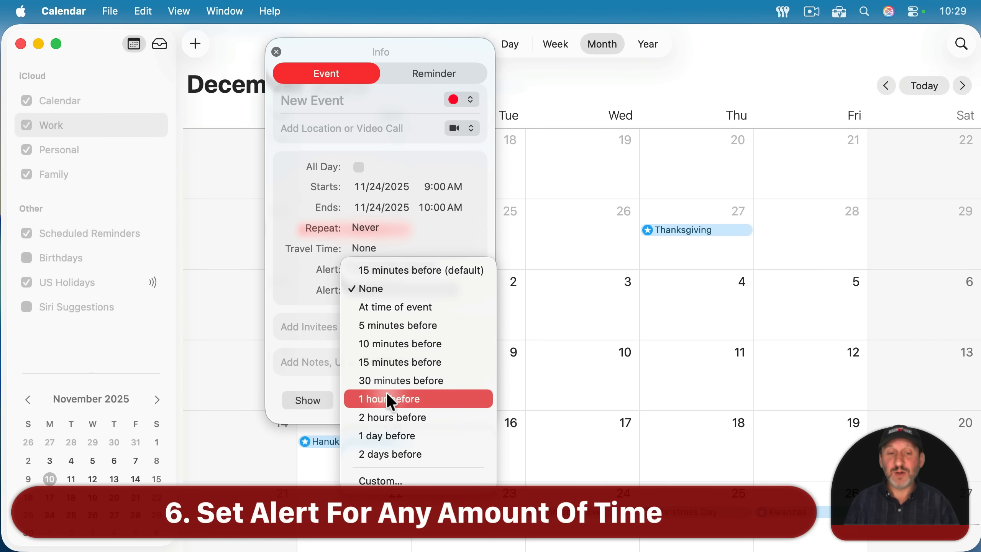
left_click(381, 481)
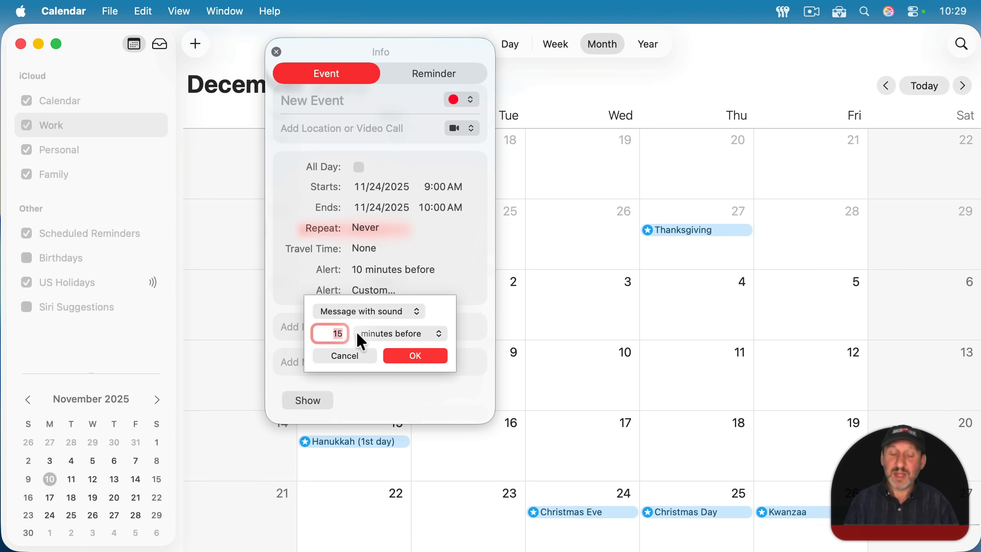
left_click(397, 333)
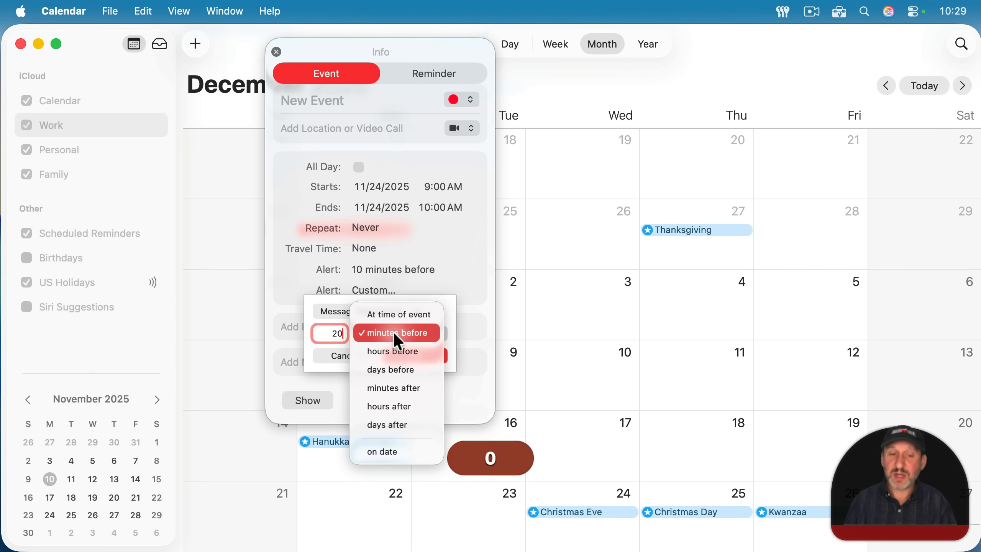
mouse_move(397, 369)
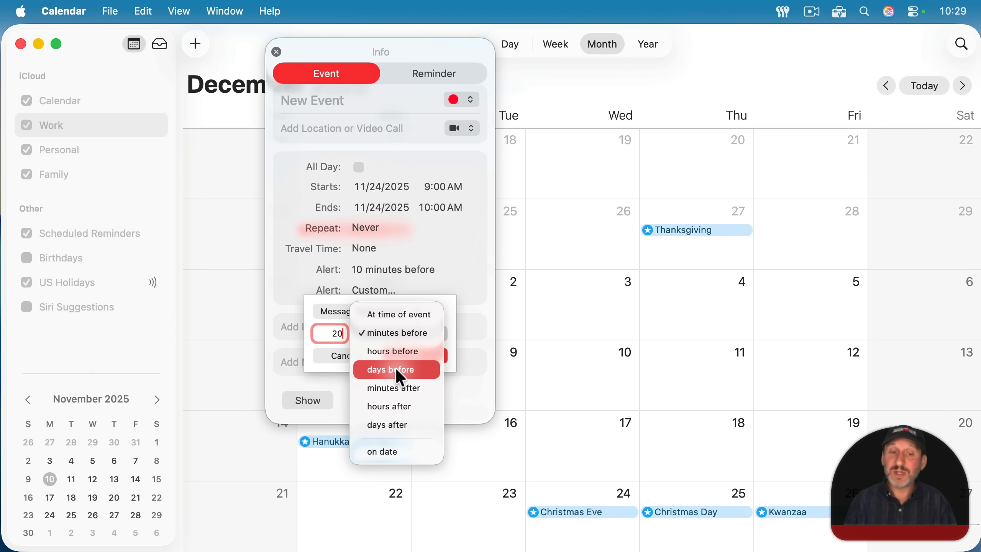
left_click(393, 331)
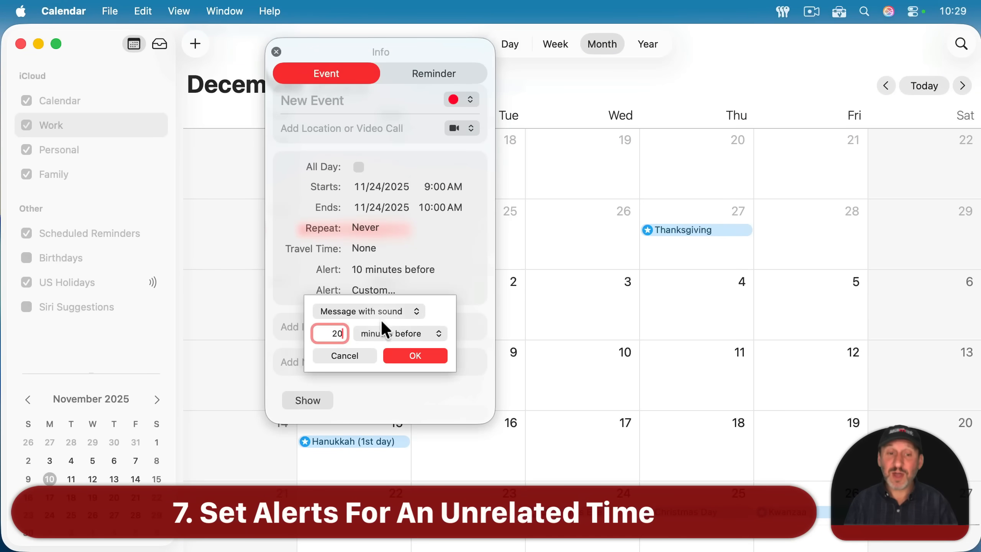
Switch the custom alert to a specific date and pick November 22, 2025
left_click(398, 332)
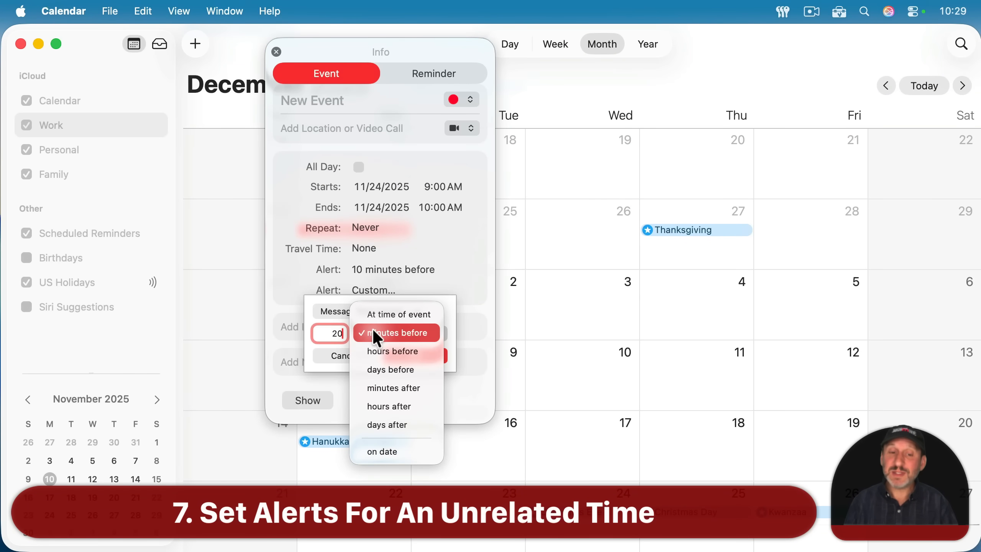
left_click(381, 451)
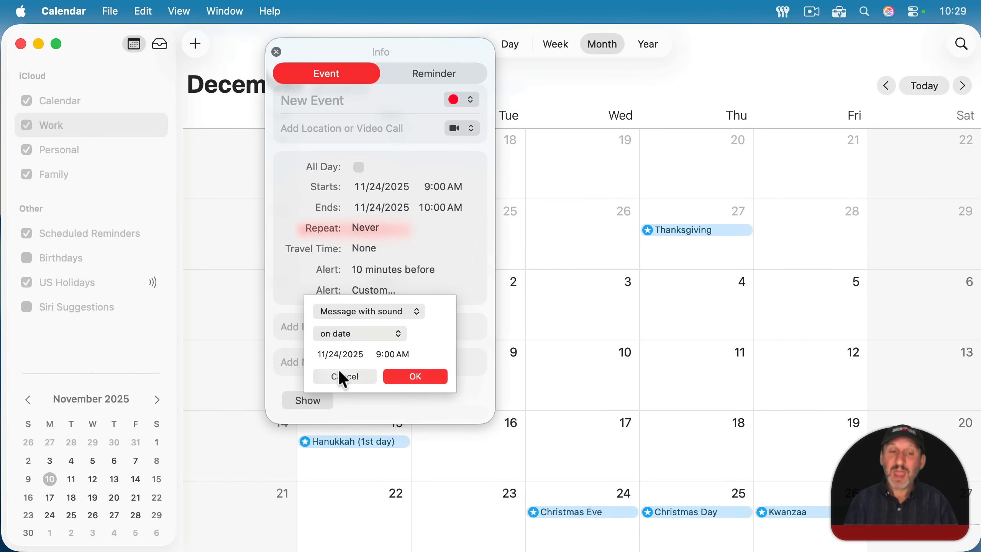
left_click(340, 354)
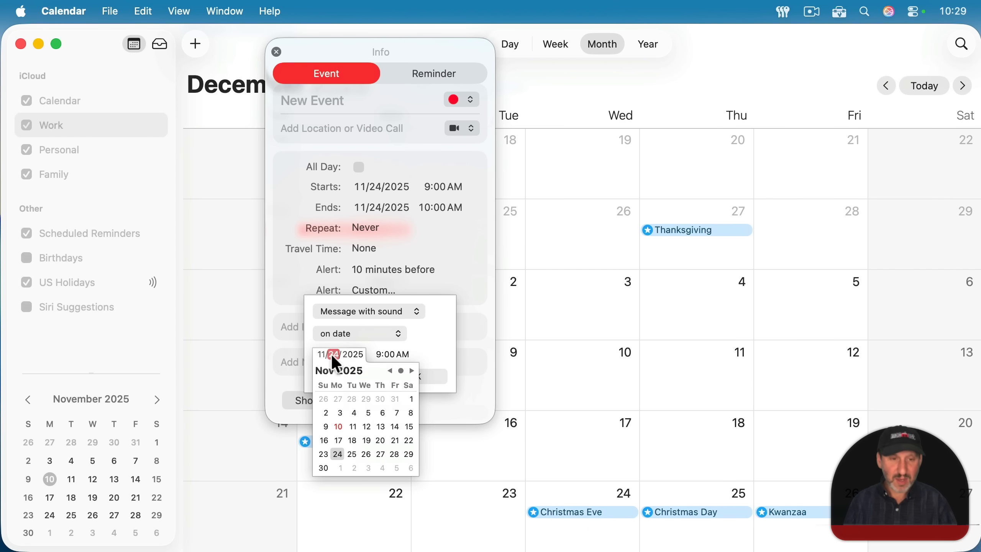
left_click(408, 440)
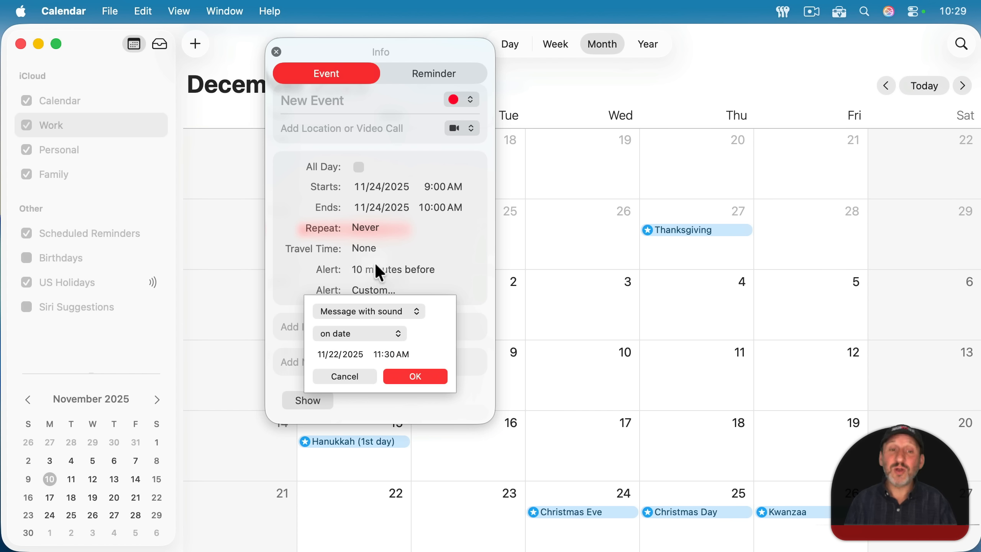
mouse_move(384, 184)
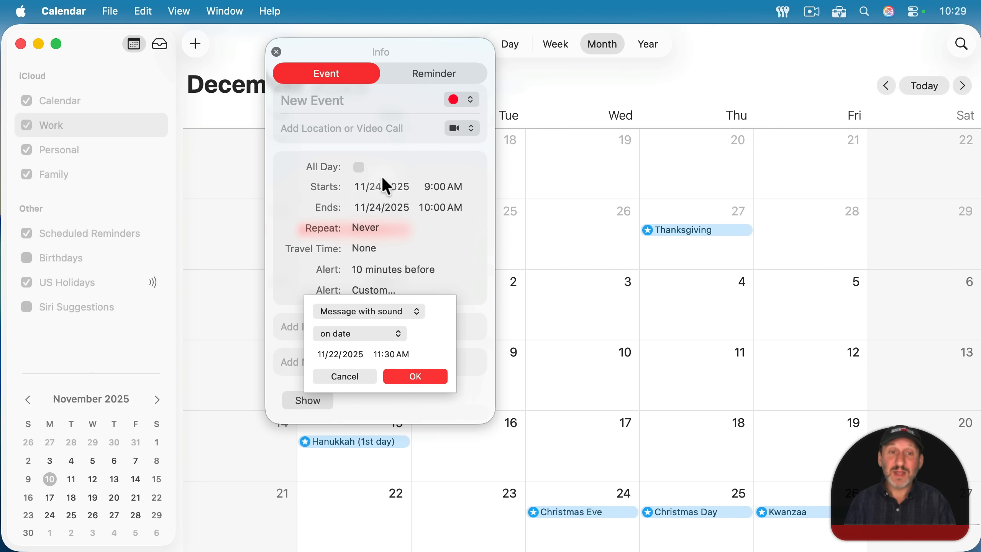
mouse_move(367, 385)
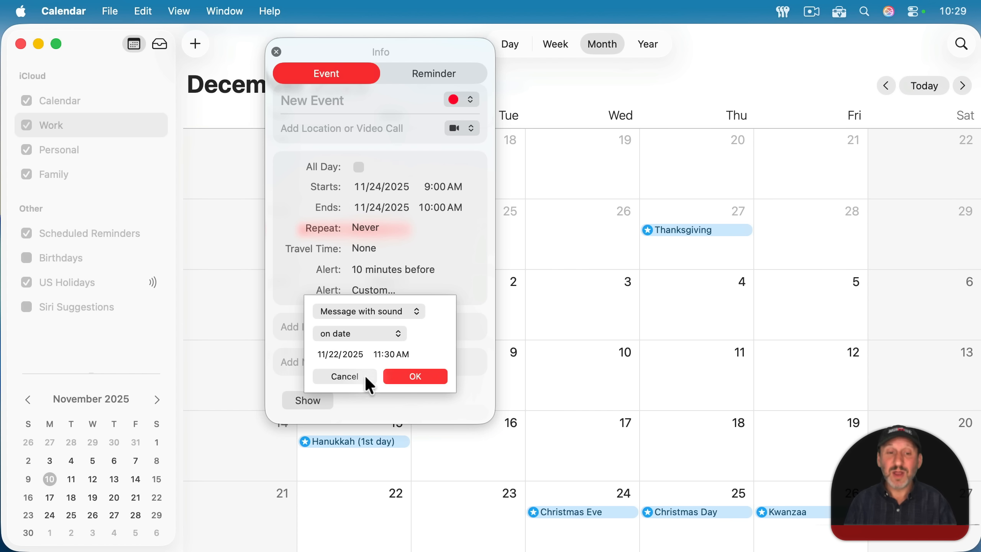
mouse_move(356, 360)
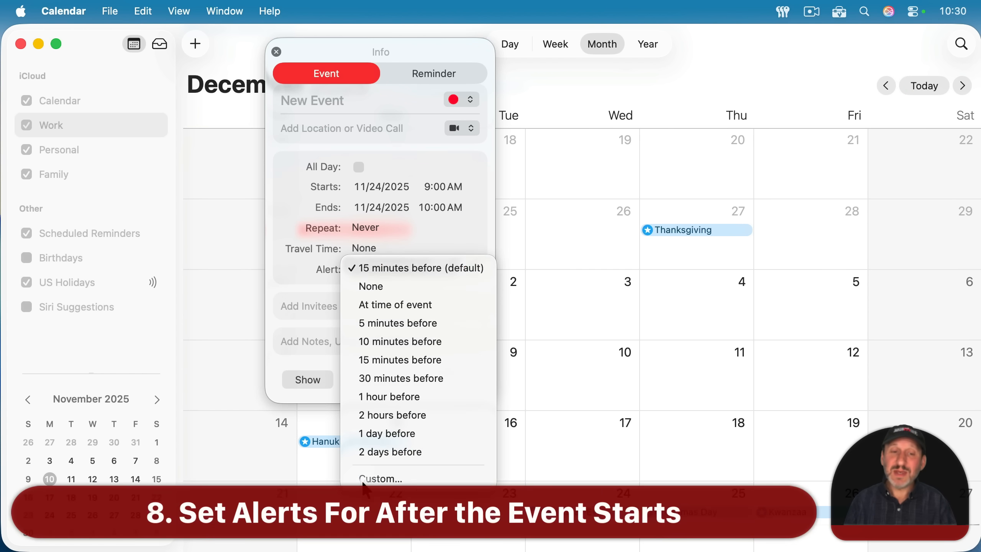
Set up a custom alert firing 15 minutes after the event starts
left_click(380, 479)
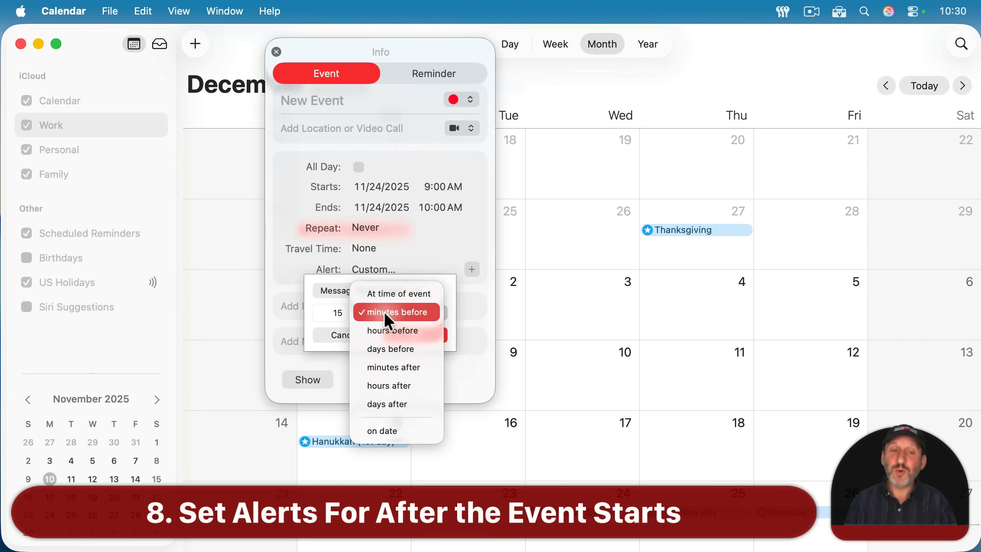
mouse_move(386, 413)
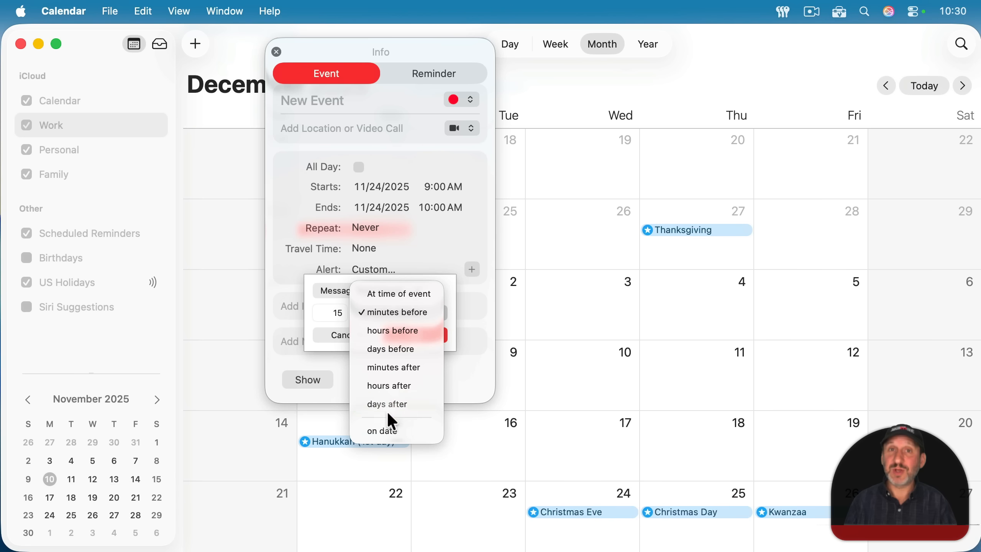
mouse_move(388, 404)
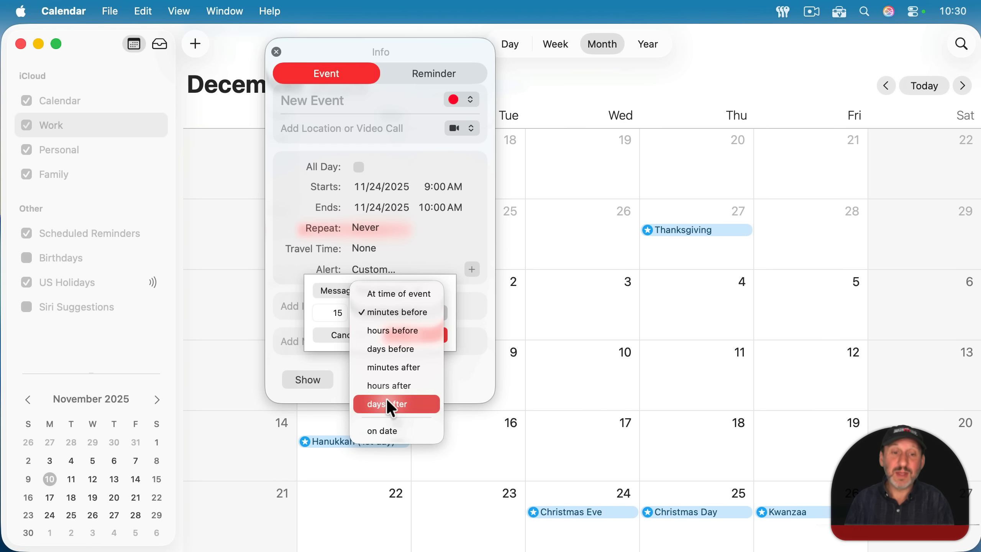
mouse_move(394, 367)
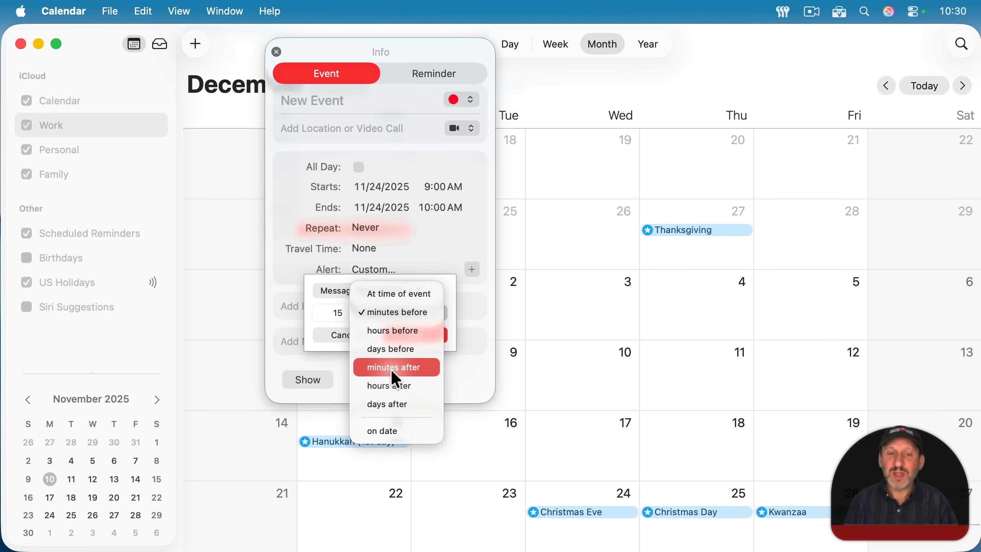
left_click(396, 367)
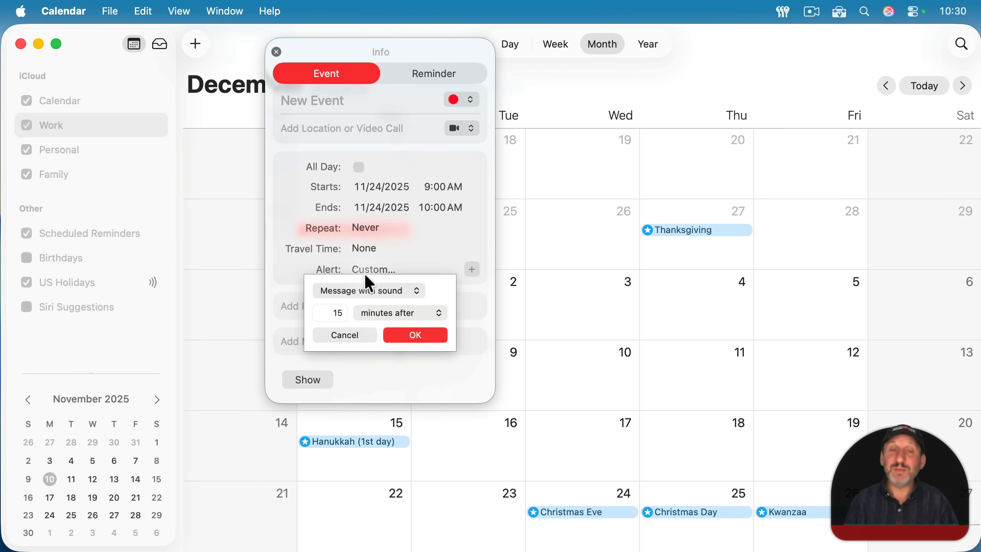
left_click(338, 313)
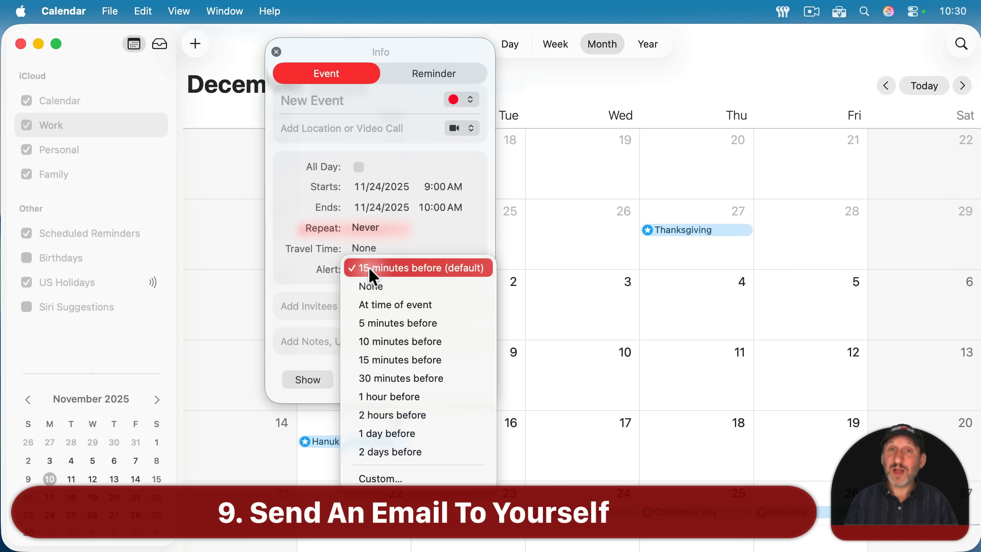
mouse_move(388, 478)
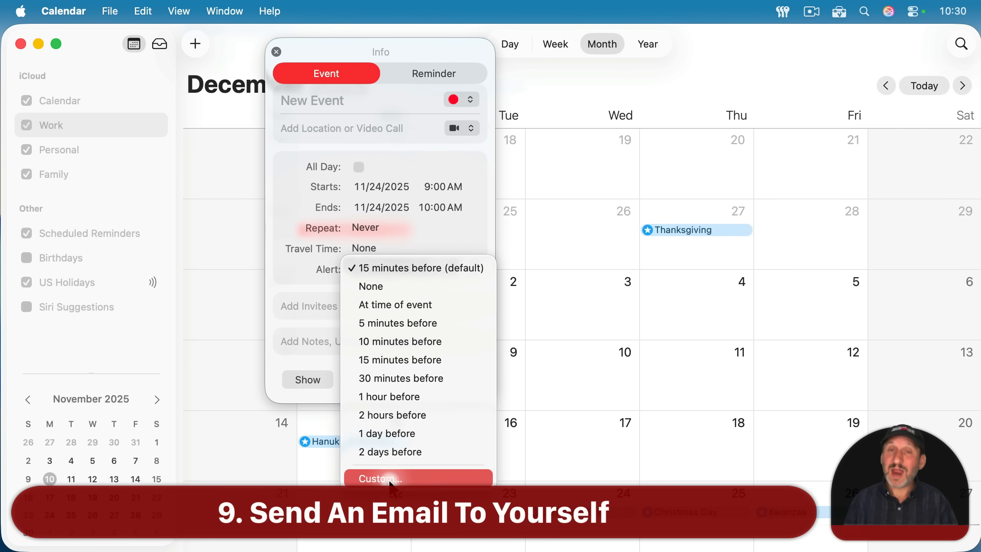
Make the custom alert an Email alert addressed to the work address
left_click(380, 478)
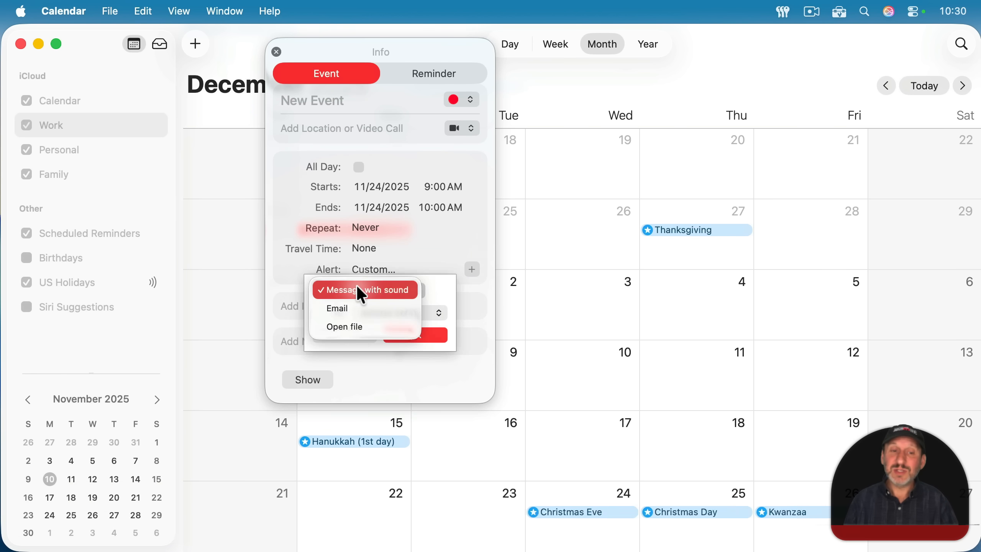
left_click(337, 308)
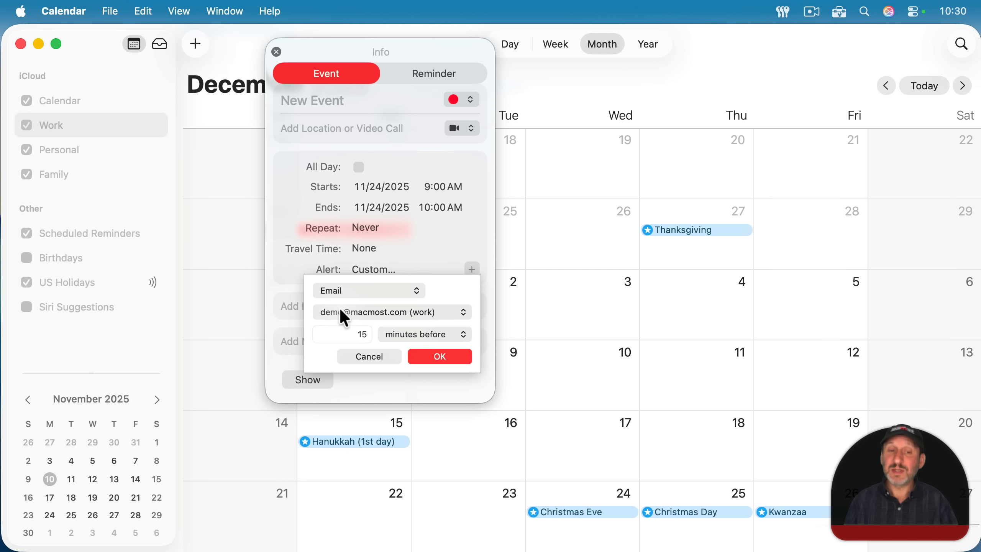
left_click(389, 311)
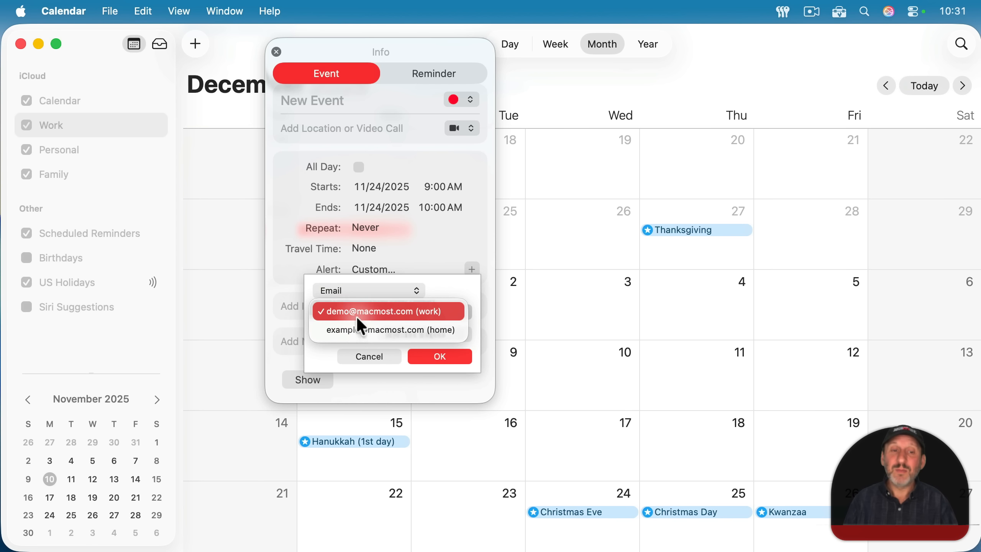
mouse_move(445, 303)
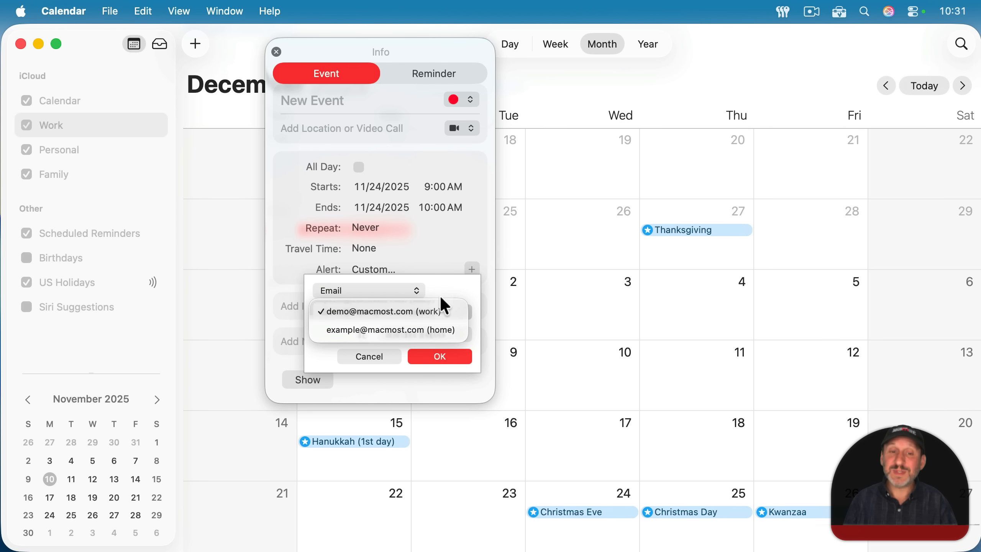
left_click(379, 311)
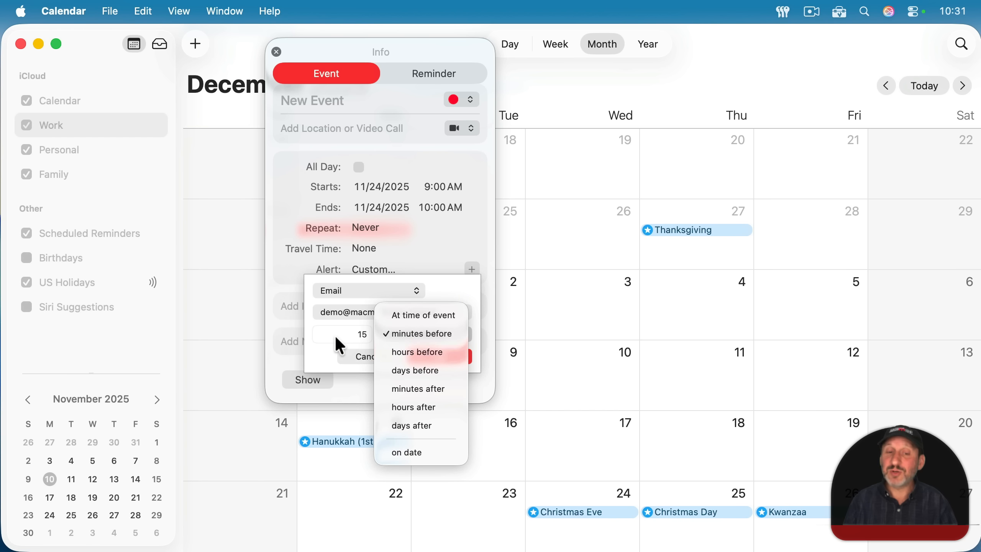
mouse_move(351, 344)
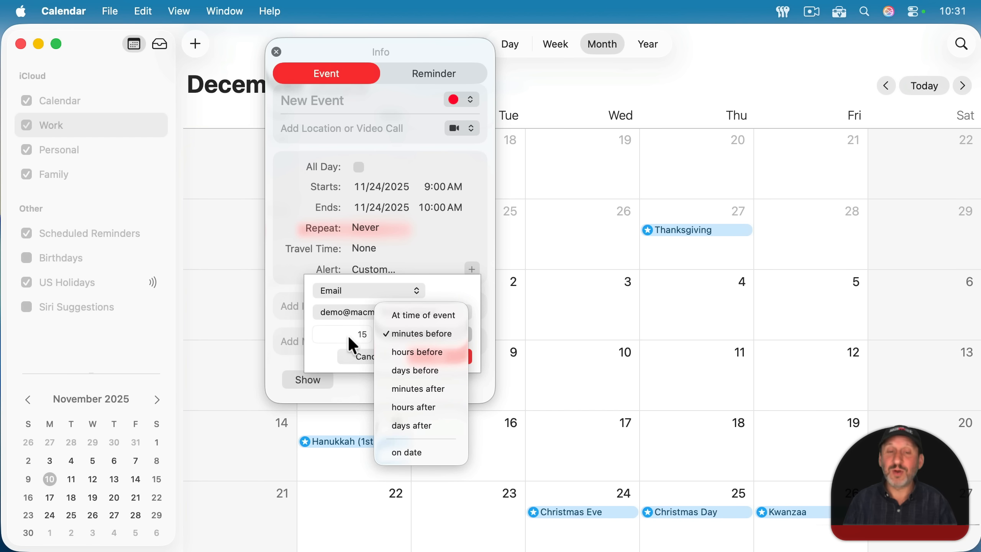
Set the email alert timing to 2 hours before the event
left_click(421, 334)
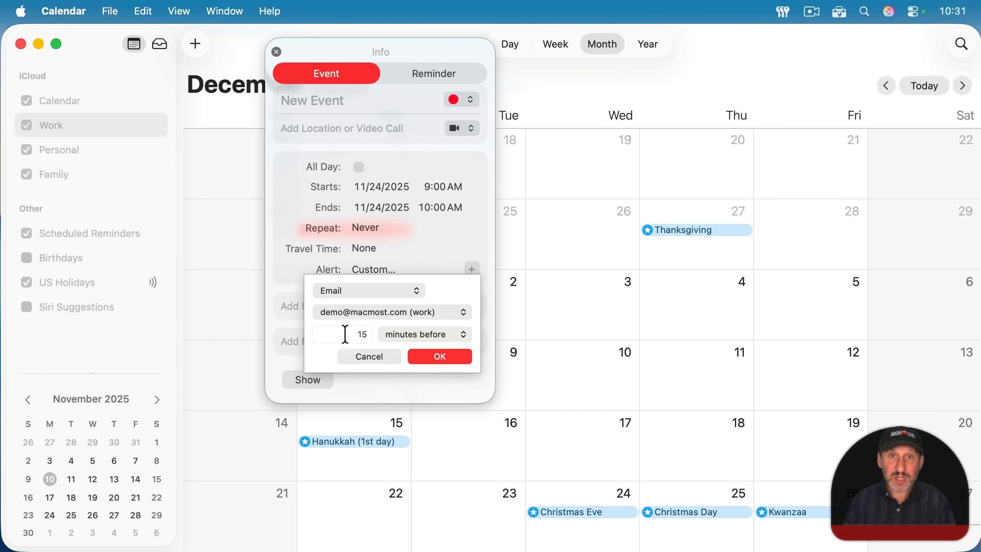
left_click(424, 333)
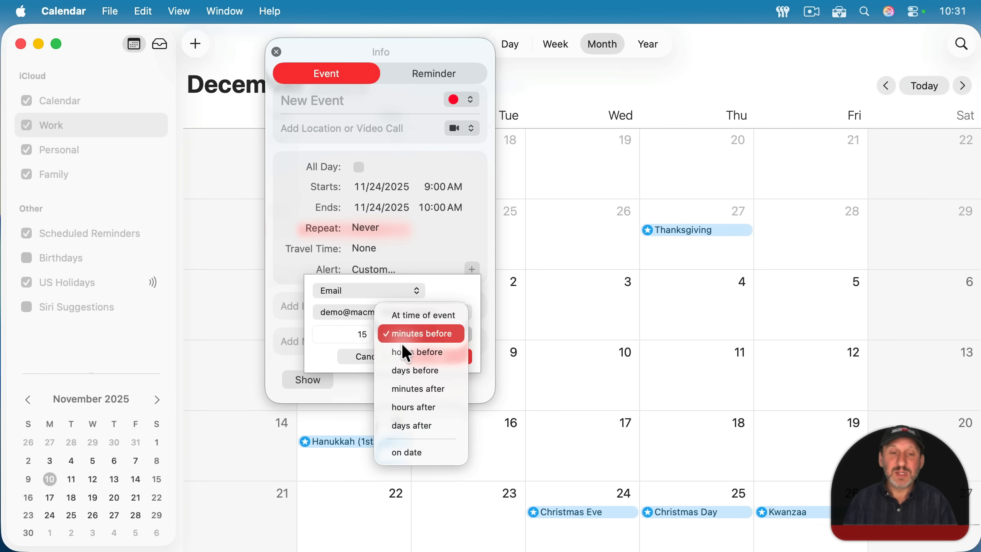
left_click(413, 352)
type("2")
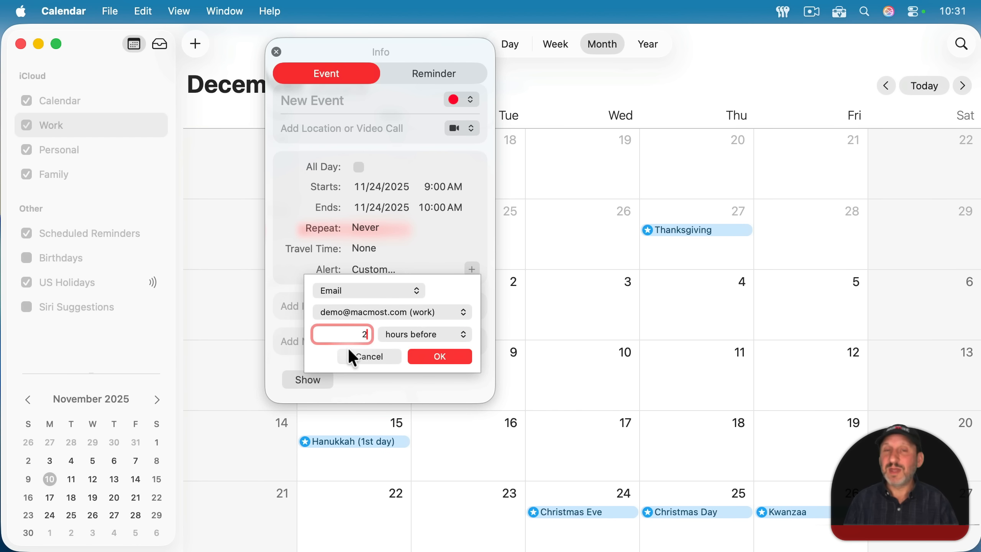
mouse_move(410, 362)
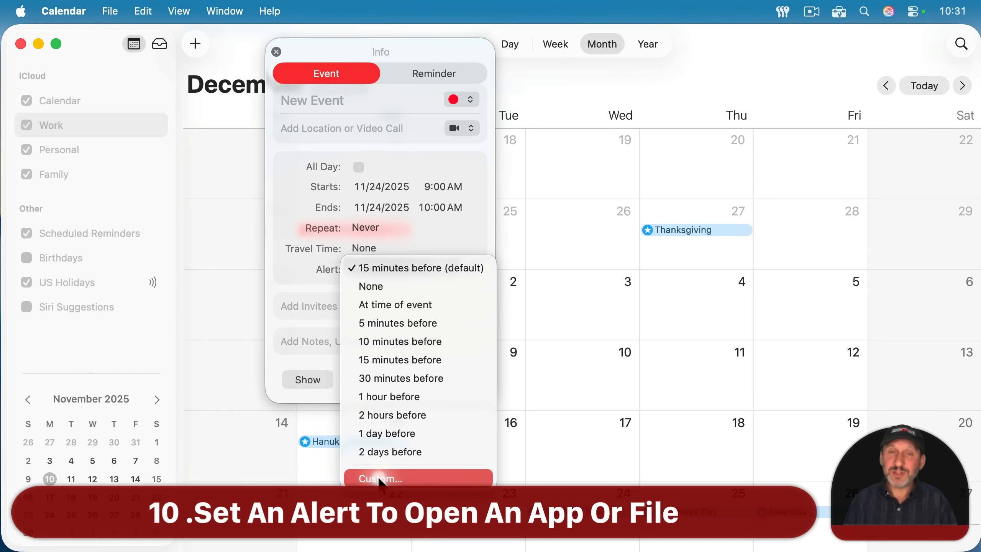
Make the event's alert a custom Open file alert and review which file it opens
left_click(381, 478)
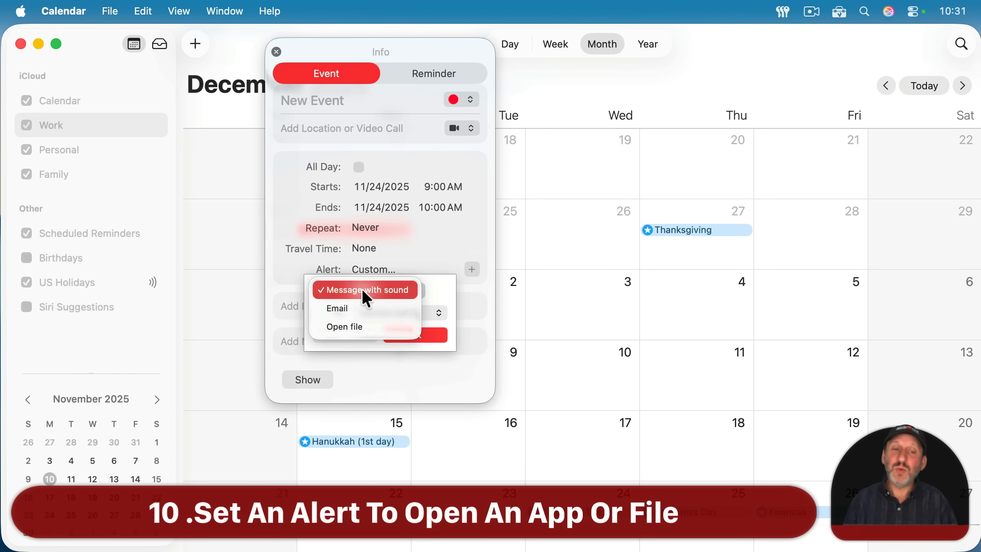
left_click(345, 326)
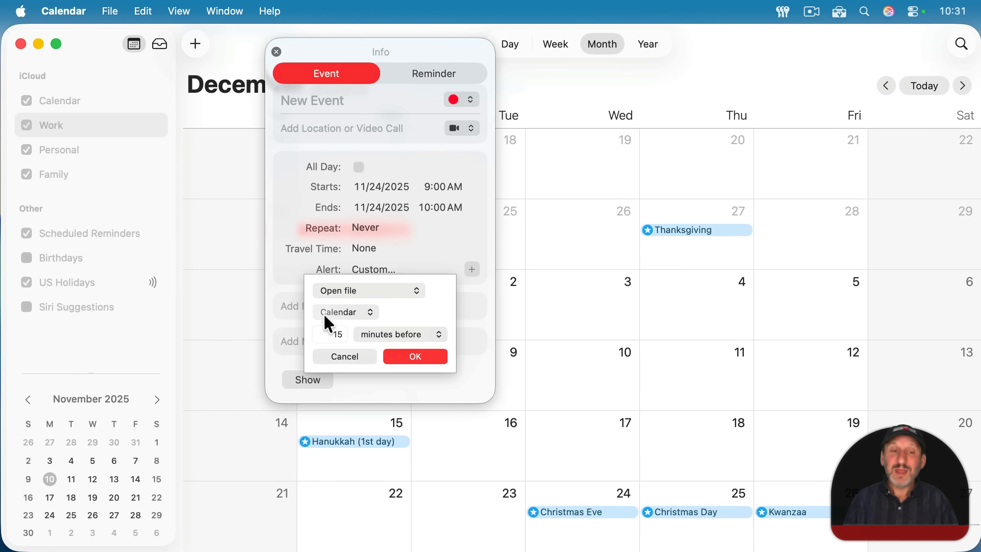
mouse_move(395, 321)
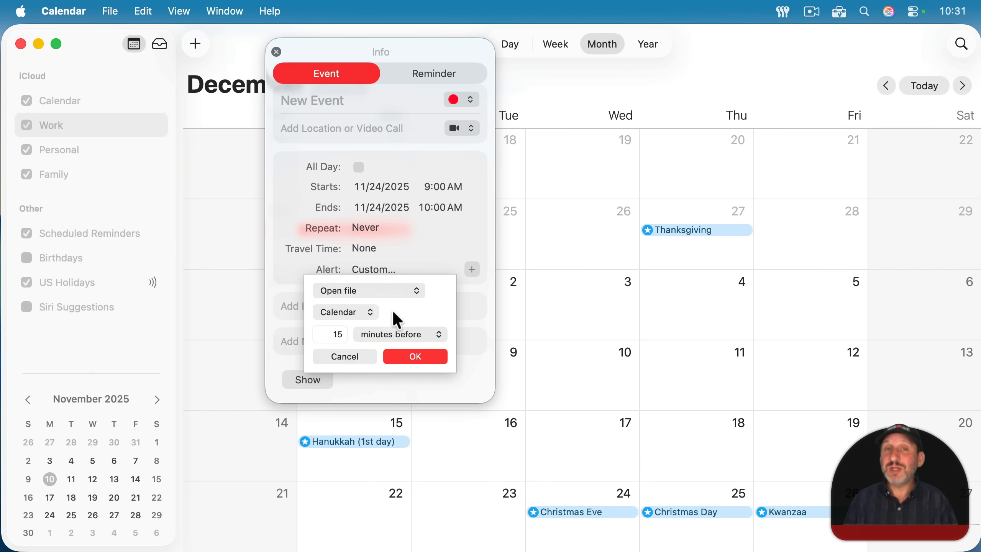
mouse_move(338, 322)
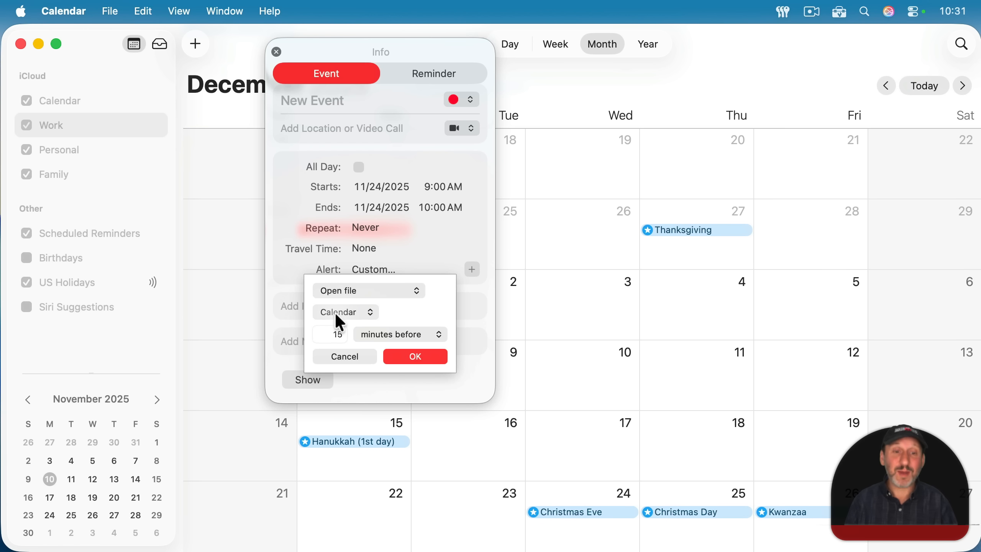
mouse_move(373, 288)
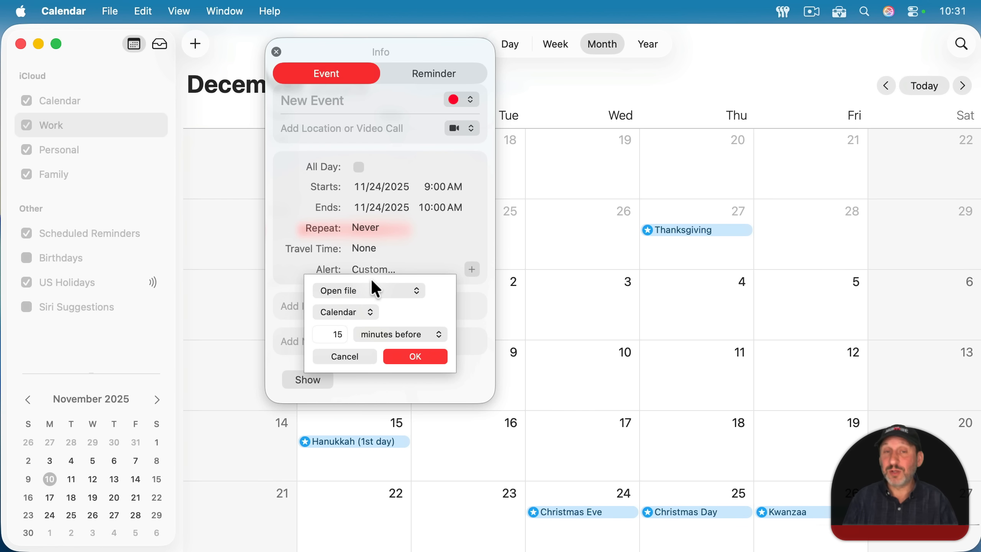
mouse_move(380, 274)
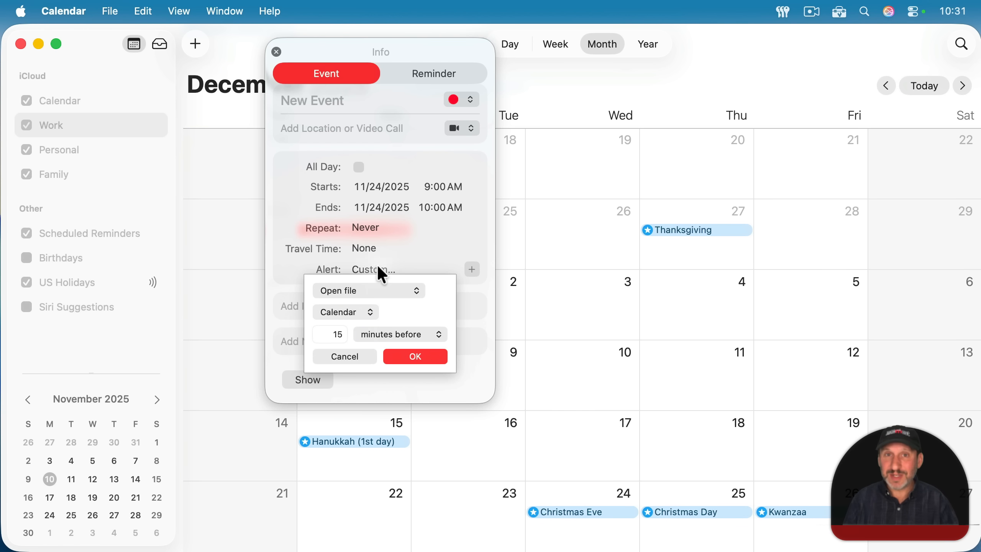
mouse_move(356, 319)
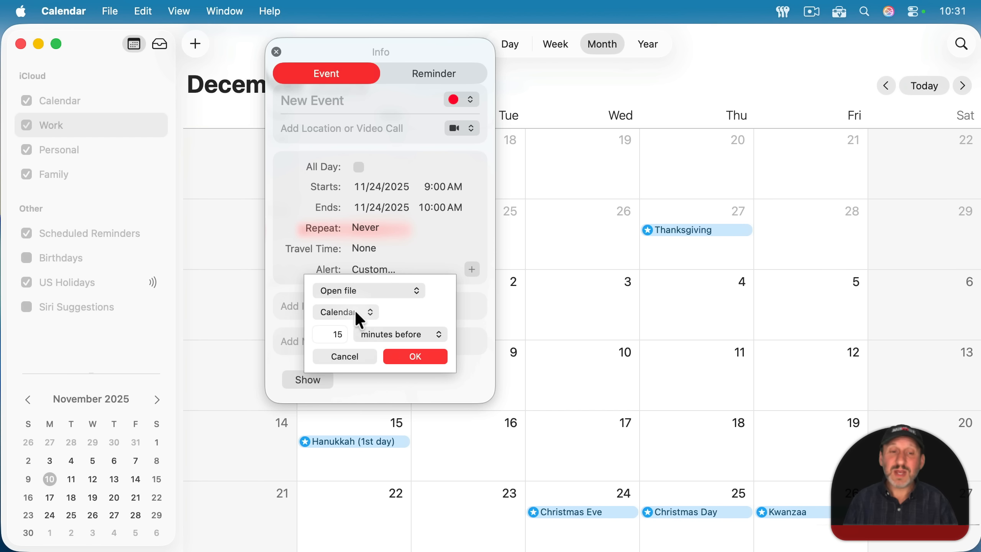
left_click(344, 312)
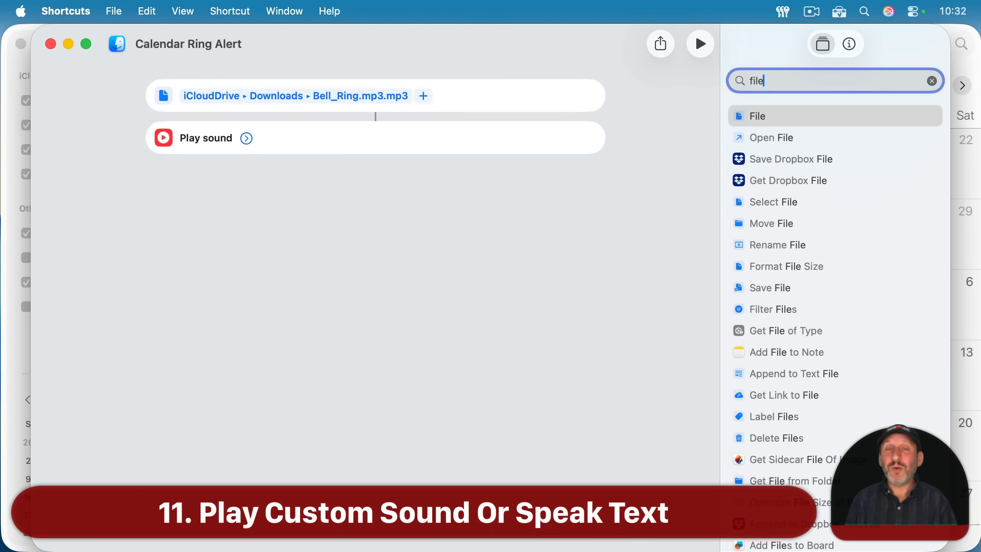
mouse_move(182, 72)
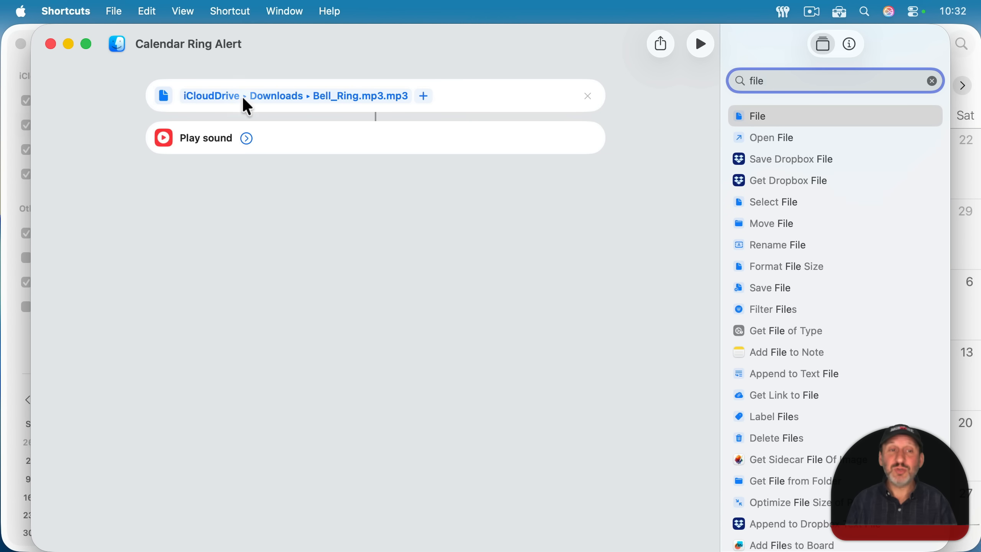
mouse_move(405, 103)
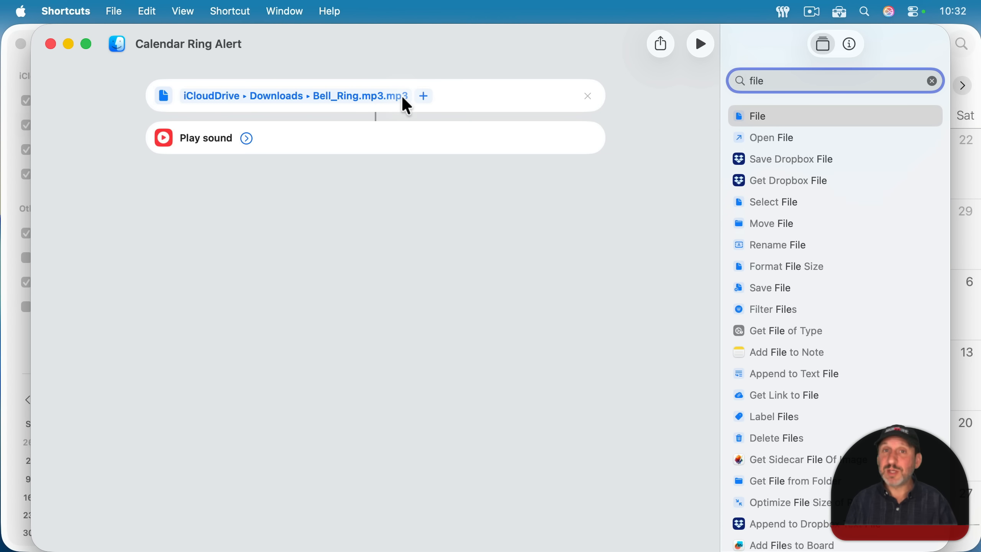
mouse_move(819, 60)
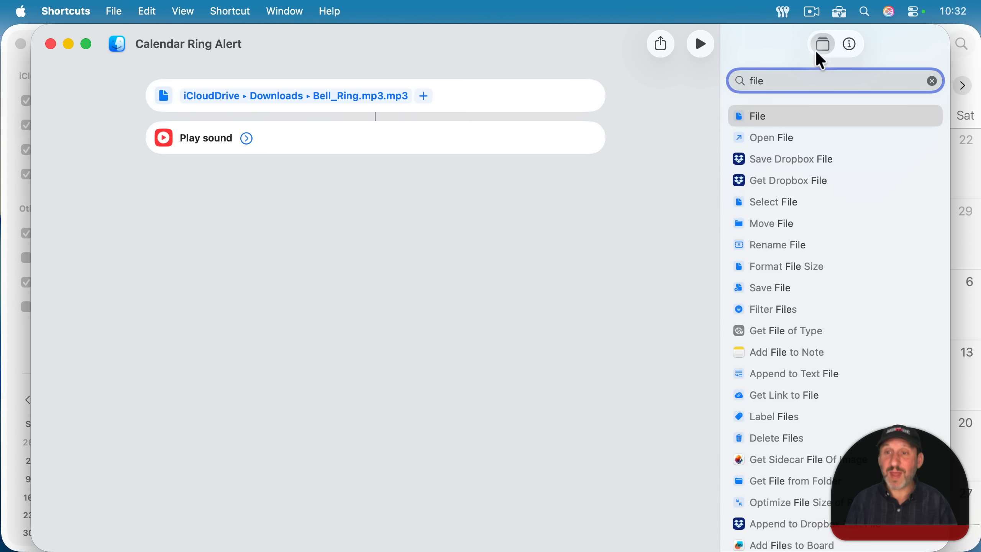
Search actions for 'pla' and expand the Play sound step to show its Sound File field
type("play s")
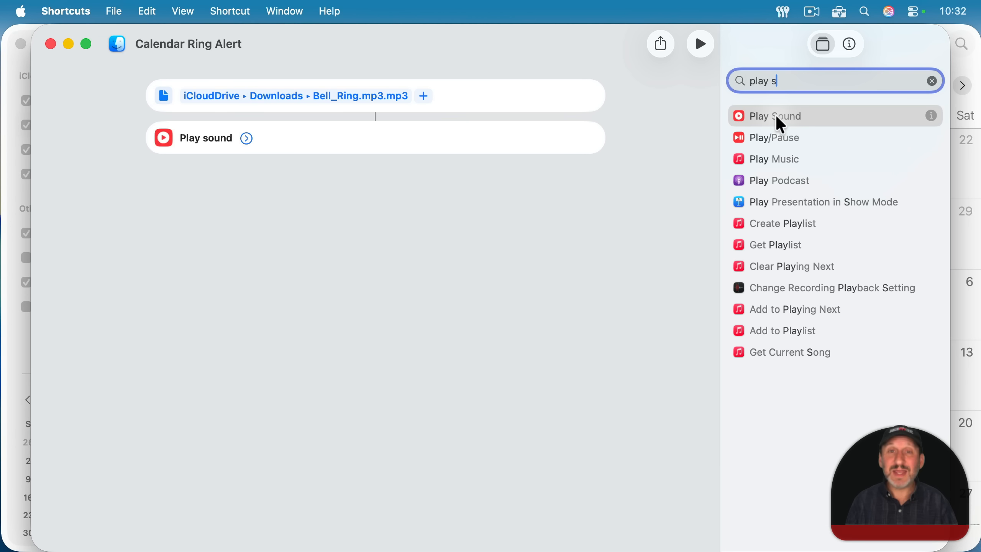
left_click(246, 138)
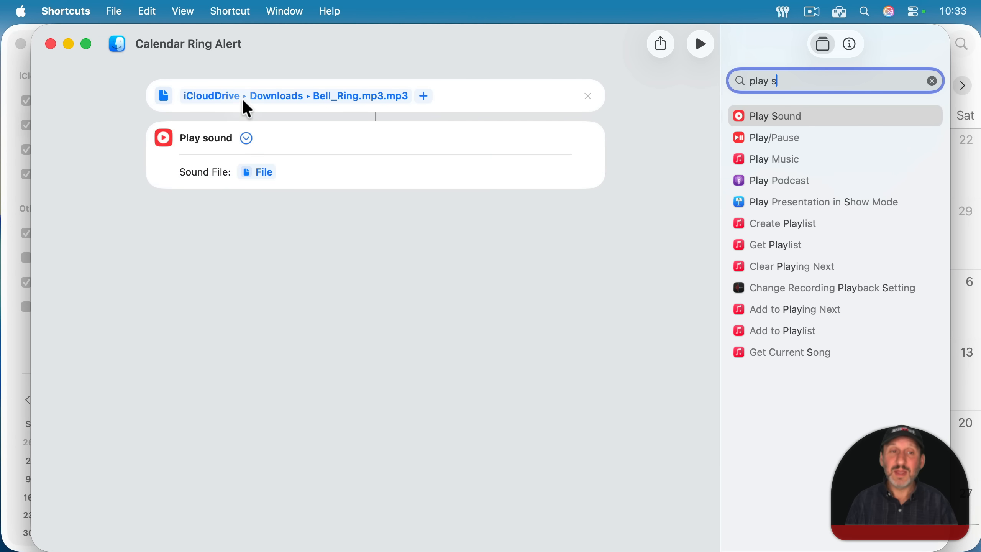
mouse_move(250, 191)
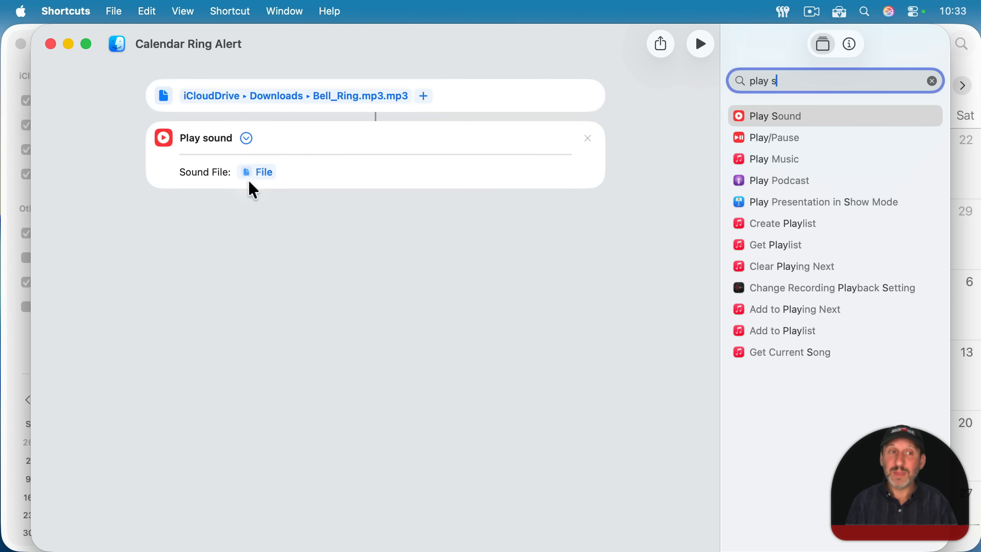
left_click(113, 11)
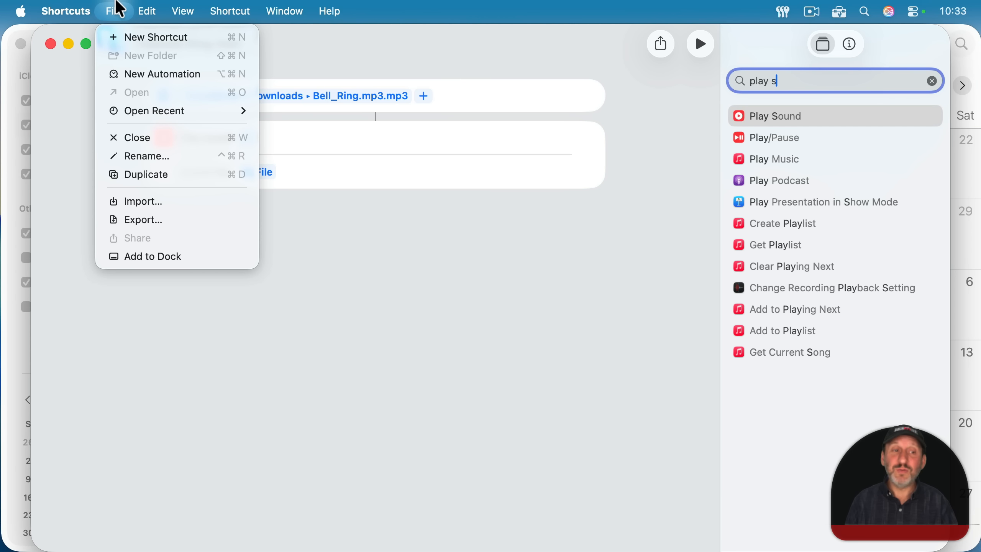
mouse_move(165, 256)
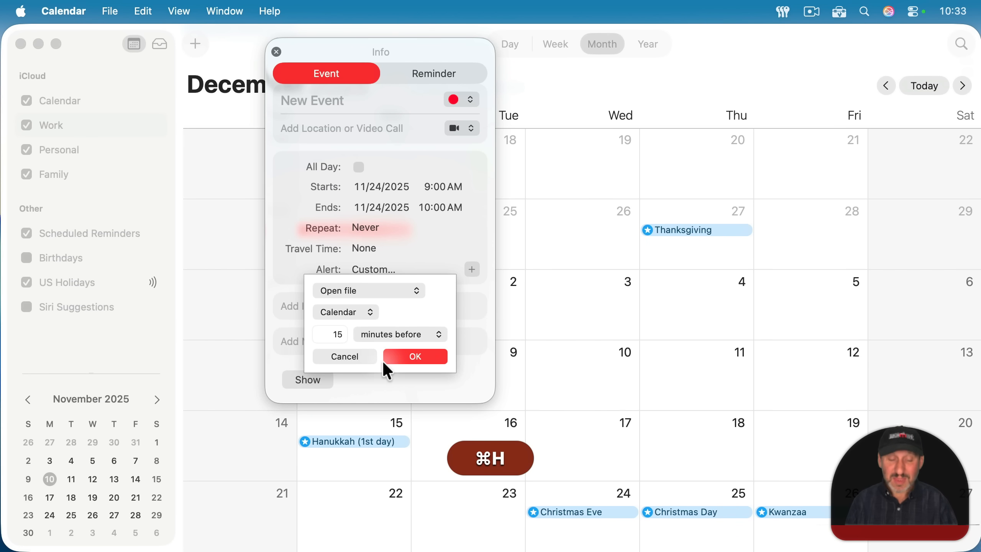
Change the open-file alert to launch Calendar Ring Alert.app from Applications
left_click(345, 312)
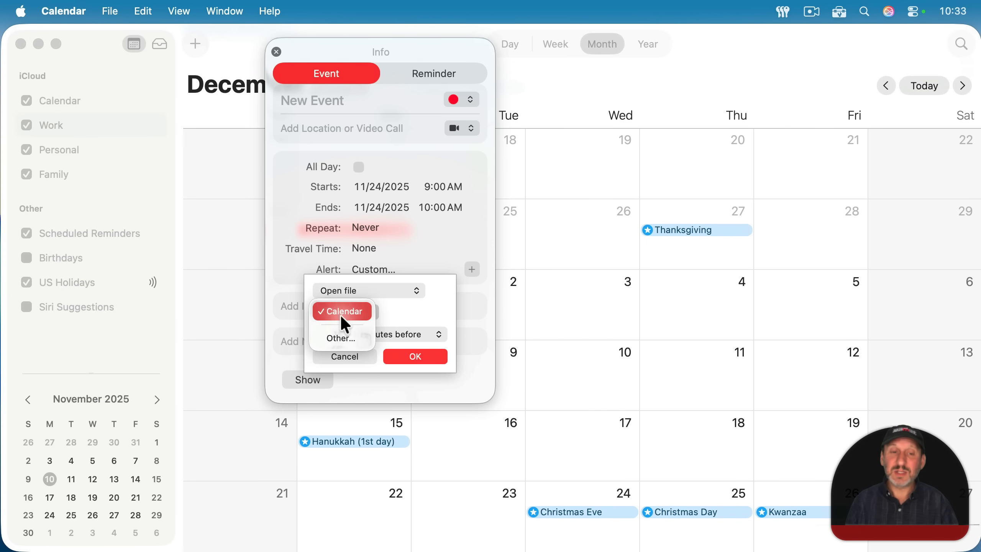
left_click(340, 338)
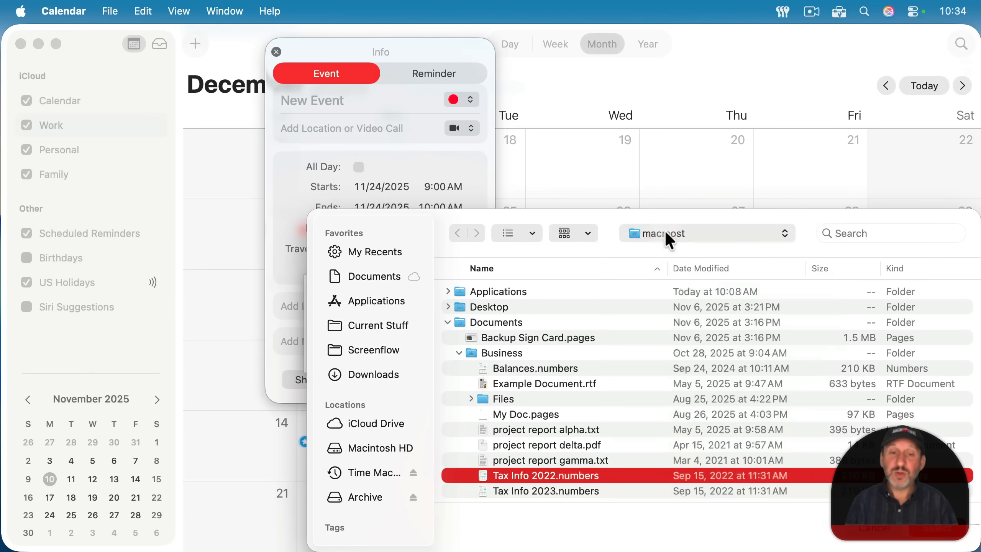
left_click(376, 301)
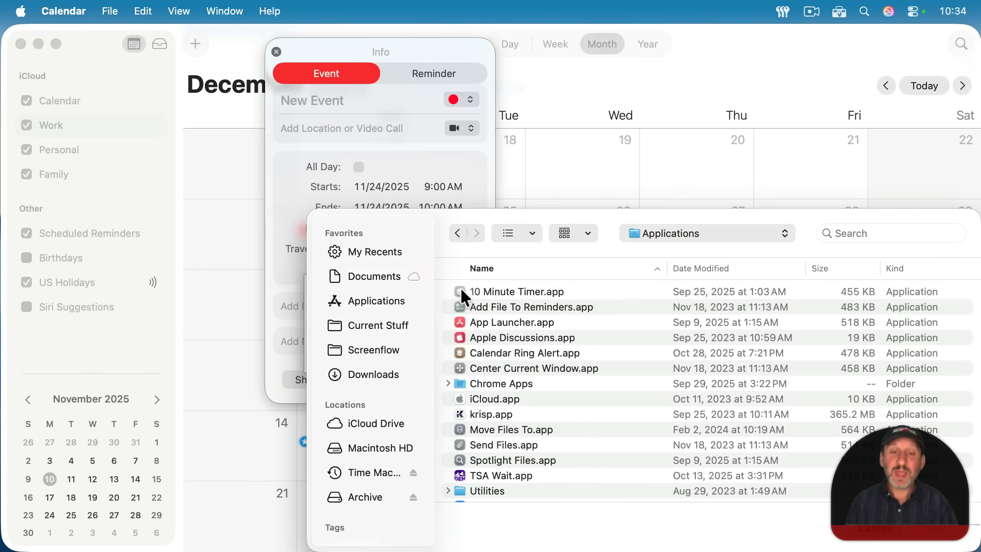
left_click(524, 352)
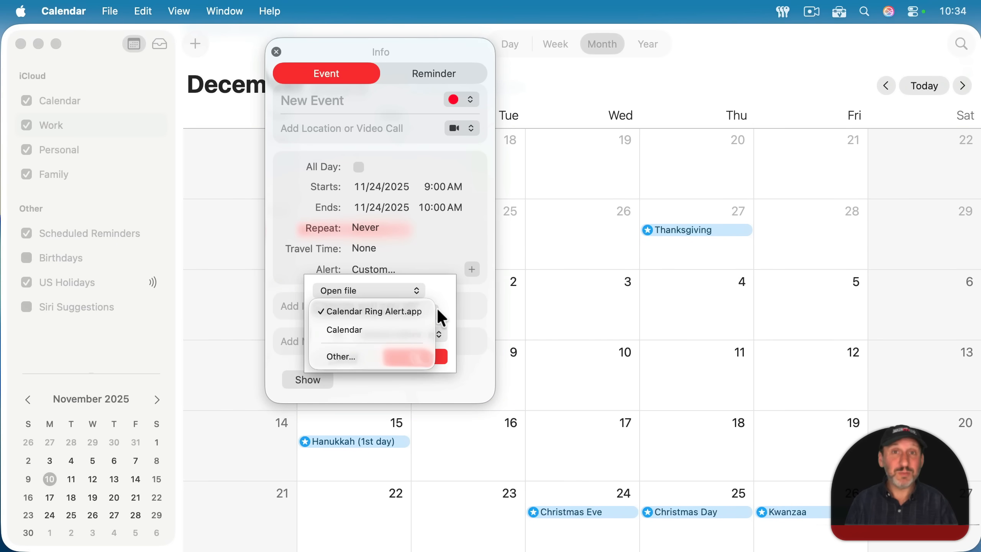
left_click(375, 311)
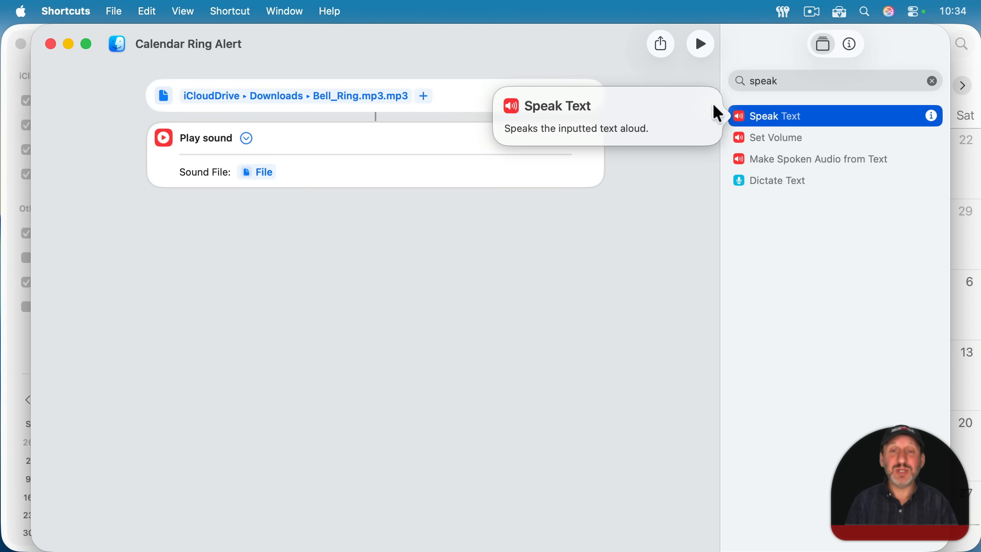
mouse_move(575, 135)
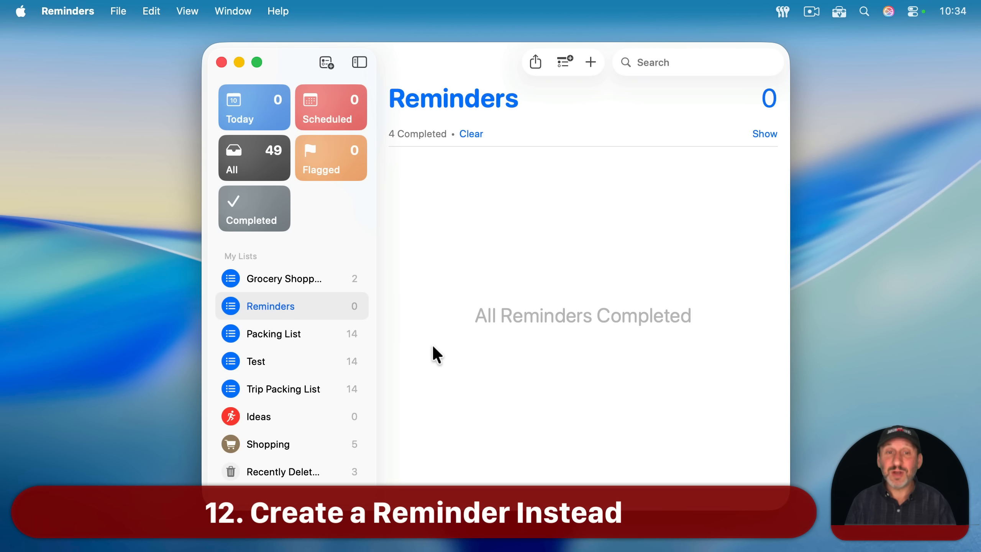
mouse_move(435, 160)
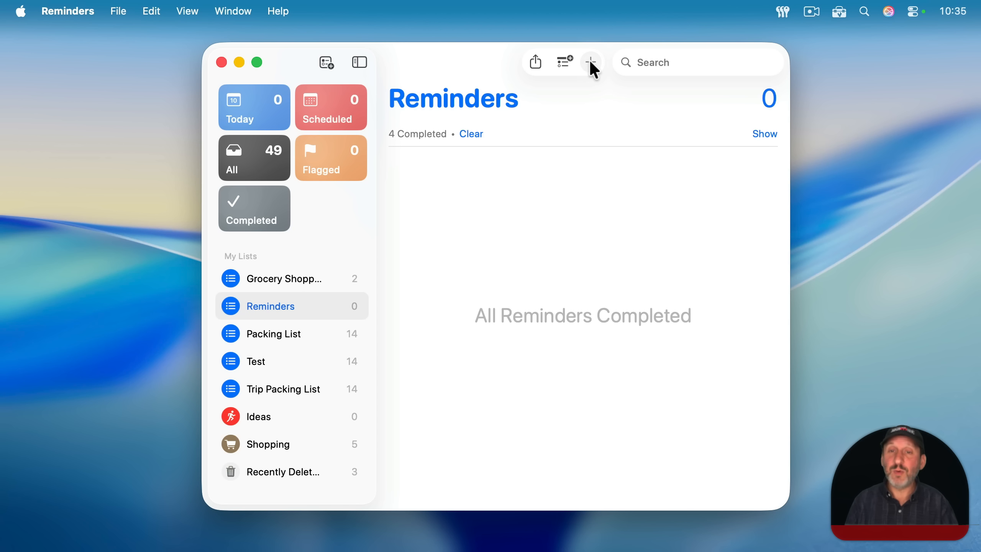
Add a Test reminder with a custom due date of November 24, 2025 at 10:00 AM
left_click(590, 62)
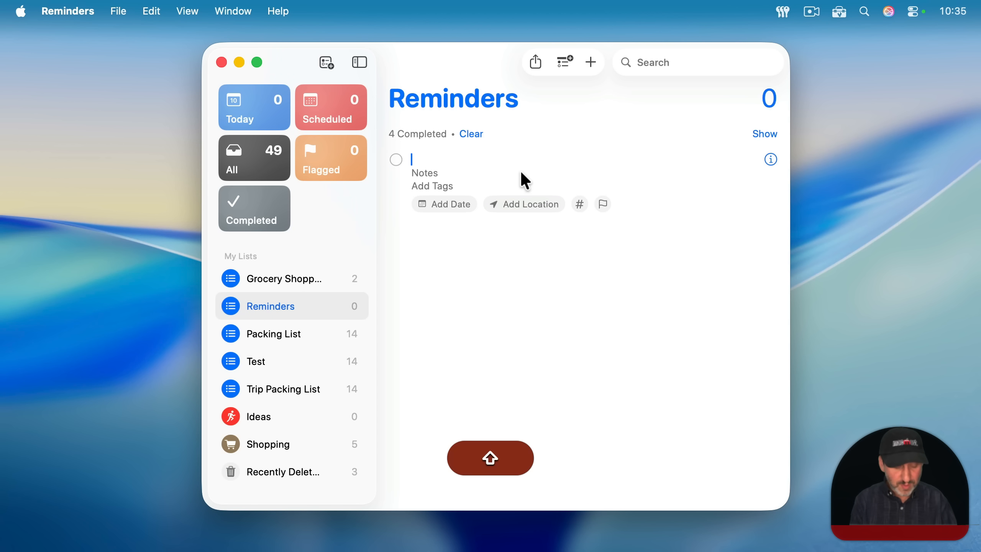
left_click(444, 204)
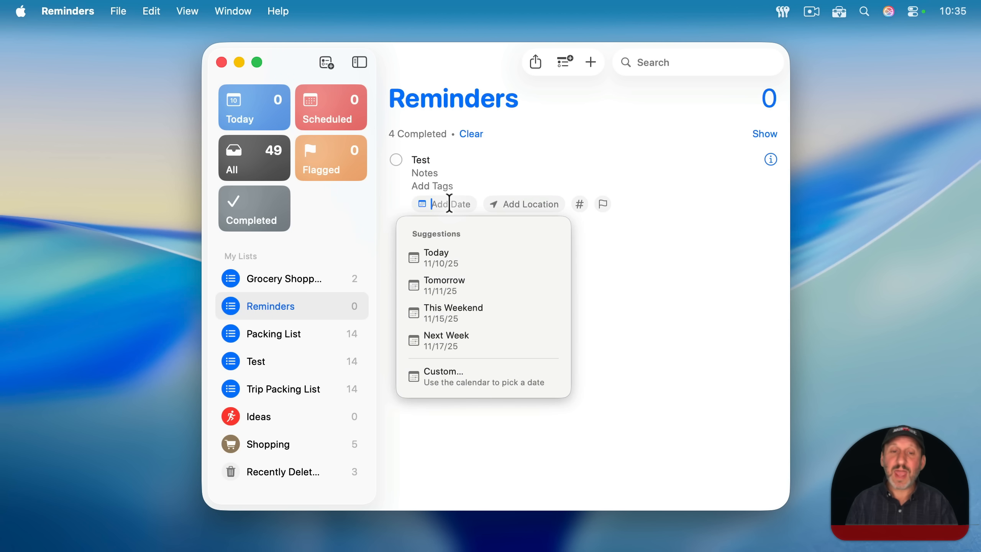
mouse_move(465, 377)
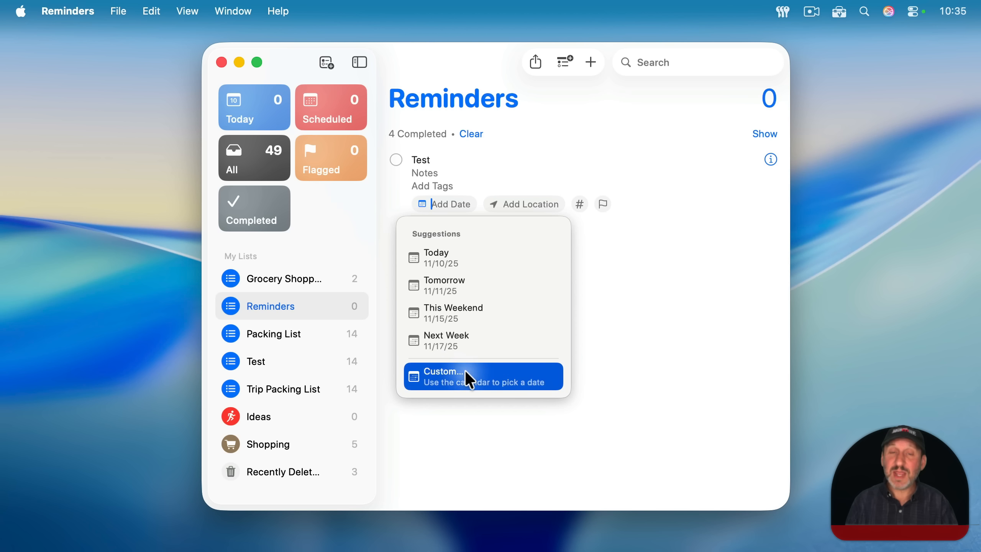
left_click(441, 376)
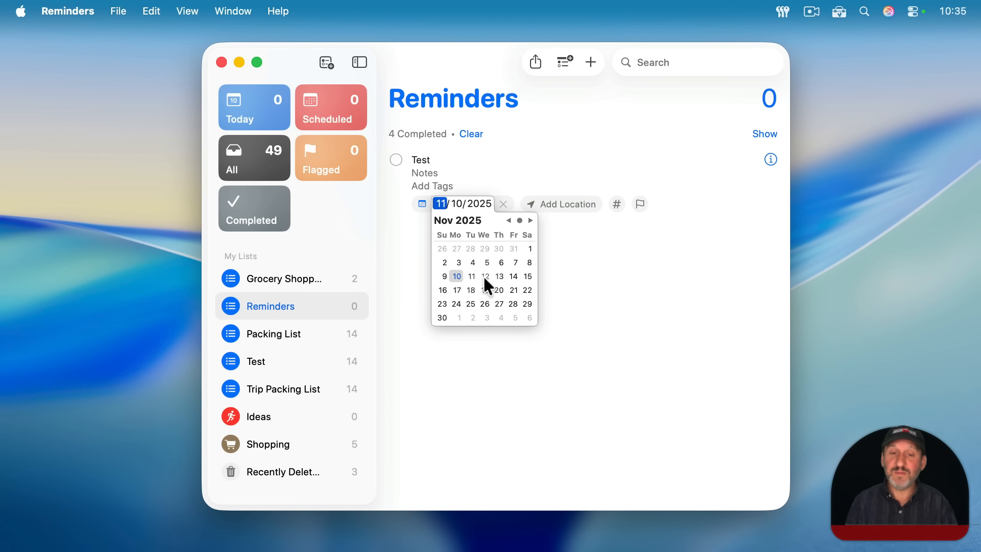
left_click(456, 303)
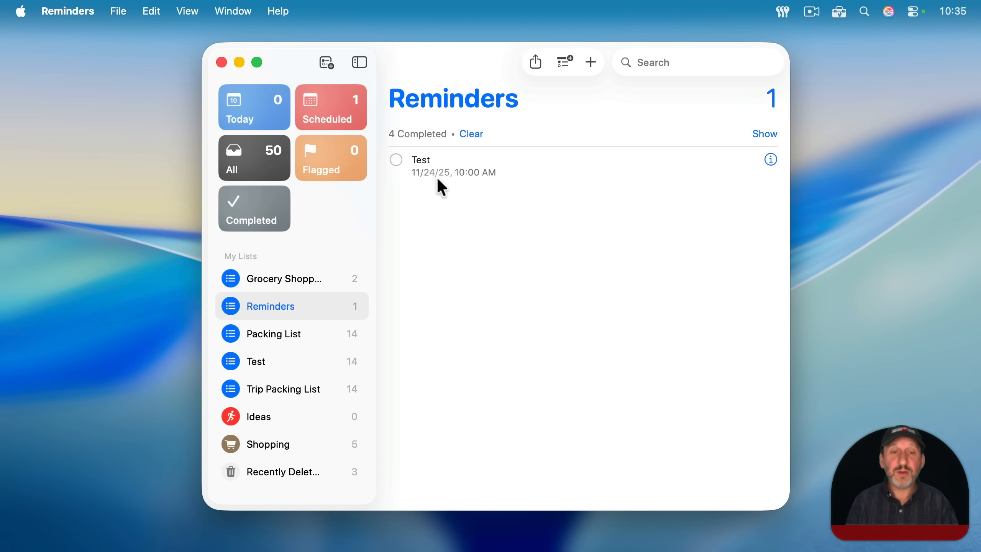
left_click(770, 159)
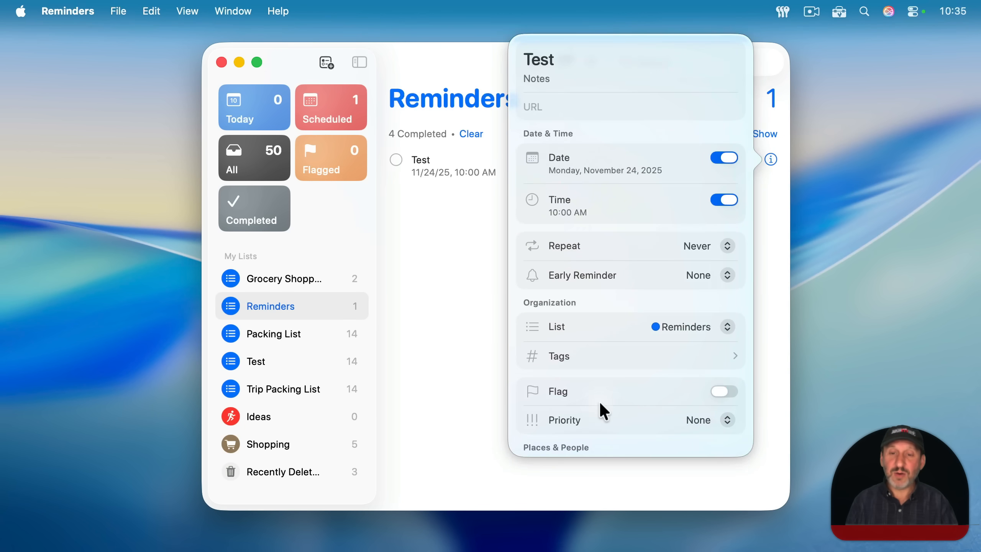
Review the Test reminder's Early Reminder options, leaving None selected
left_click(706, 275)
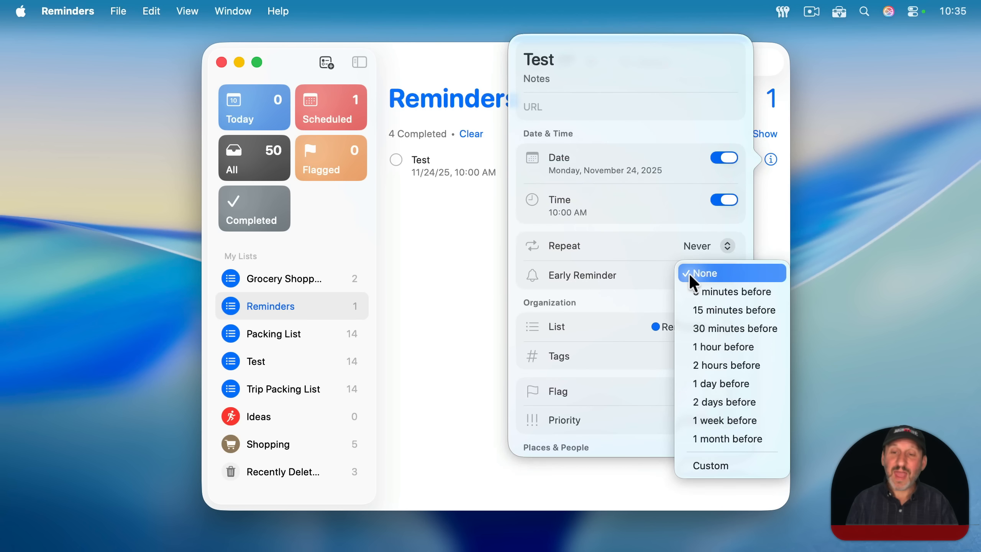
mouse_move(500, 286)
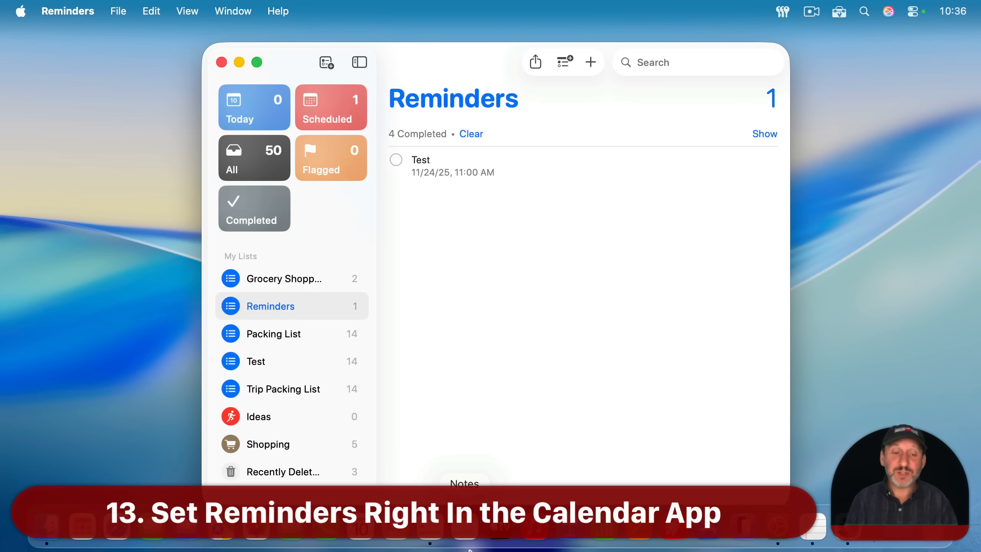
mouse_move(354, 535)
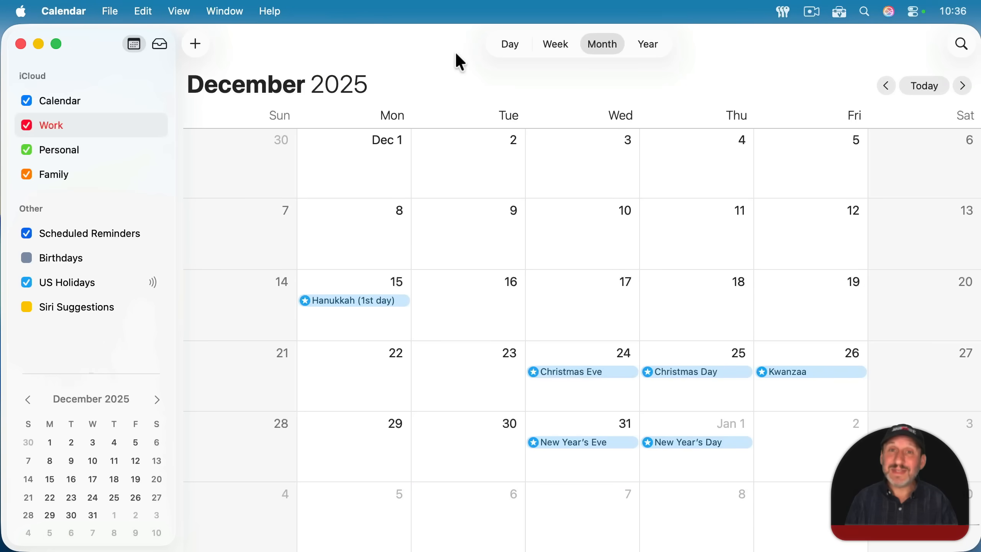
Return the Month view to November 2025 via Today, showing Test on the 24th
left_click(884, 86)
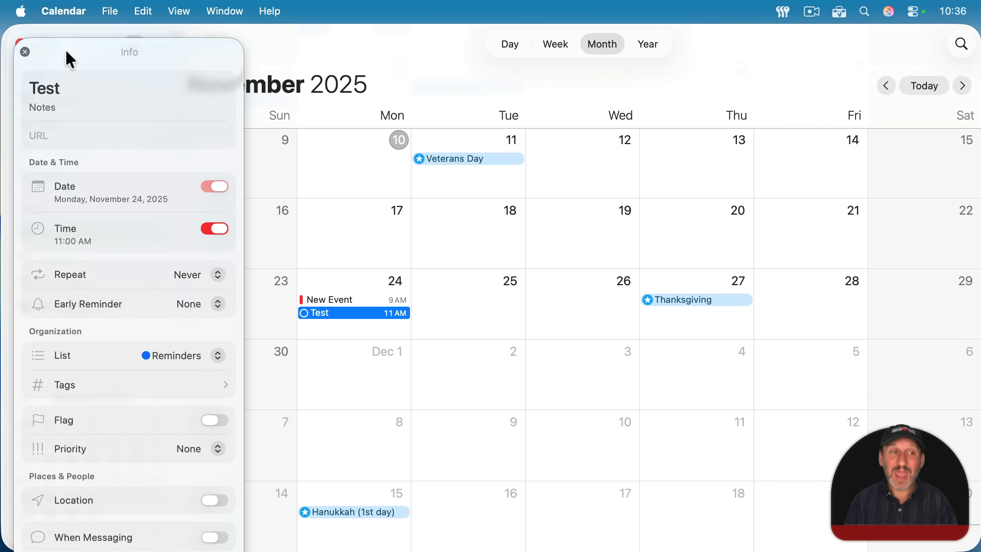
Create a new item on November 24 and switch it from Event to Reminder at 10:00 AM
left_click(26, 51)
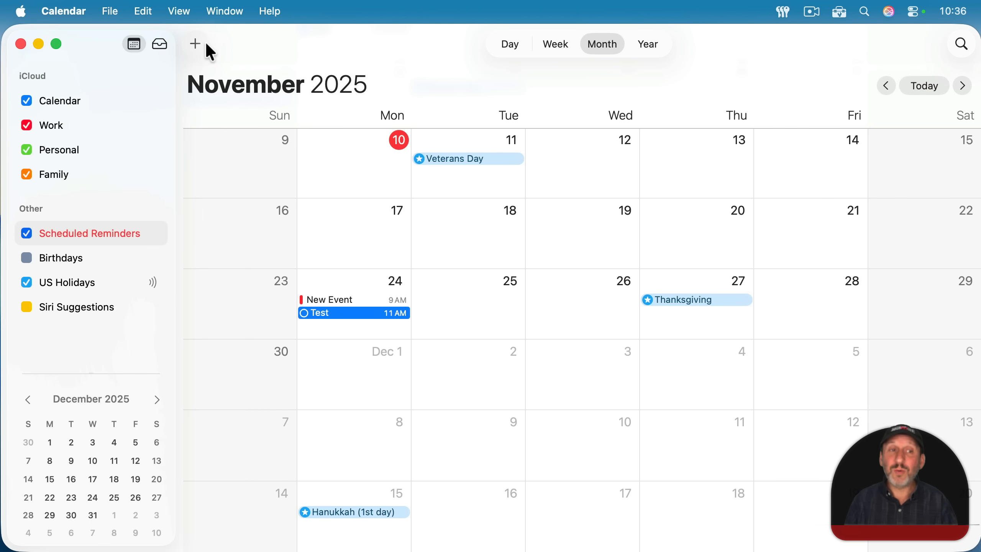
left_click(110, 11)
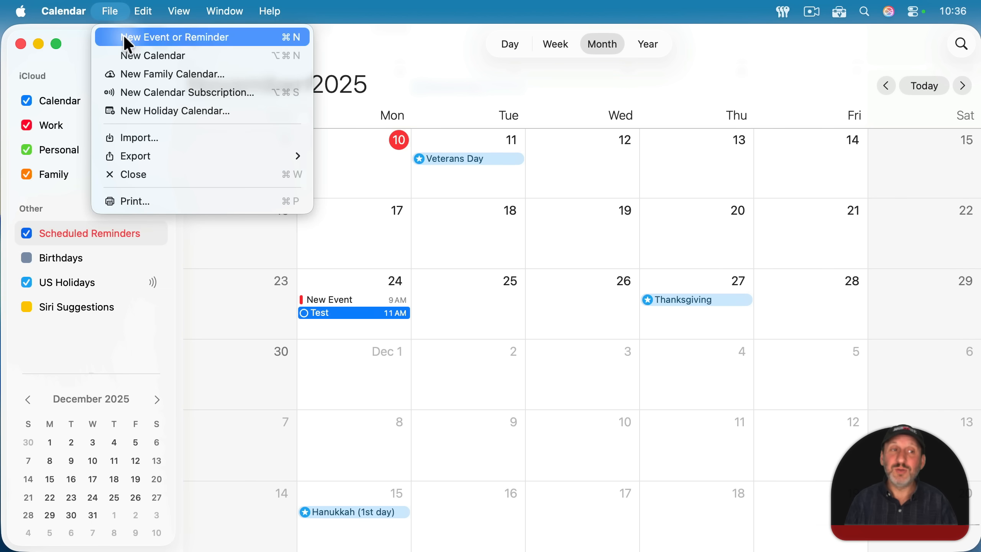
left_click(176, 36)
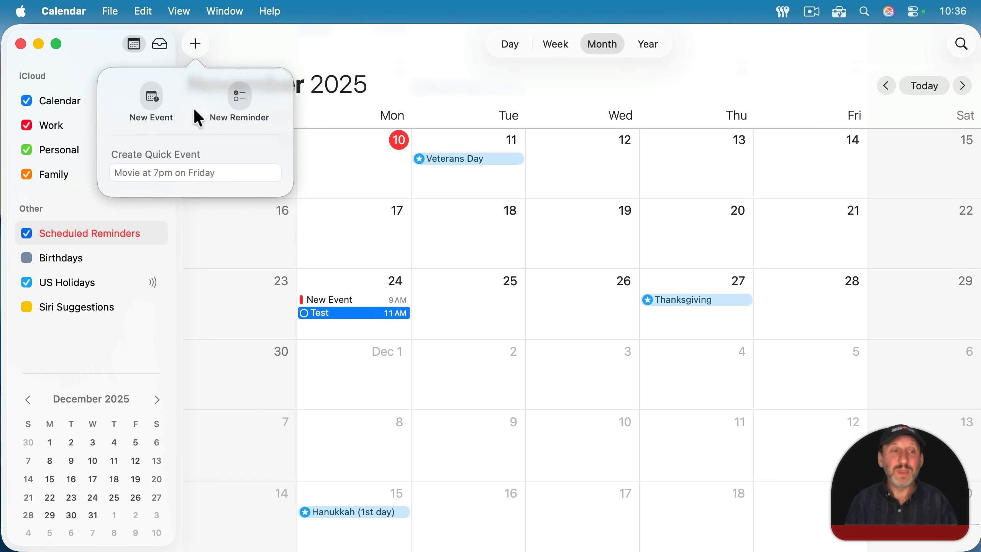
left_click(240, 104)
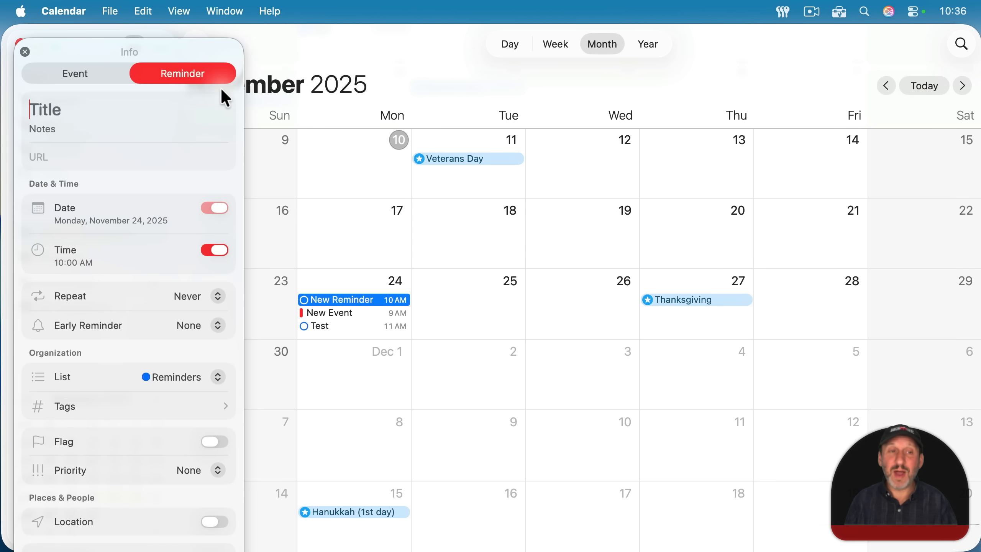
mouse_move(172, 244)
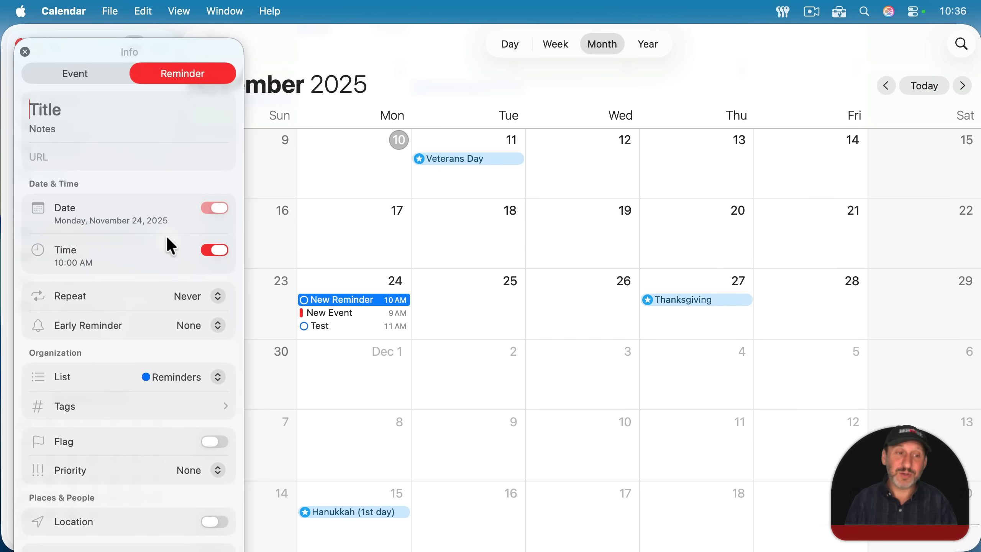
mouse_move(119, 226)
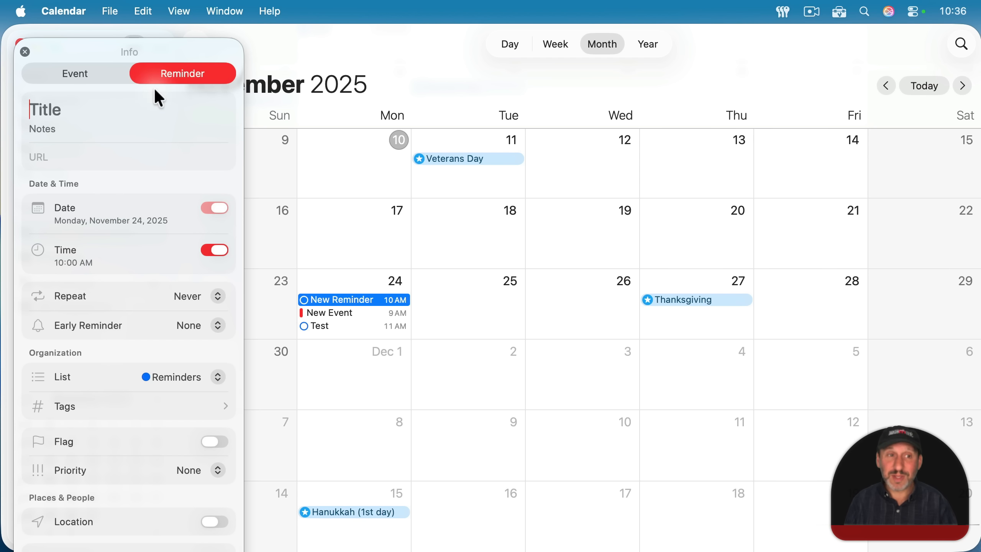
mouse_move(204, 89)
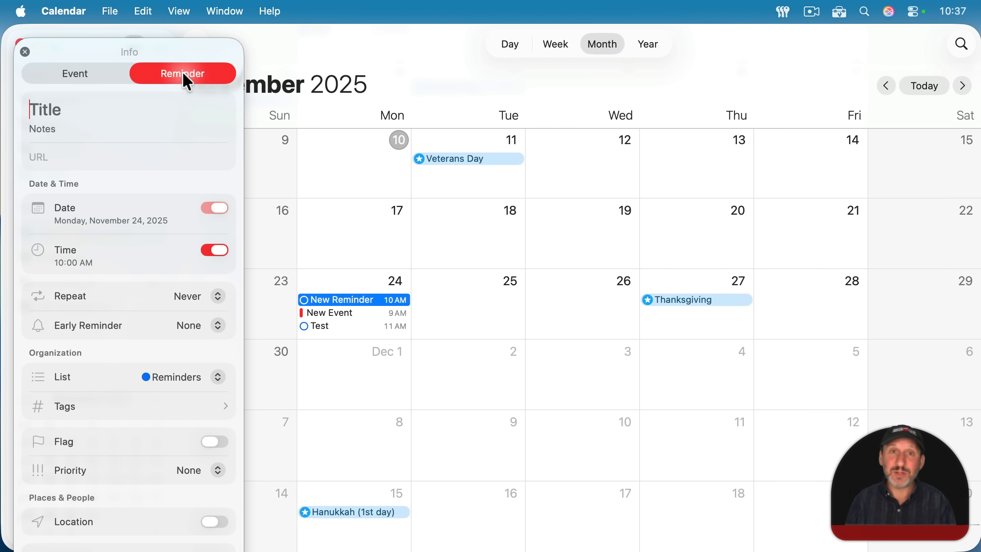
mouse_move(93, 84)
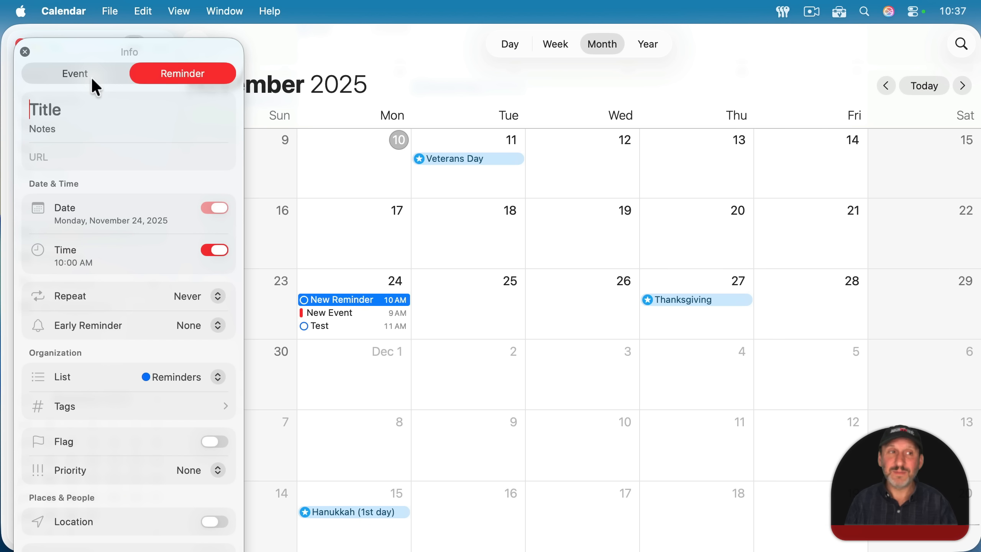
Discard the blank reminder, uncheck View > Show Completed Reminders, and switch to Clock
left_click(24, 52)
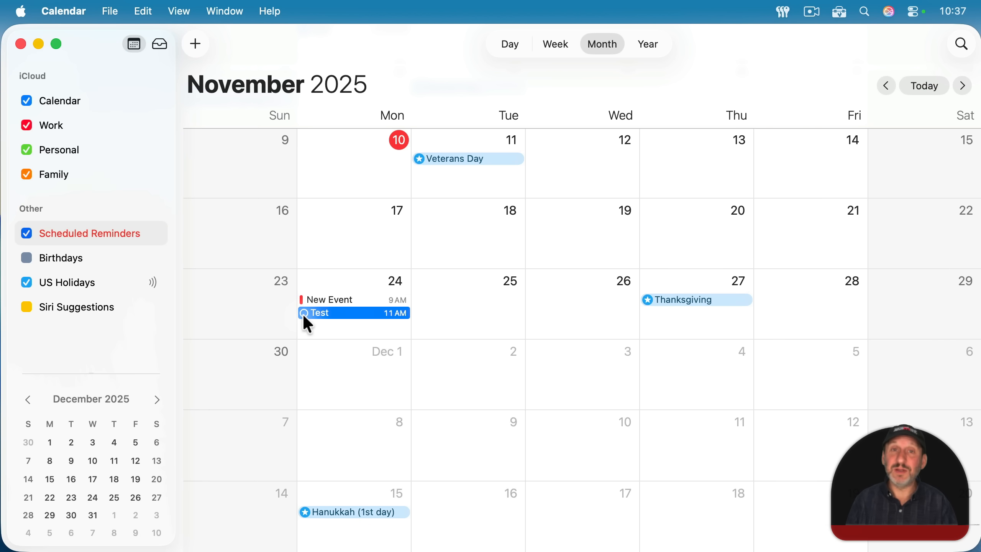
mouse_move(323, 348)
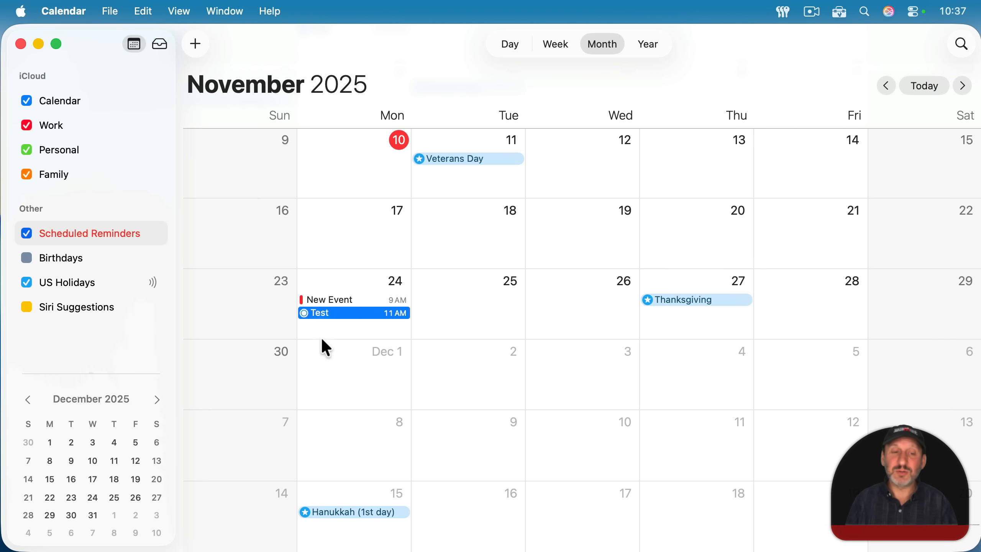
mouse_move(178, 11)
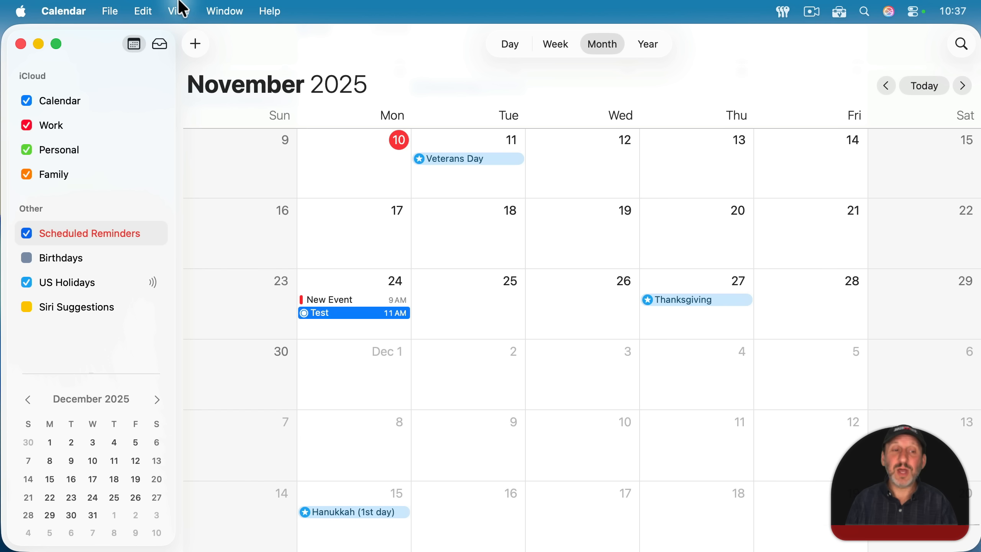
left_click(179, 11)
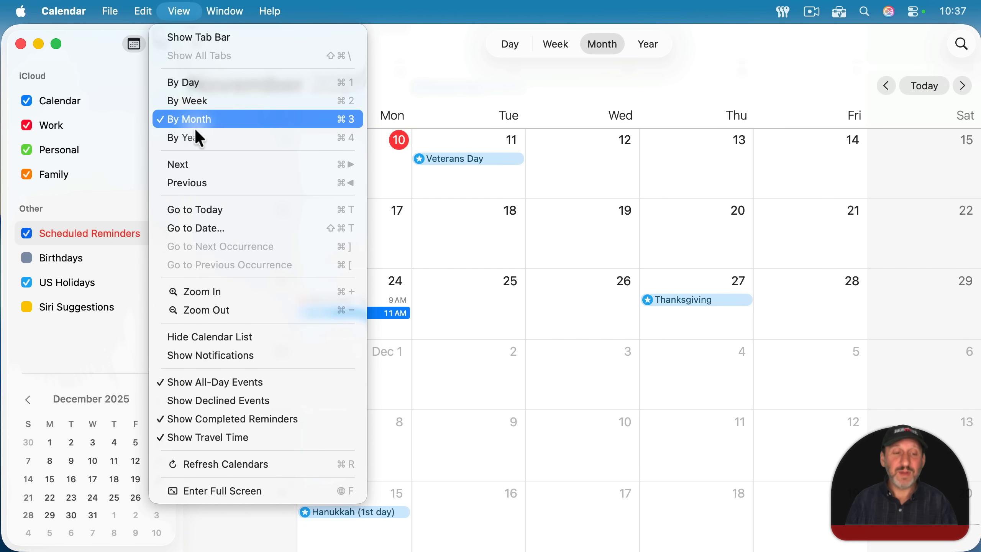
mouse_move(254, 419)
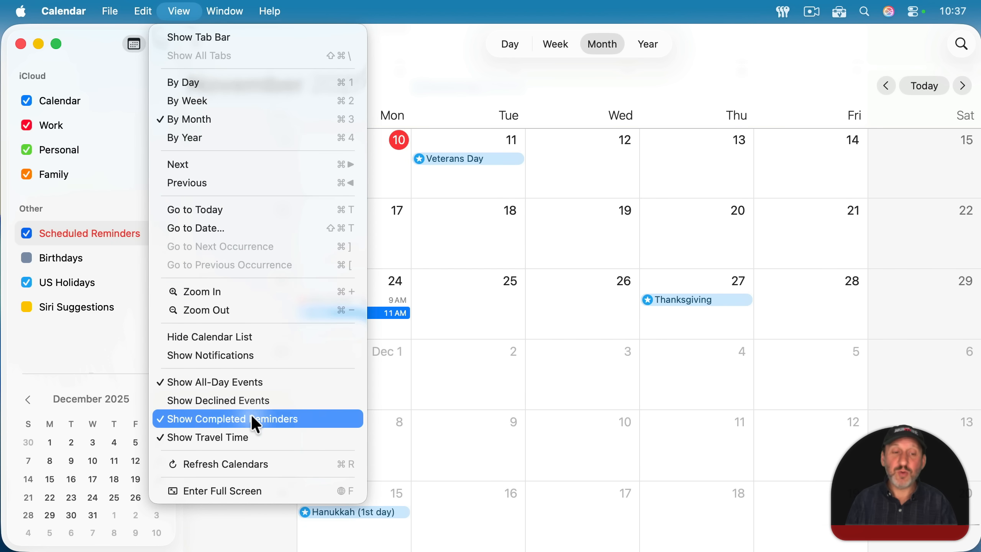
left_click(233, 419)
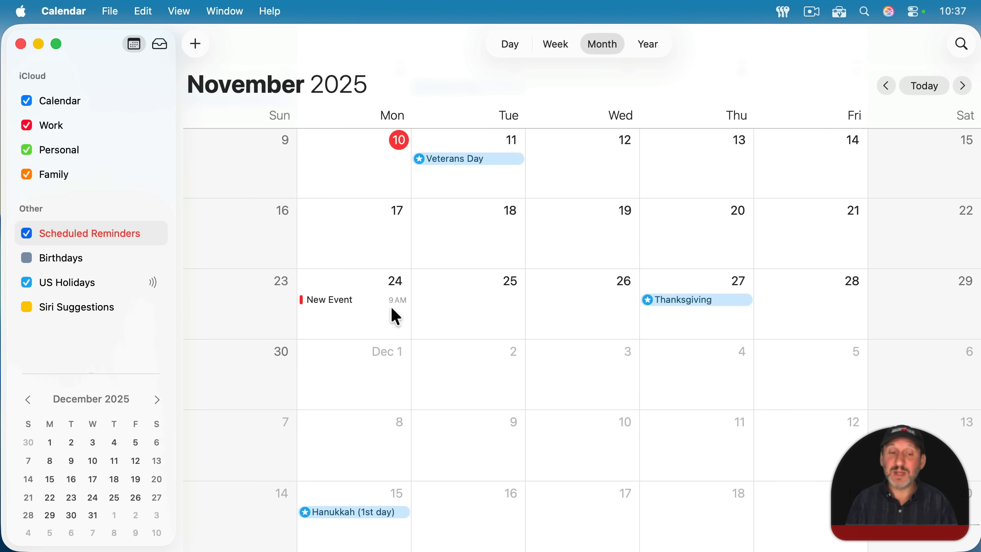
mouse_move(510, 307)
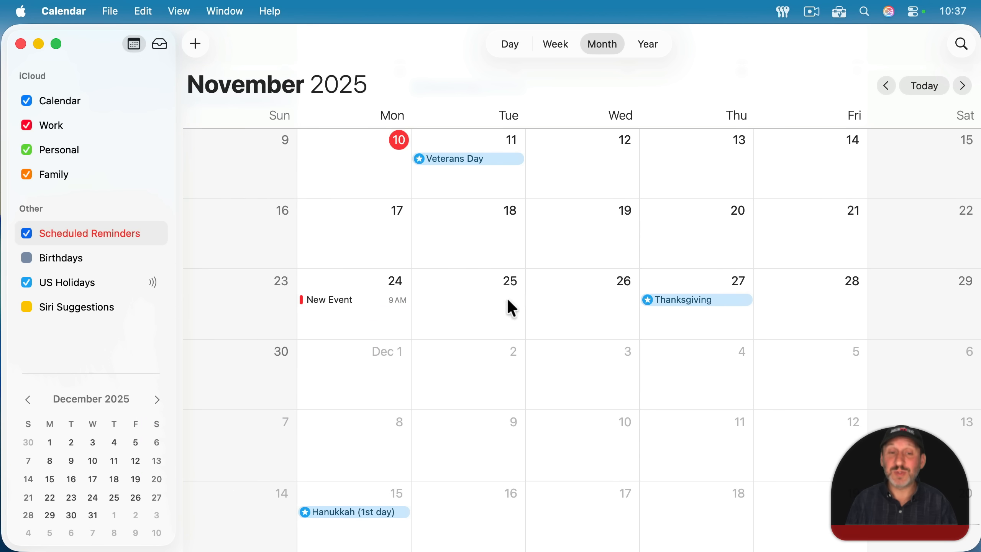
key("cmd+space")
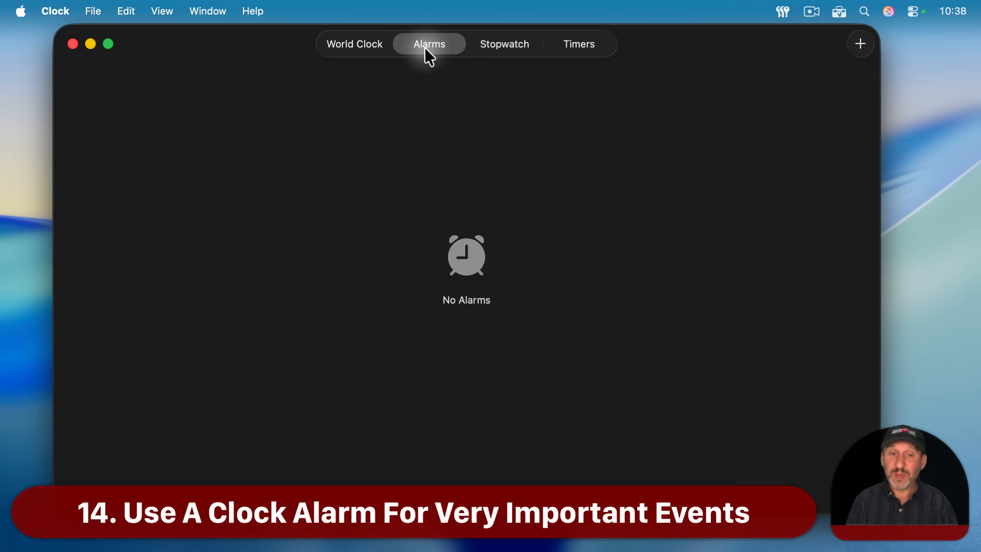
Start a new 10:38 AM alarm, keeping the snooze duration at 9 min
left_click(860, 43)
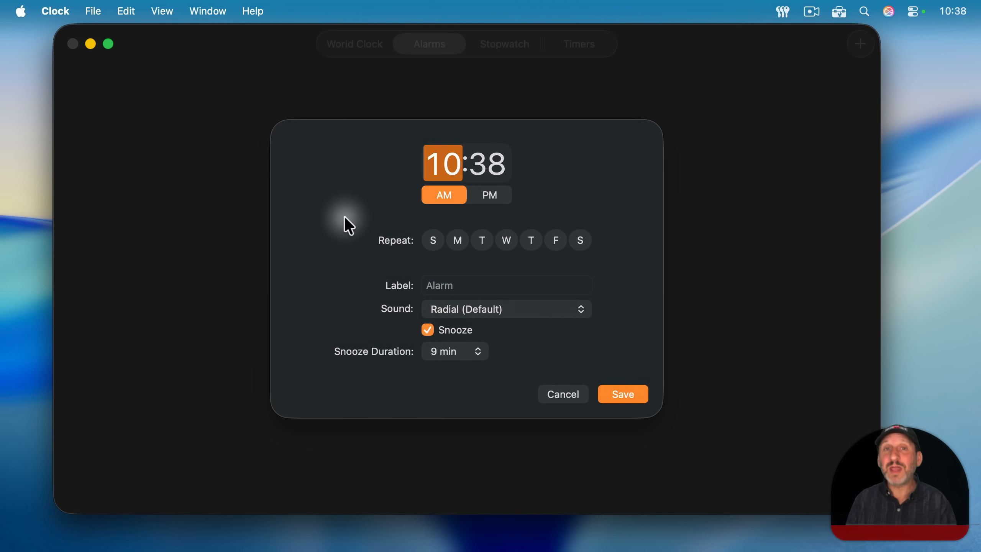
mouse_move(414, 178)
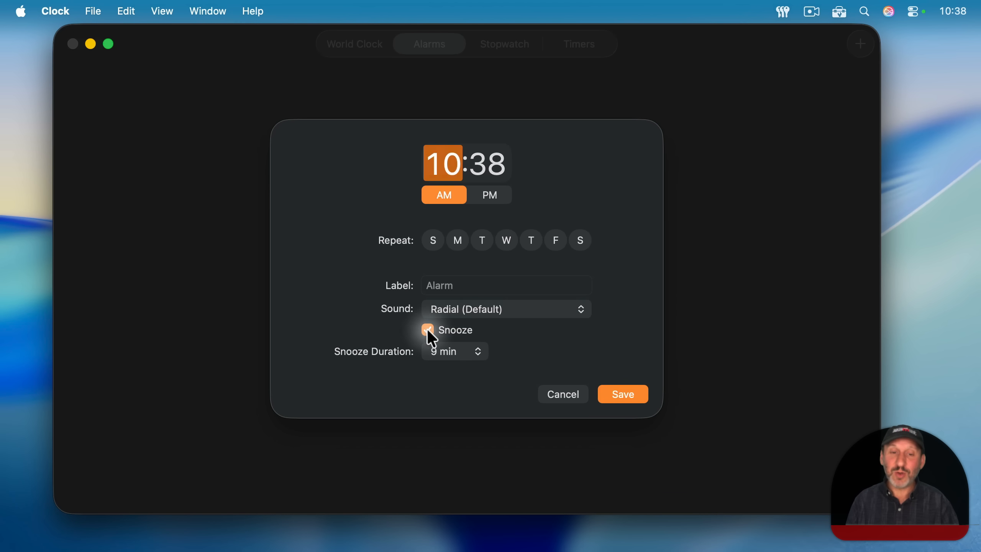
left_click(452, 351)
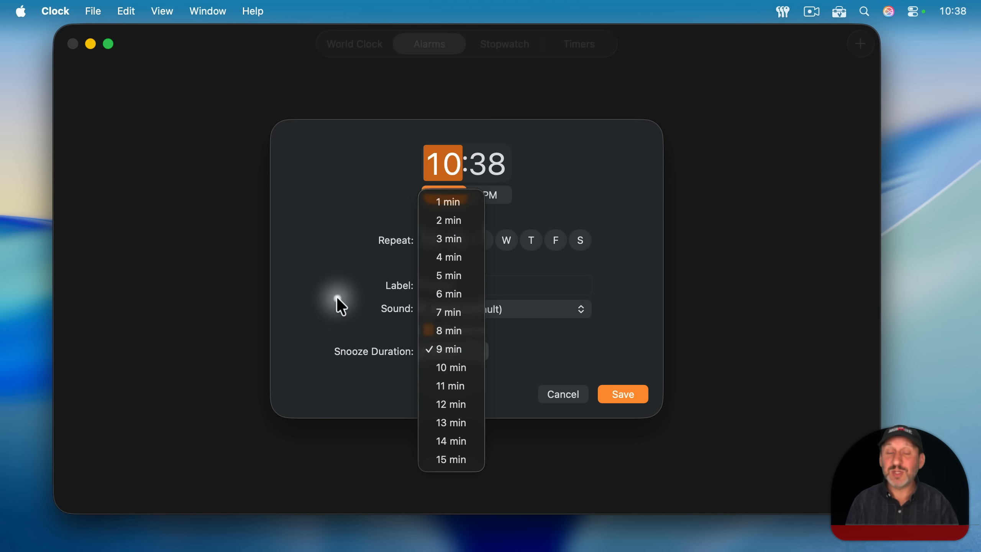
left_click(448, 350)
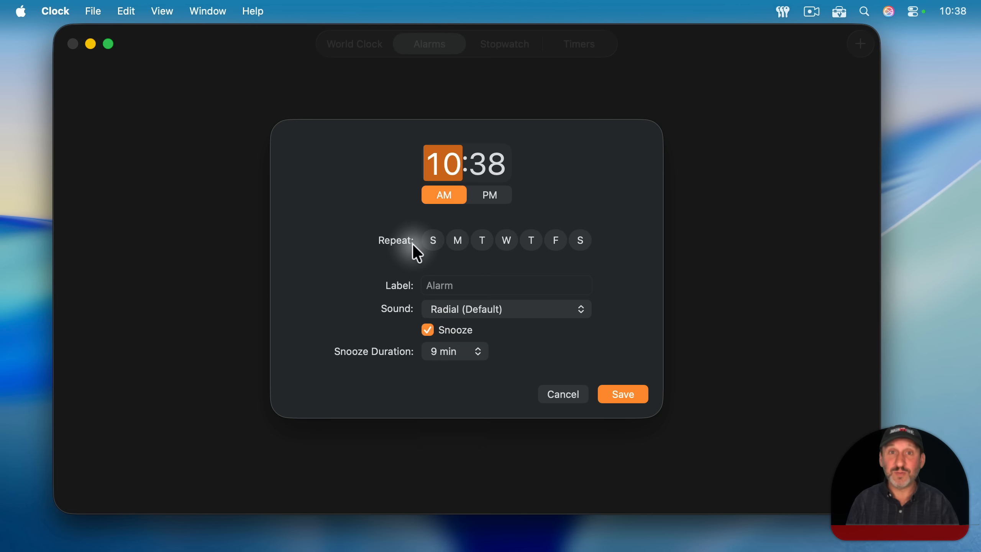
mouse_move(391, 229)
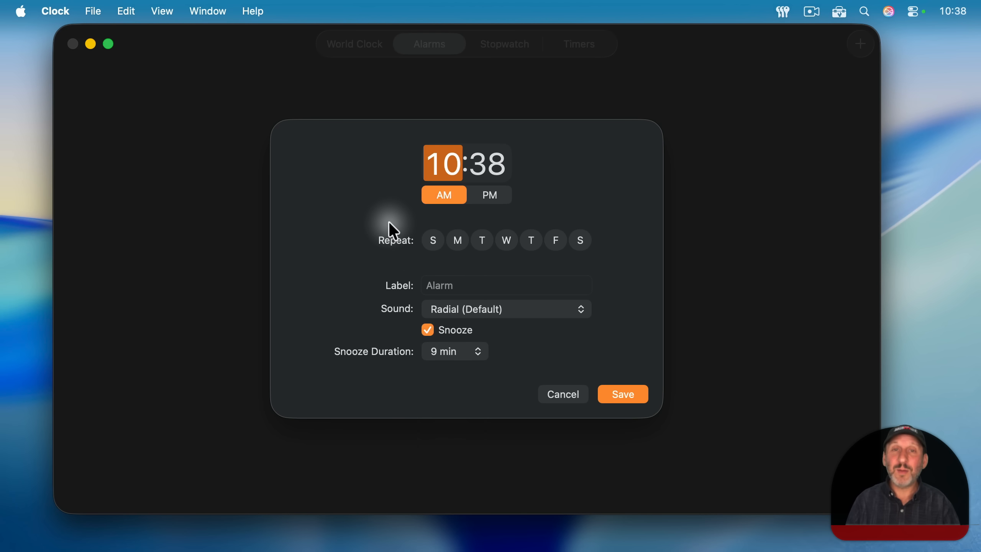
mouse_move(578, 240)
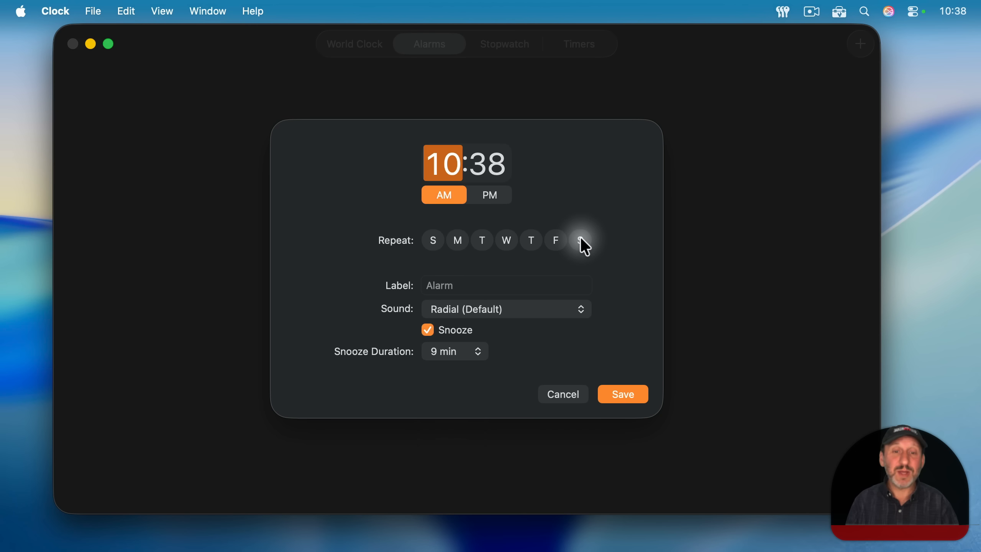
mouse_move(531, 240)
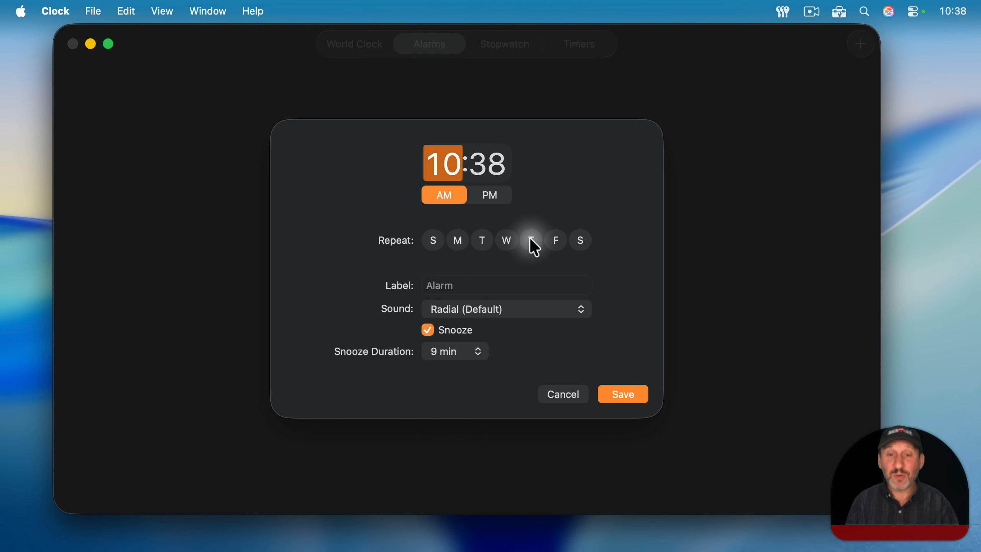
Make the alarm repeat on Thursdays and label it 'My message'
left_click(530, 240)
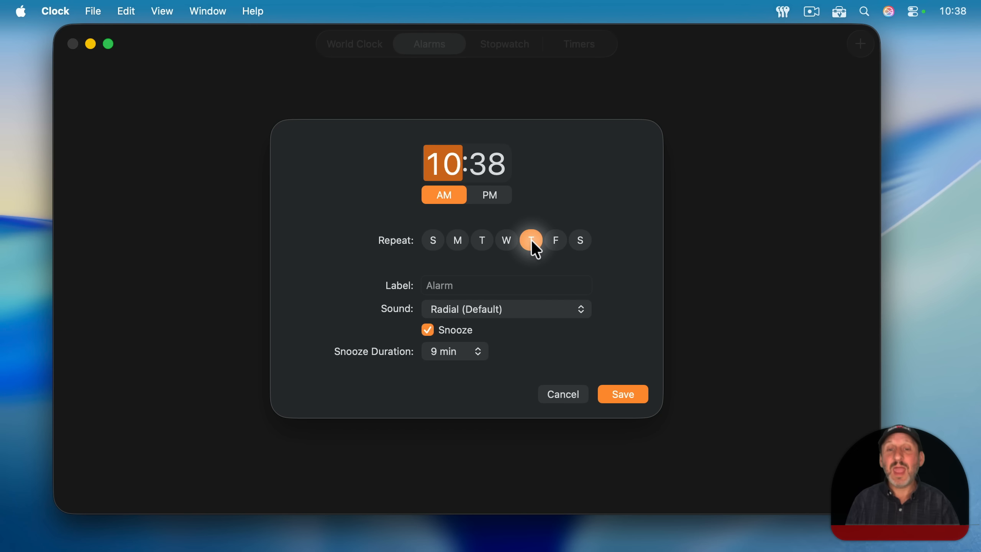
left_click(530, 240)
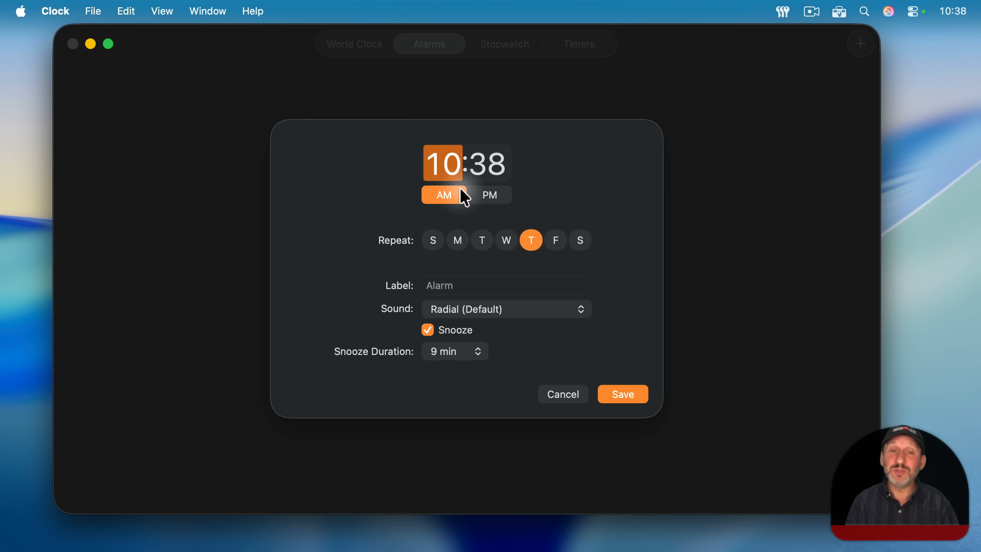
mouse_move(544, 241)
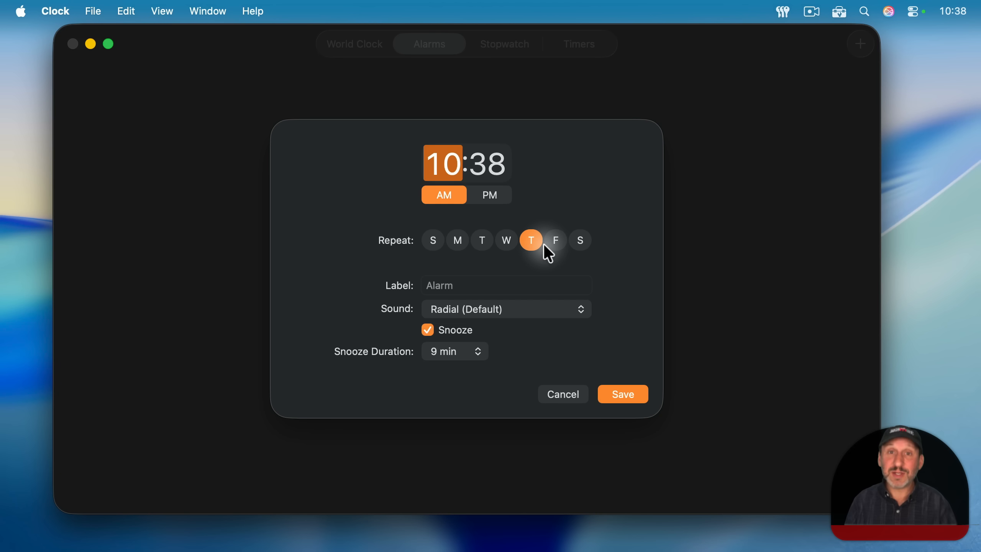
left_click(506, 285)
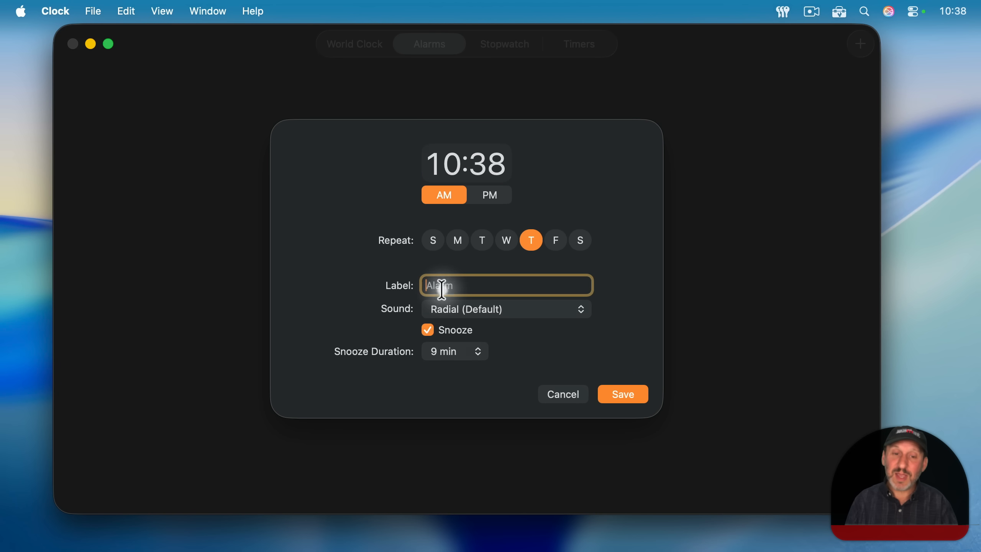
type("My me")
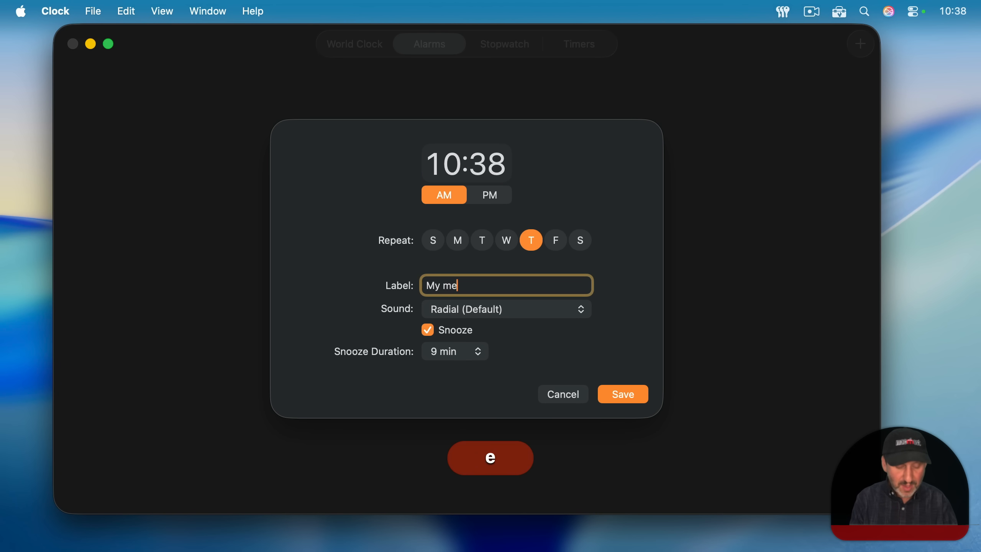
type("ssage")
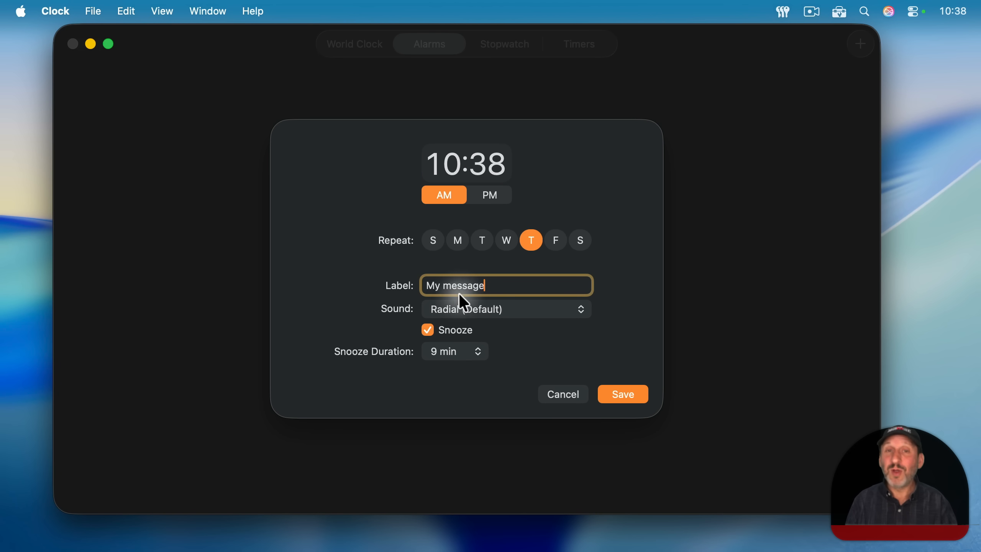
mouse_move(492, 416)
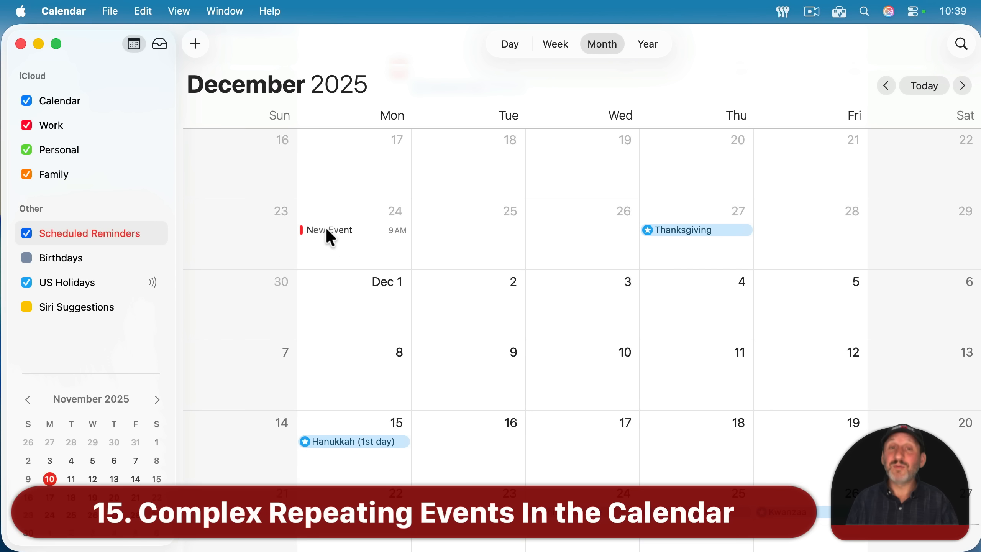
Explore a Custom monthly repeat on a relative day of the month, then cancel it unchanged
left_click(328, 230)
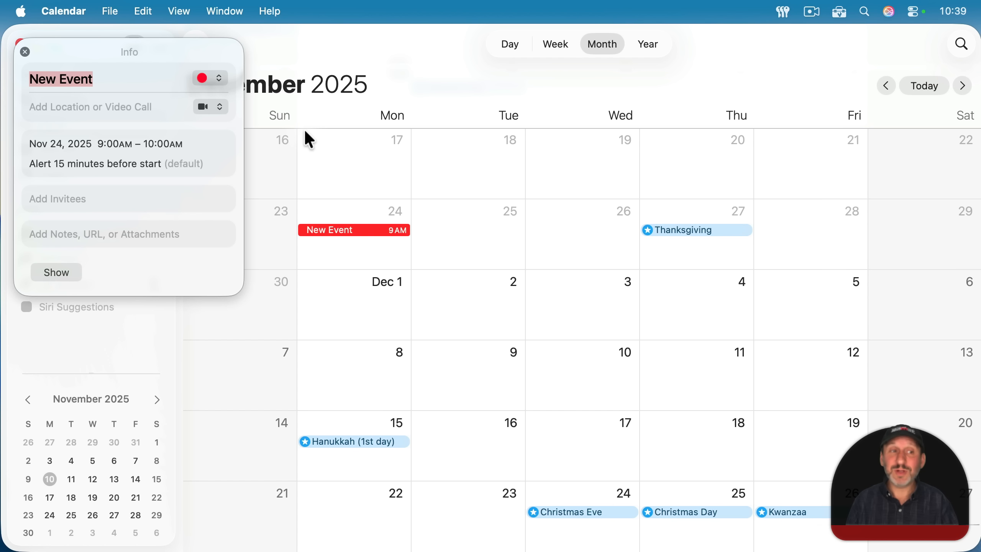
mouse_move(191, 201)
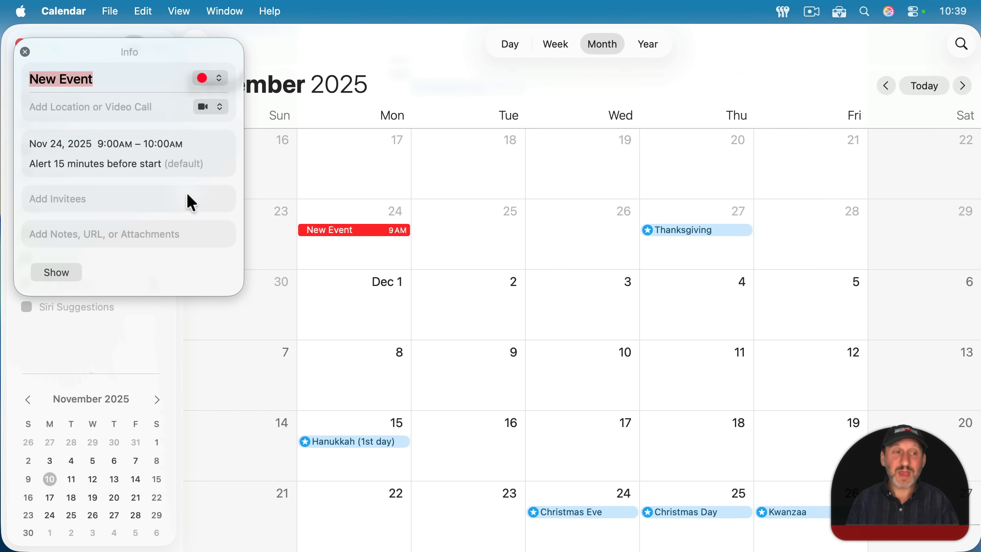
left_click(107, 153)
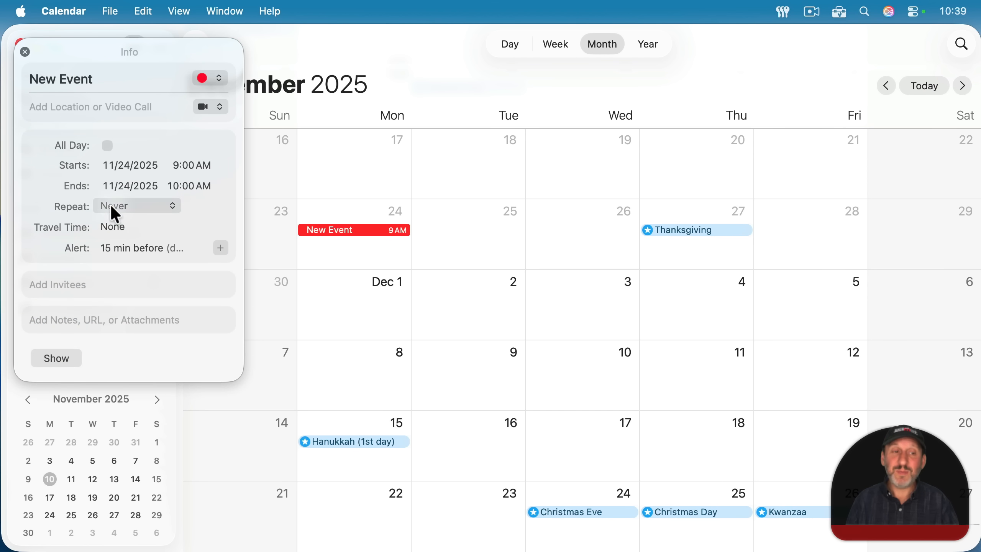
left_click(135, 206)
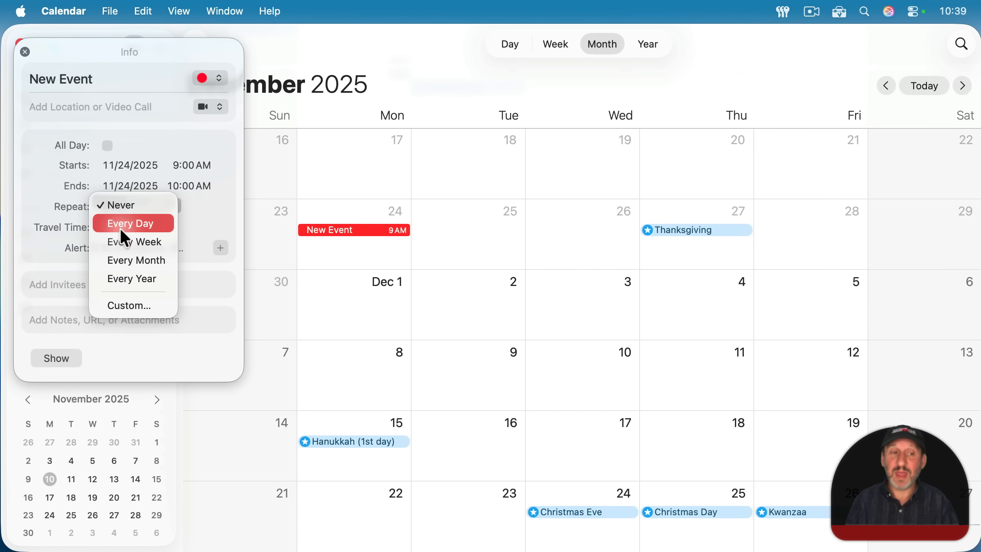
mouse_move(132, 260)
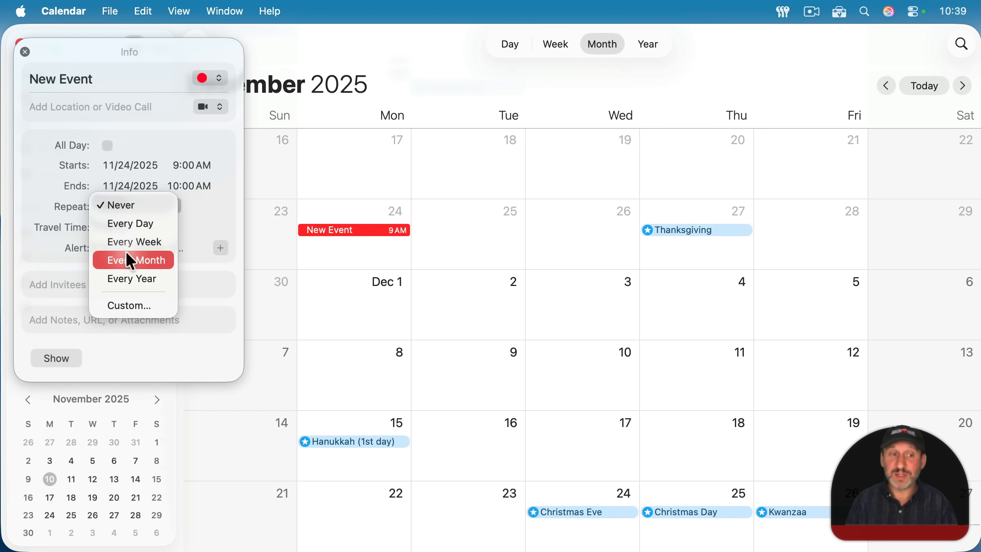
mouse_move(131, 278)
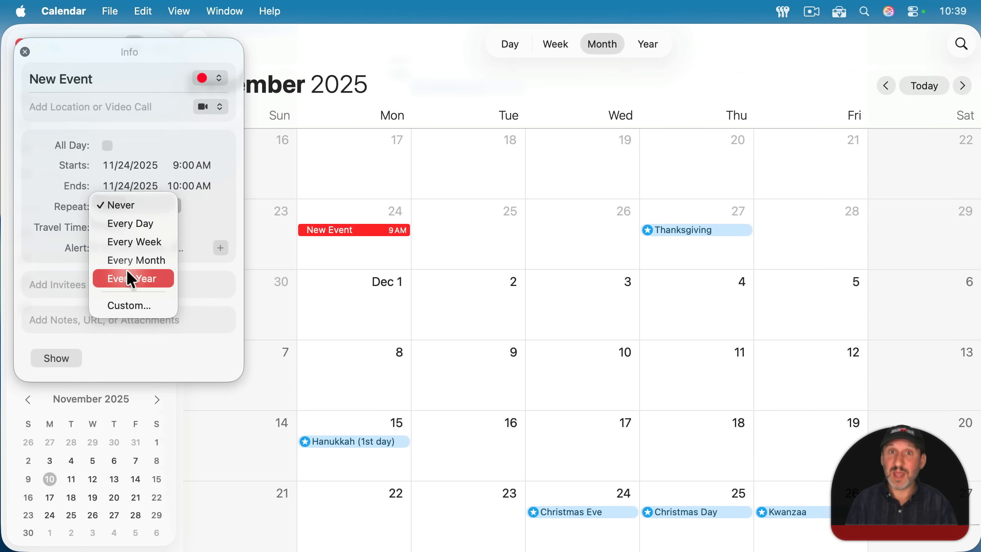
mouse_move(130, 305)
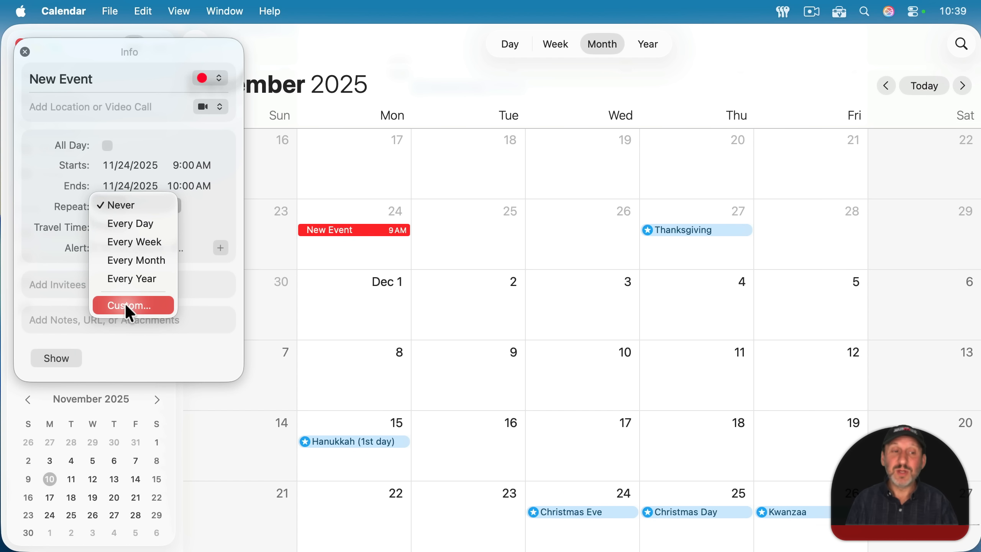
left_click(128, 305)
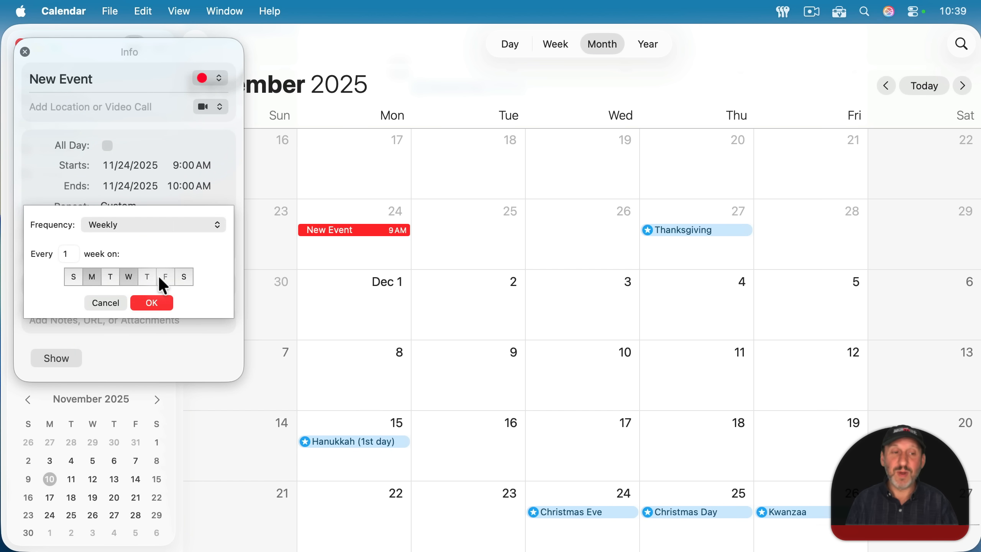
left_click(153, 223)
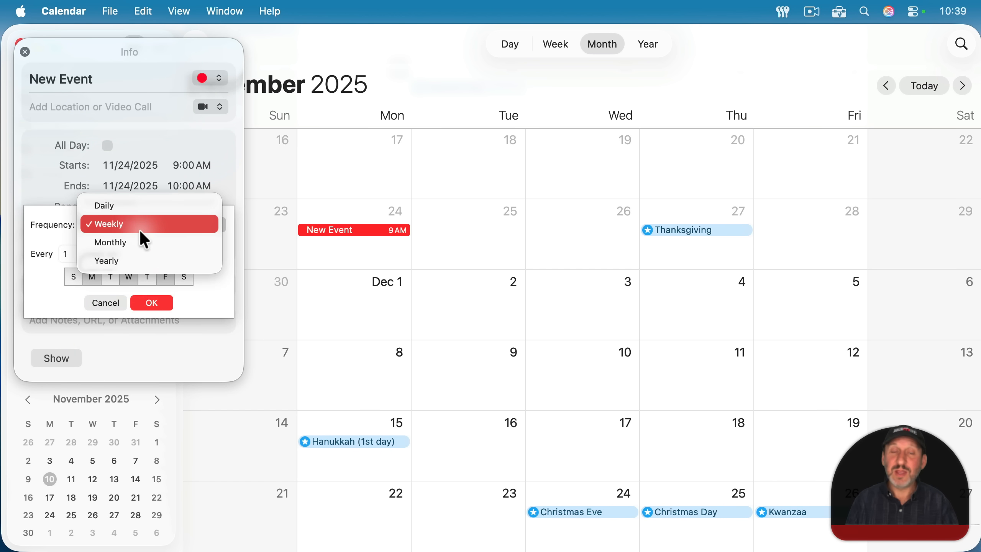
left_click(109, 242)
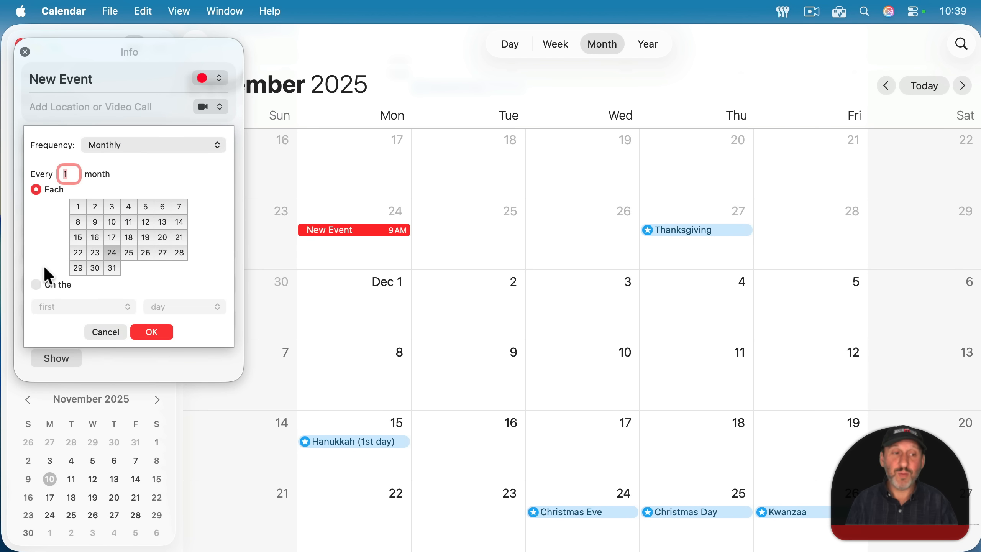
left_click(83, 306)
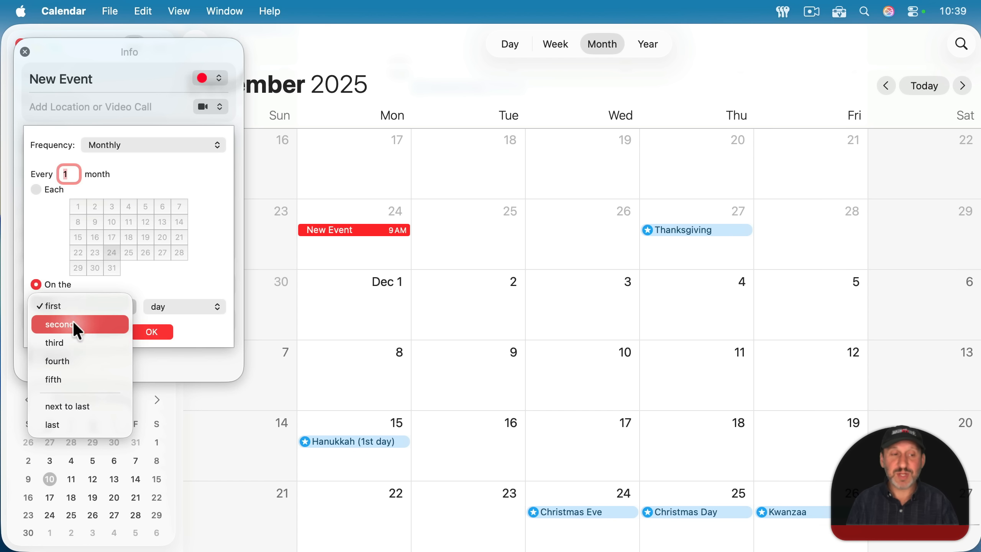
mouse_move(180, 284)
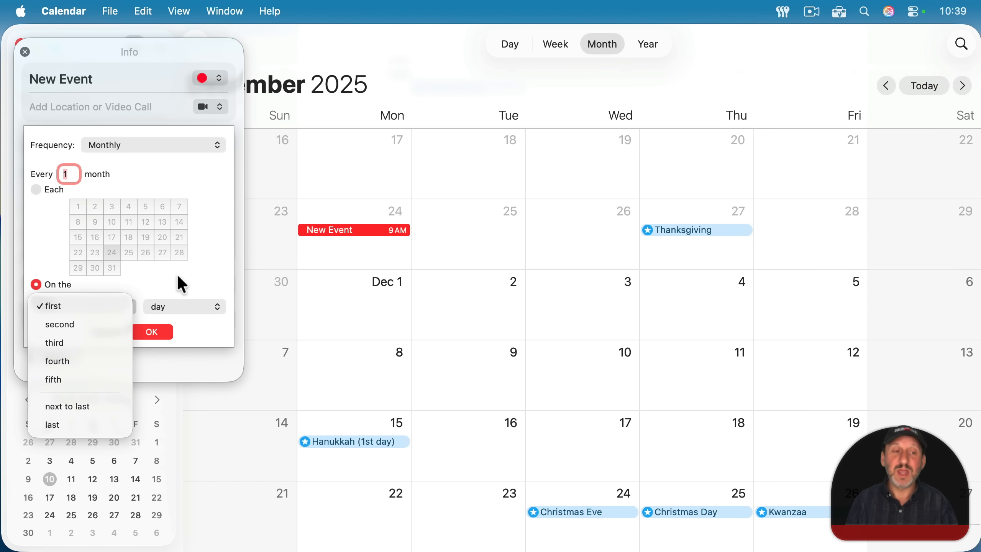
left_click(182, 305)
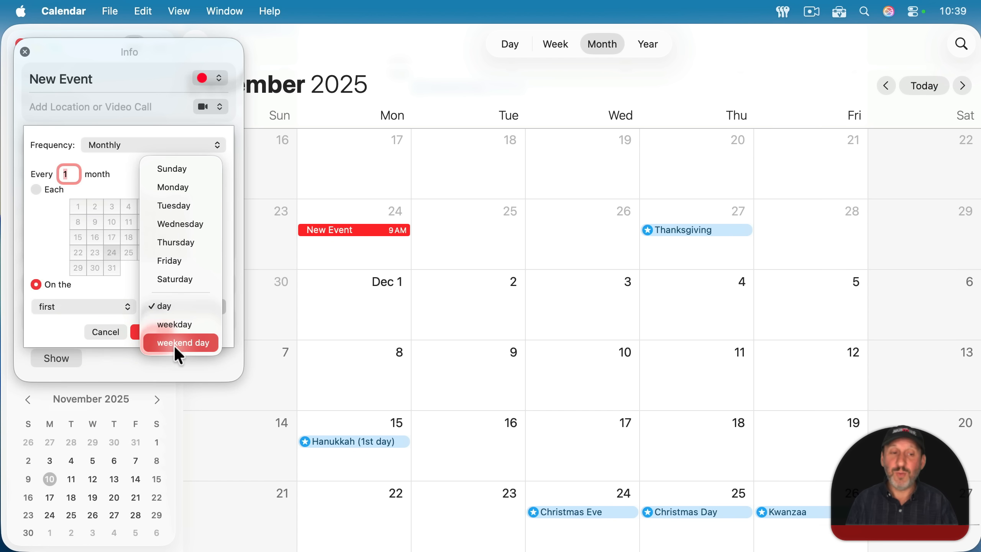
left_click(162, 306)
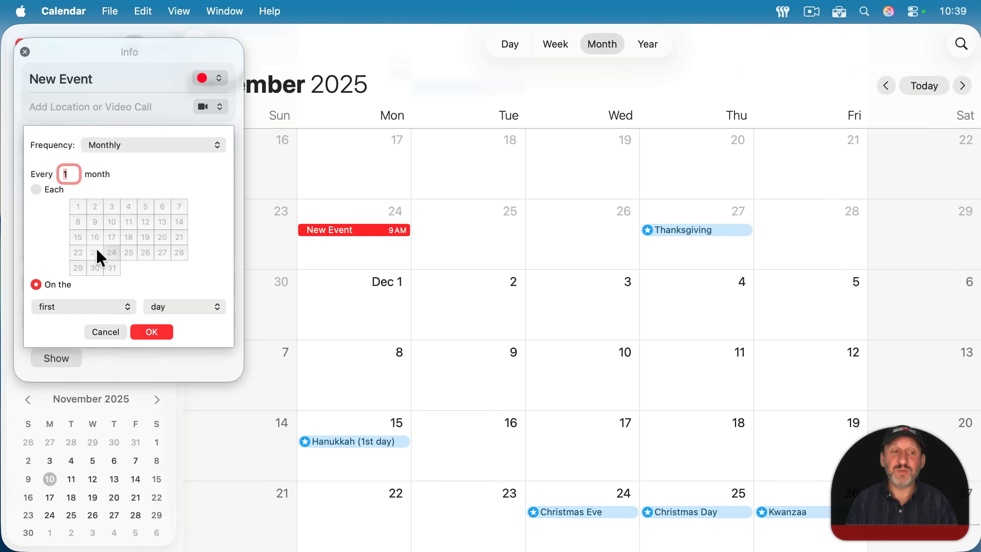
left_click(152, 331)
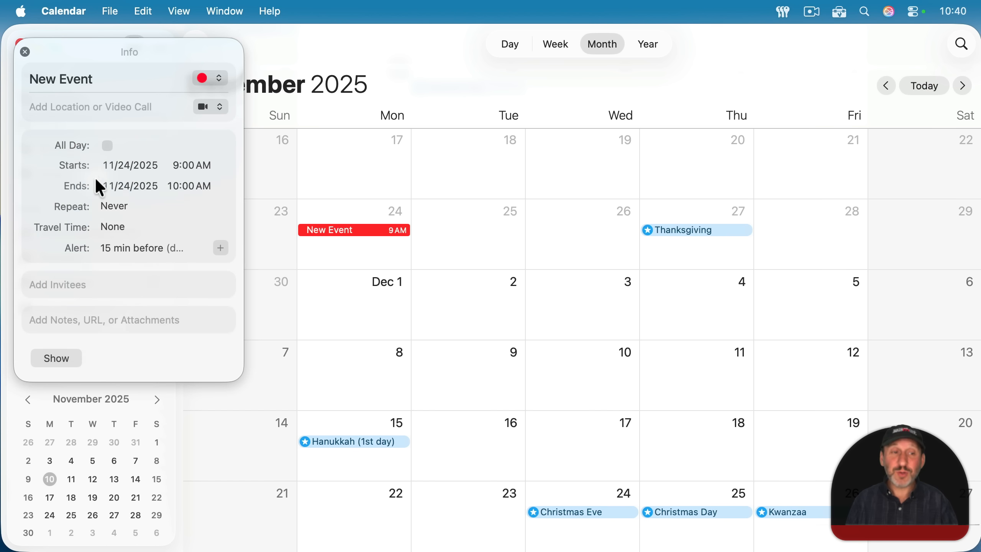
Set the event's Repeat to Every Week
left_click(114, 206)
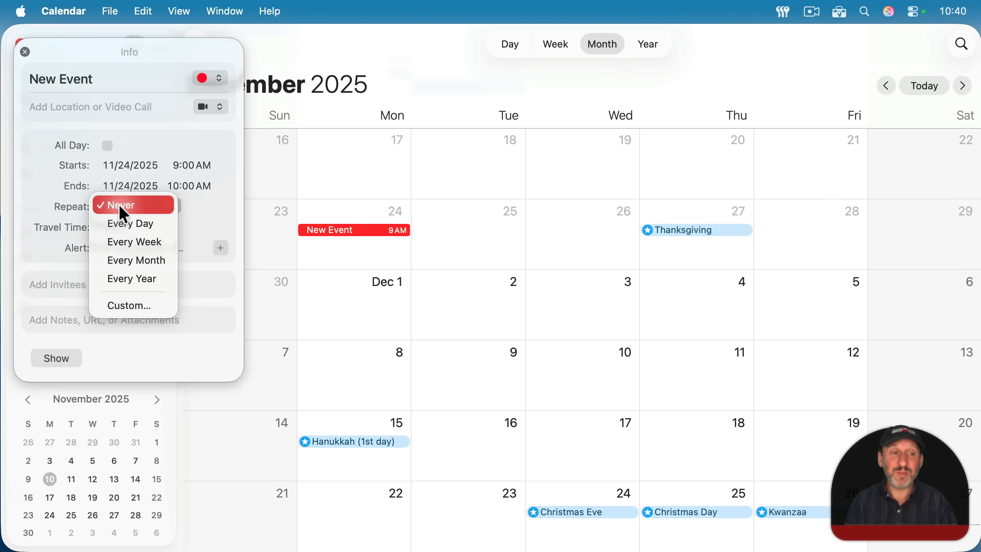
mouse_move(131, 241)
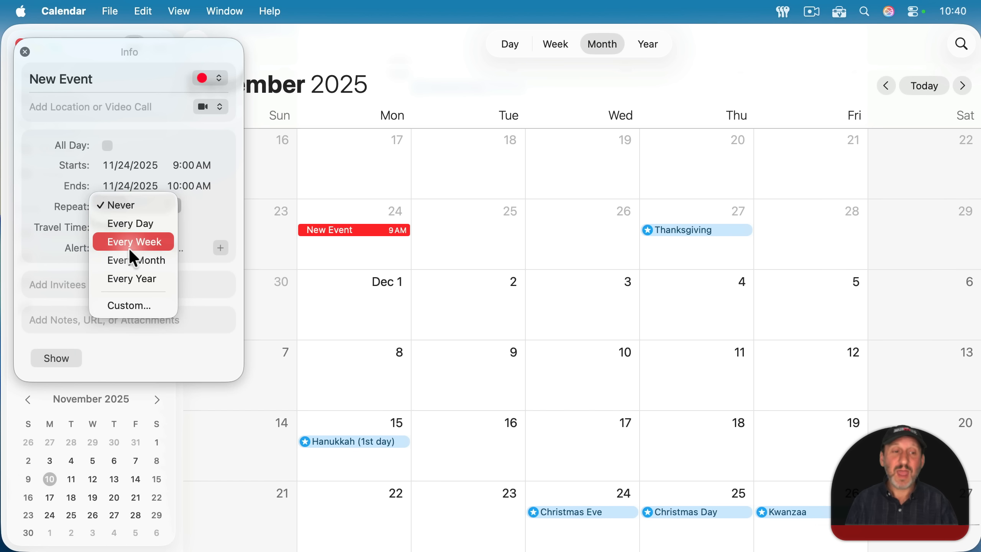
left_click(133, 241)
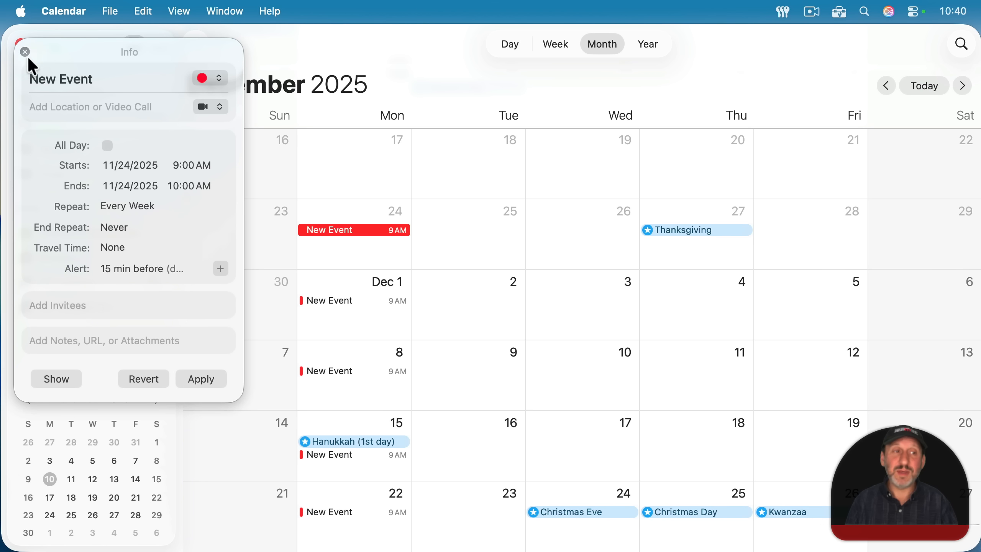
Delete only the December 8 occurrence of the weekly event
left_click(25, 52)
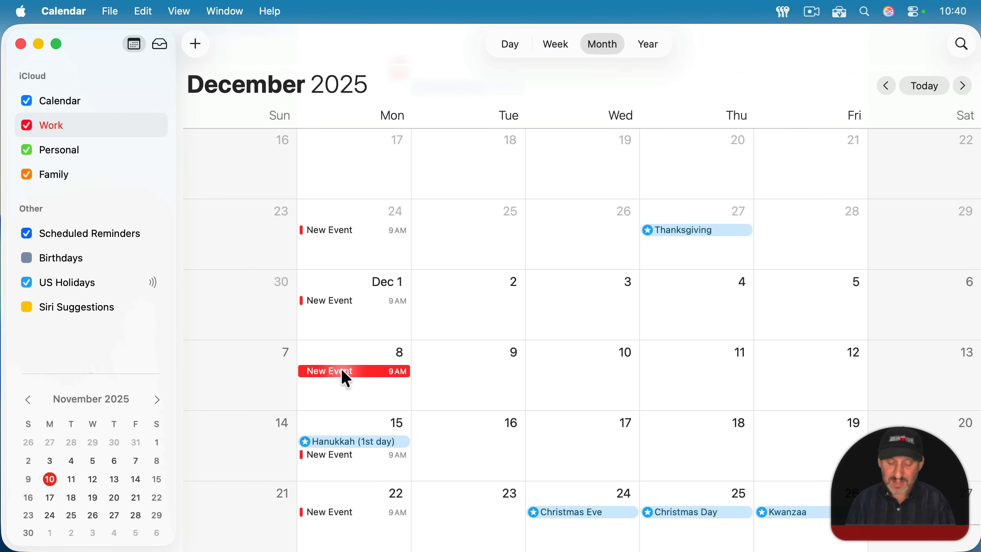
key("Delete")
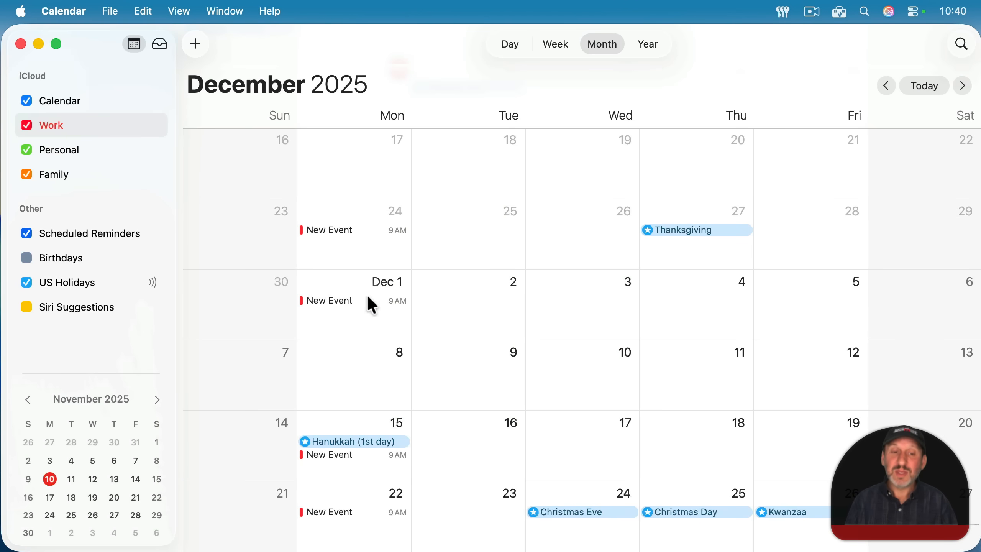
mouse_move(352, 487)
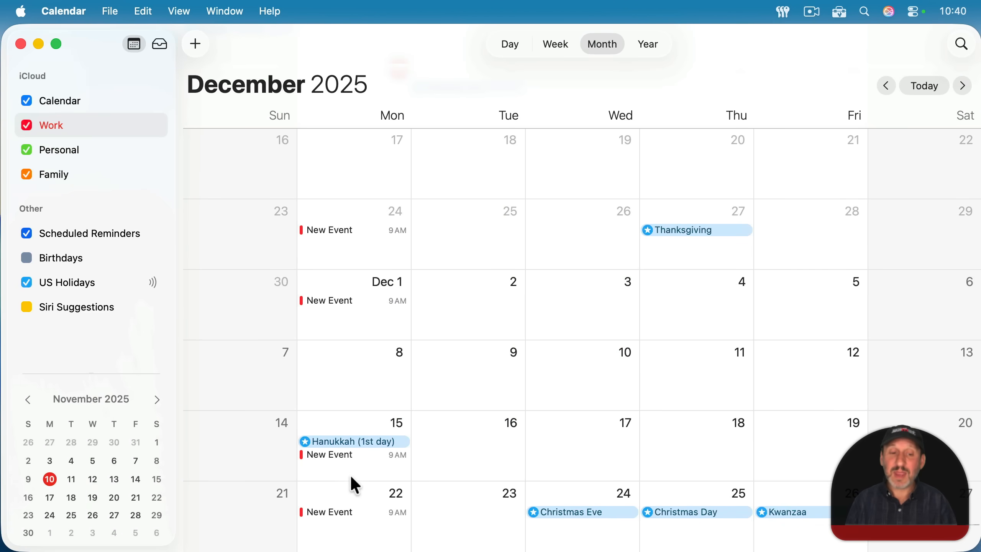
Delete January 12 and all future occurrences, ending the series after January 5
left_click(962, 86)
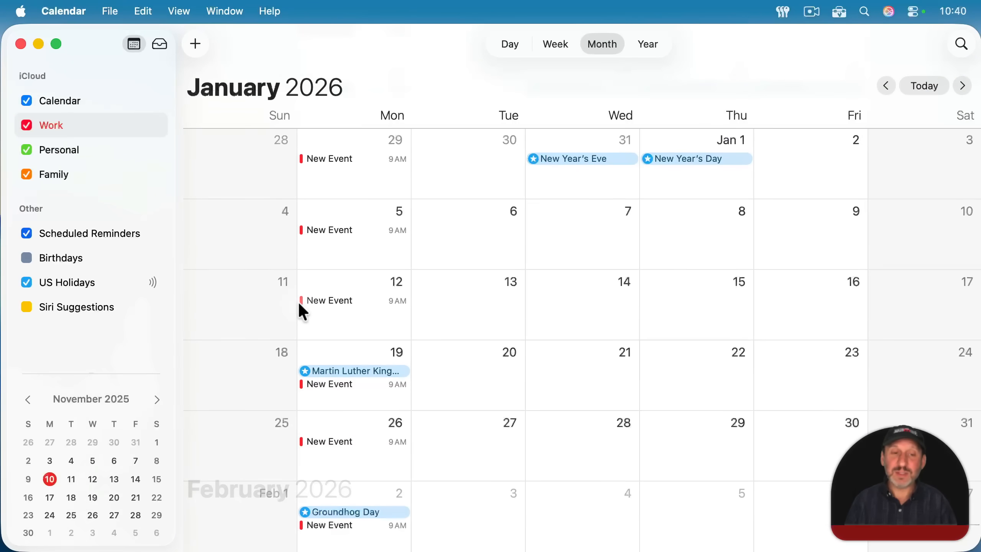
mouse_move(335, 291)
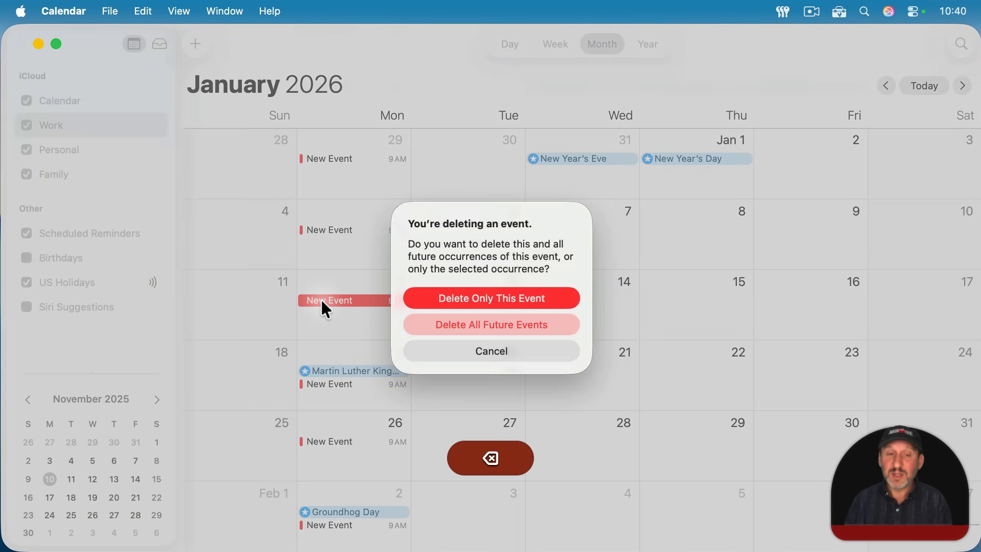
left_click(491, 324)
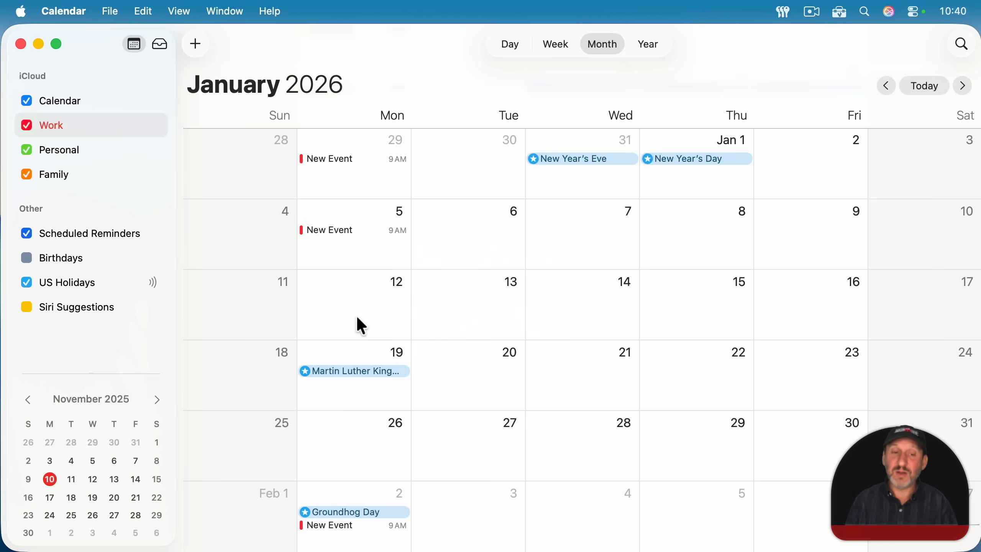
left_click(884, 86)
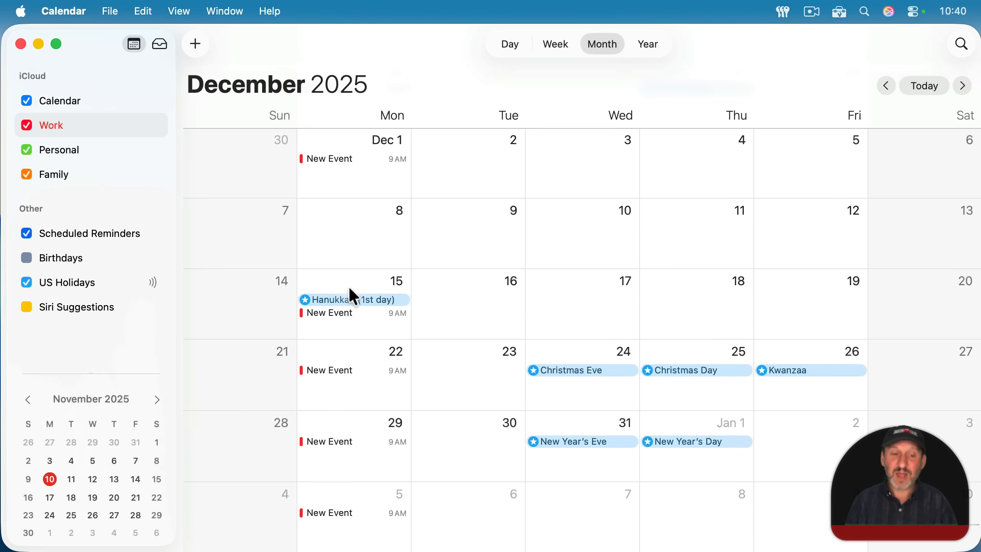
scroll("down", 3)
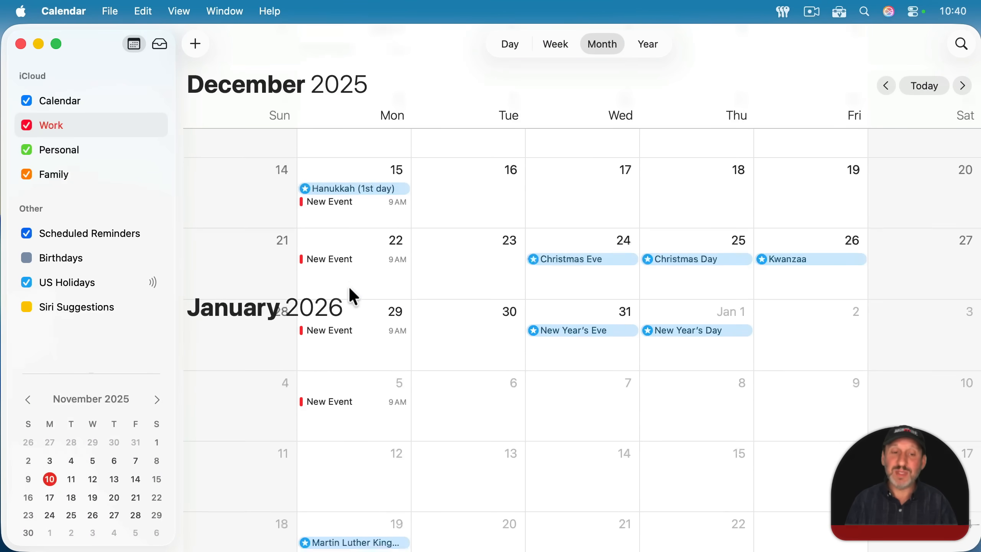
scroll("up", 3)
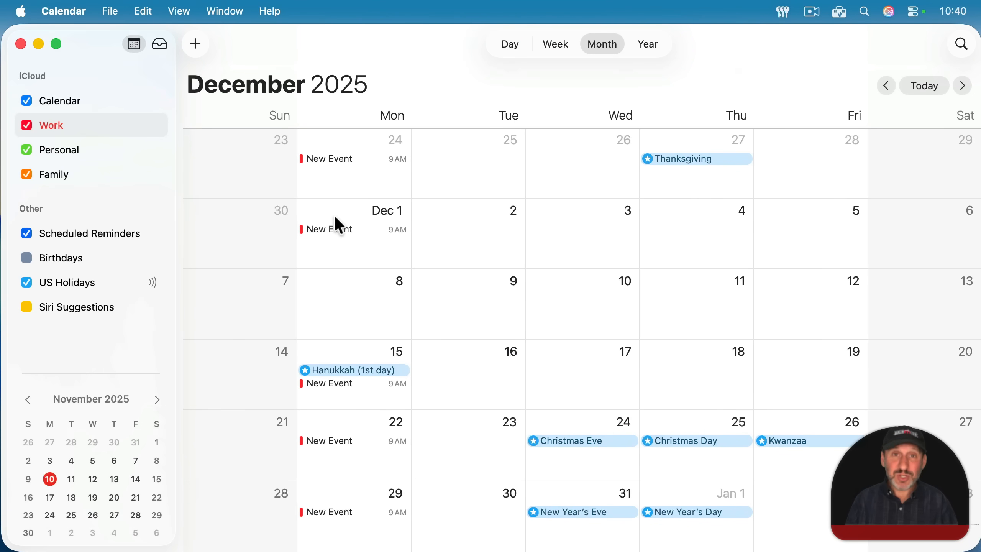
mouse_move(325, 168)
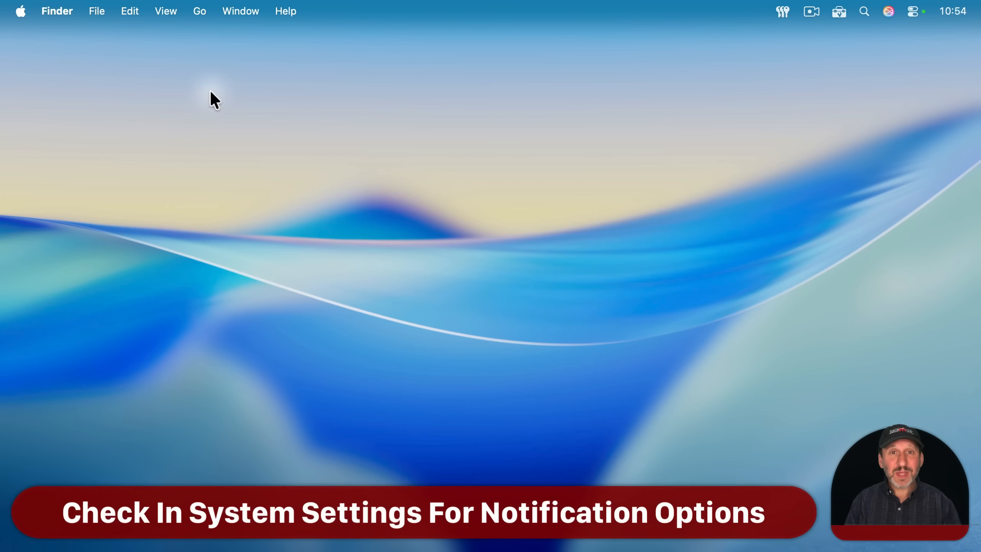
Show Calendar's notification settings under Notifications in System Settings
left_click(20, 11)
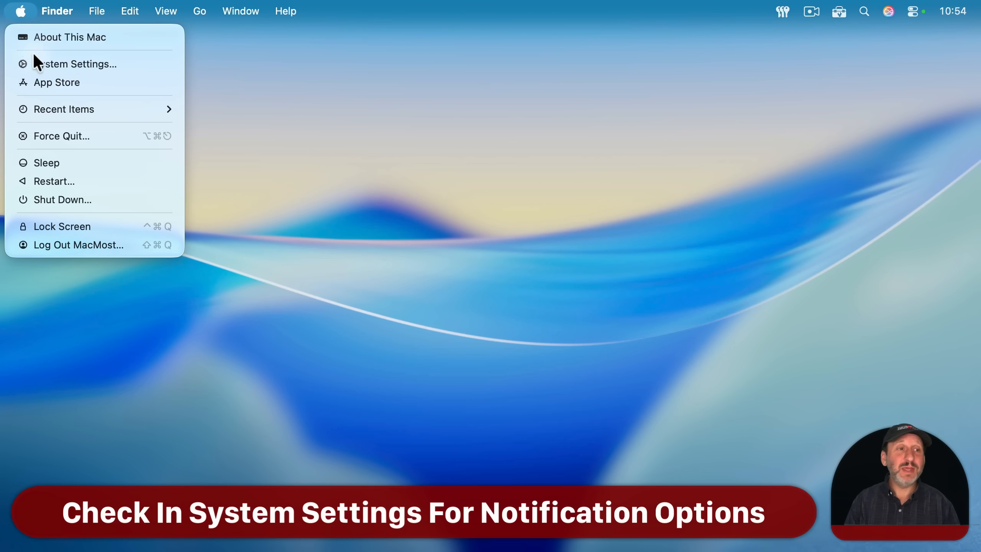
left_click(78, 64)
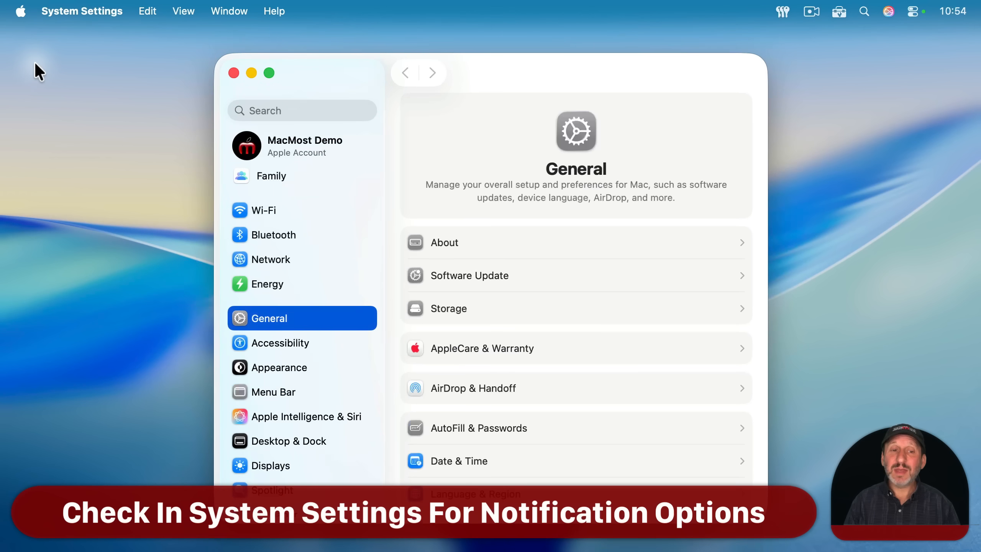
scroll("down", 3)
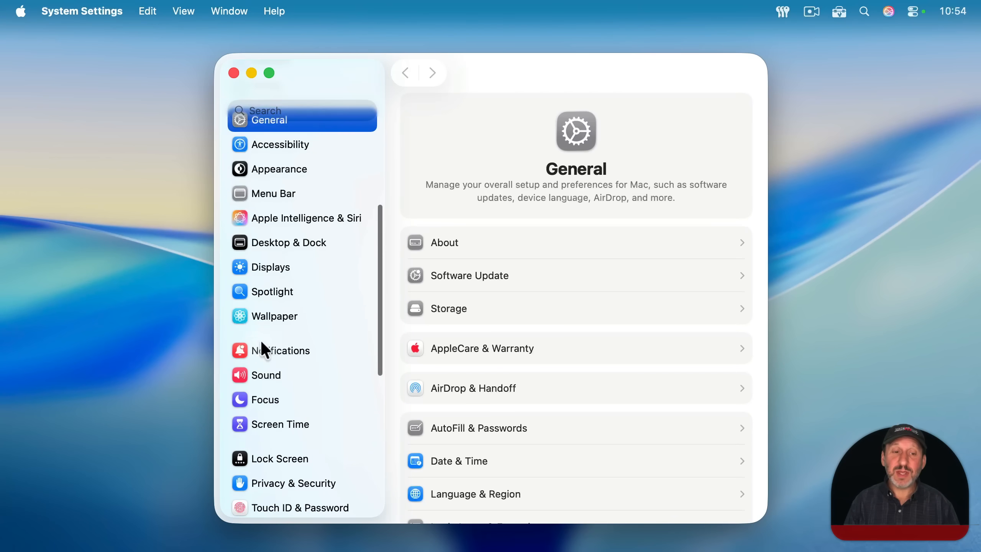
left_click(281, 350)
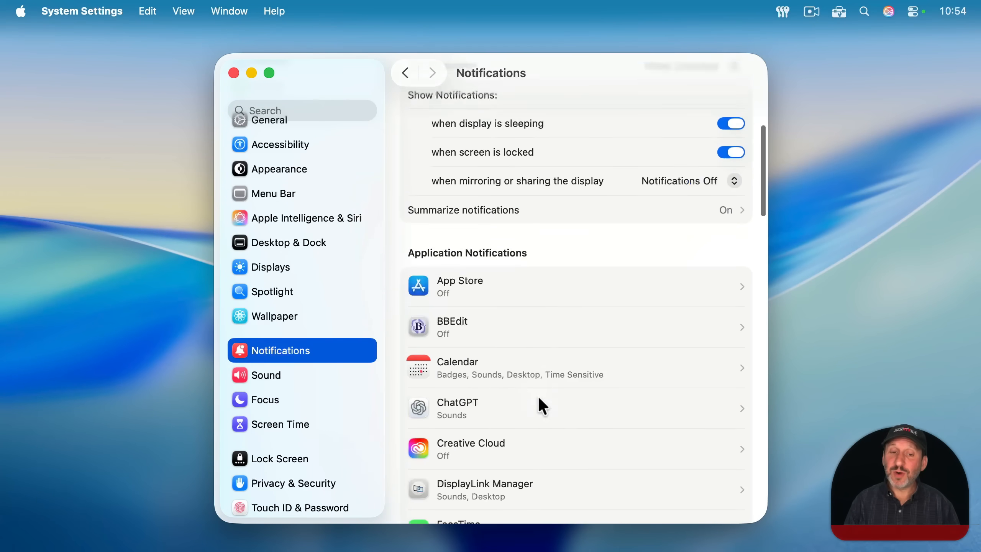
left_click(520, 367)
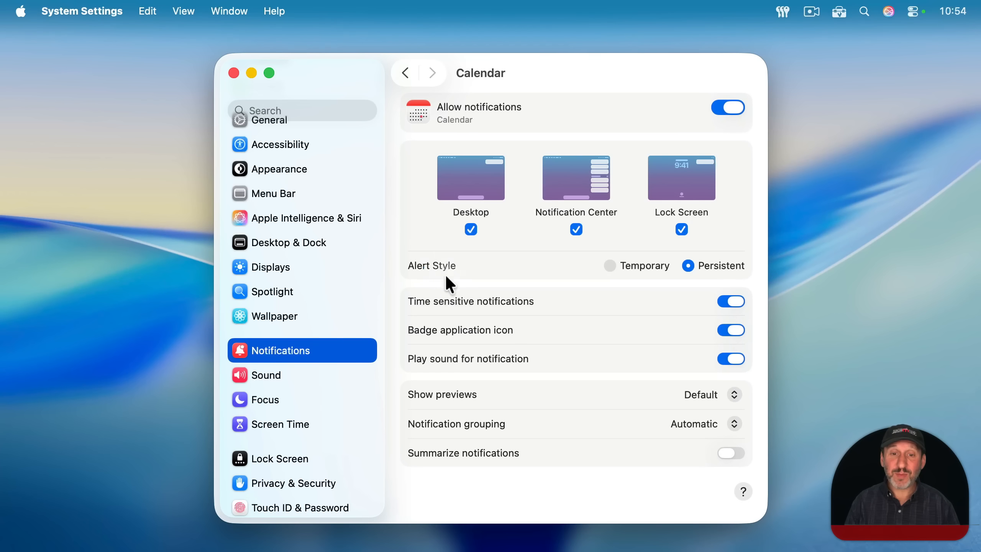
mouse_move(565, 315)
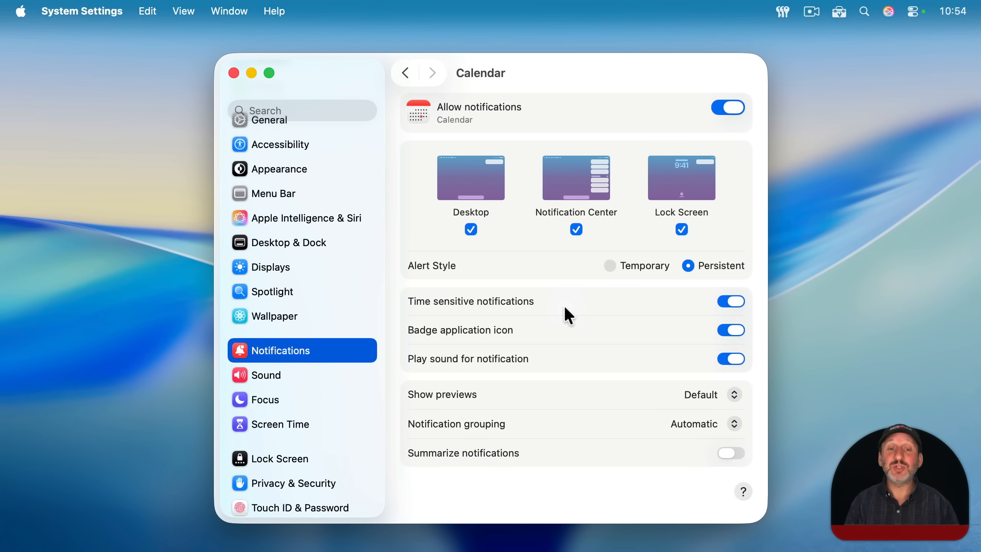